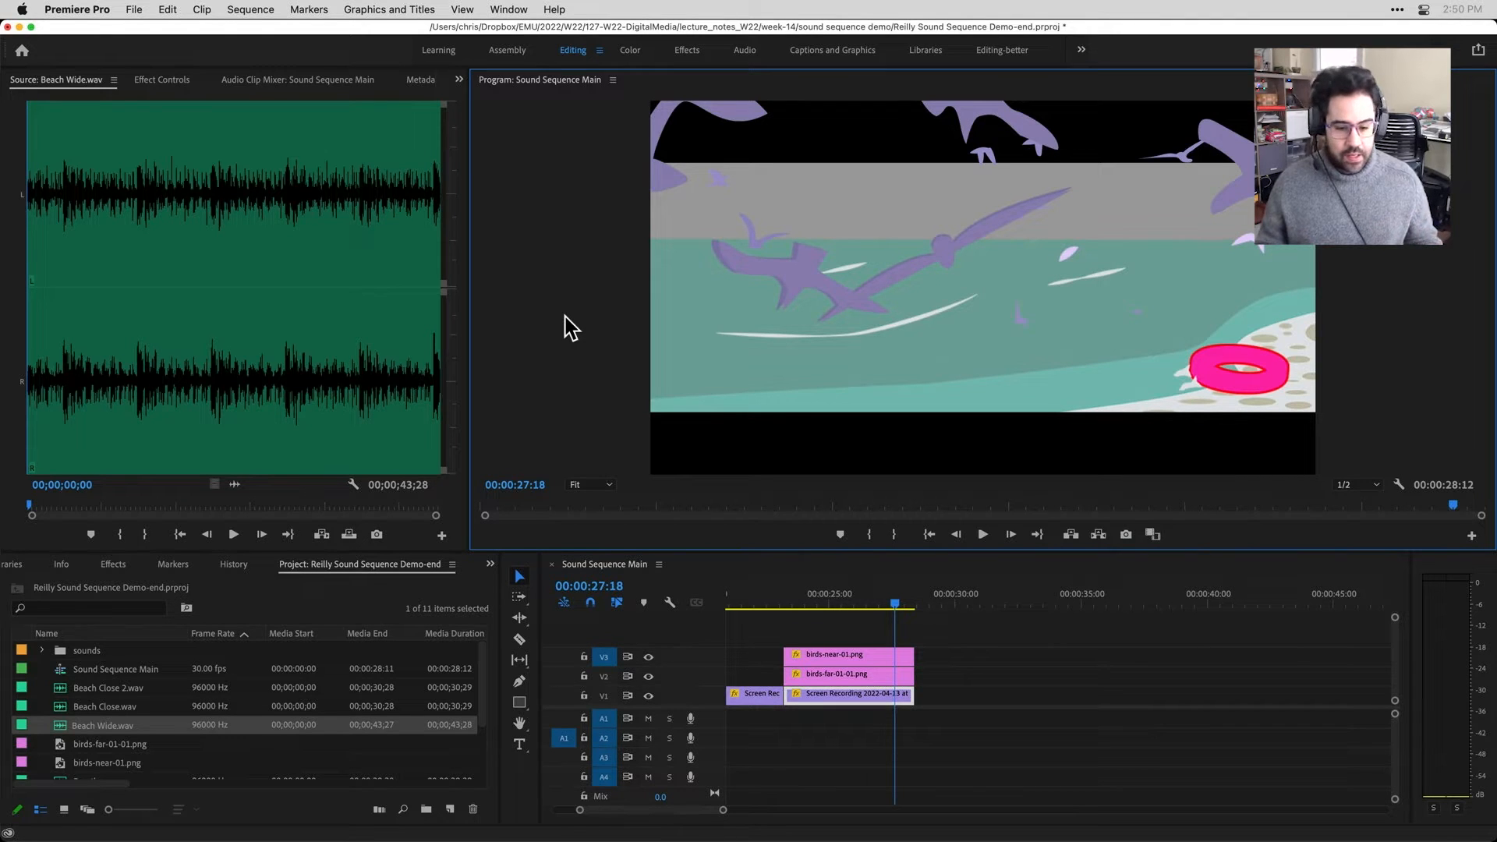
mouse_move(329, 118)
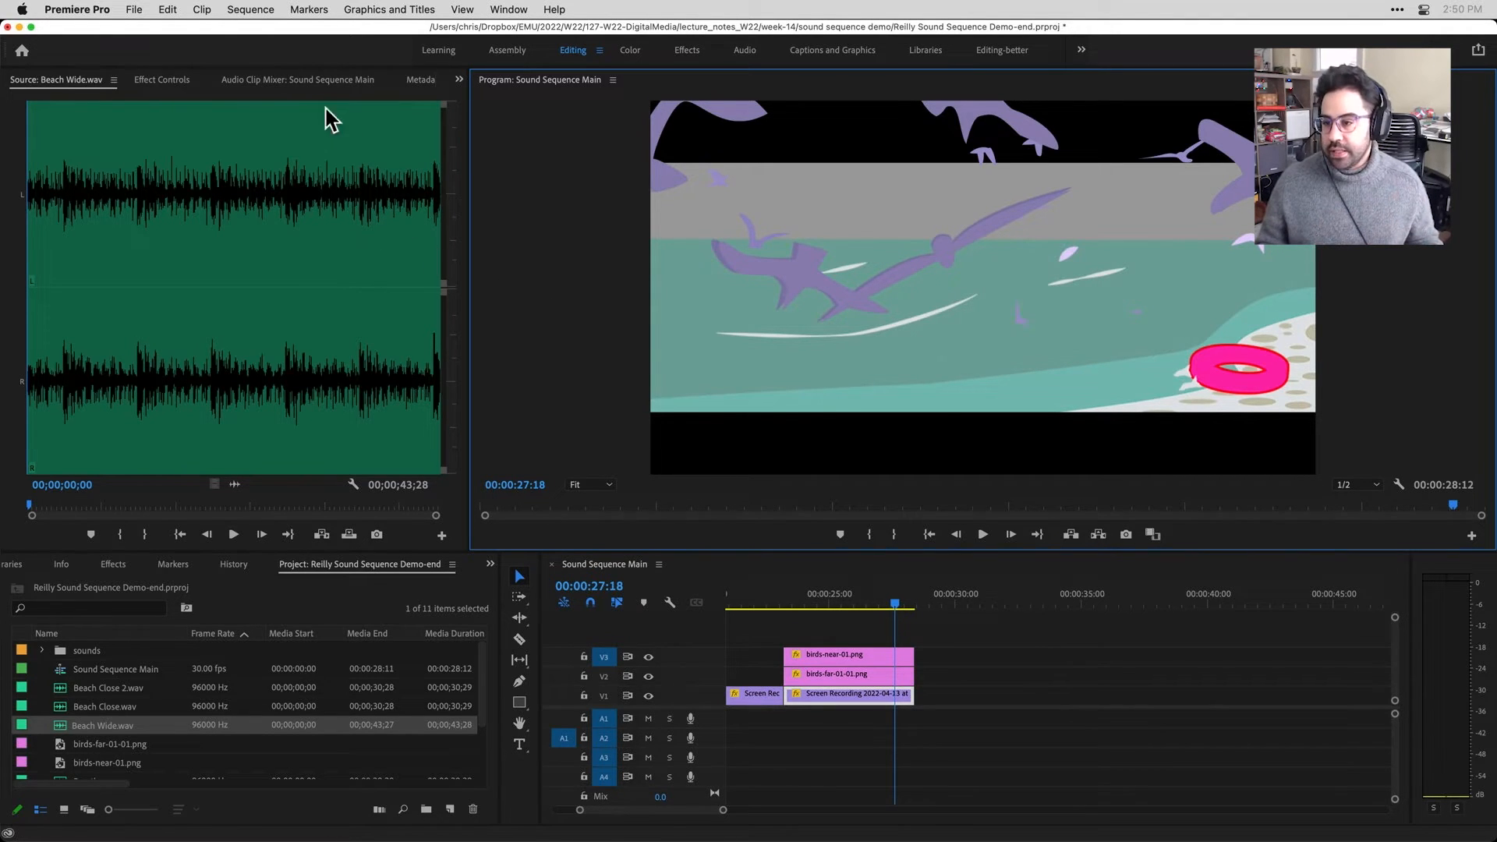
mouse_move(167, 177)
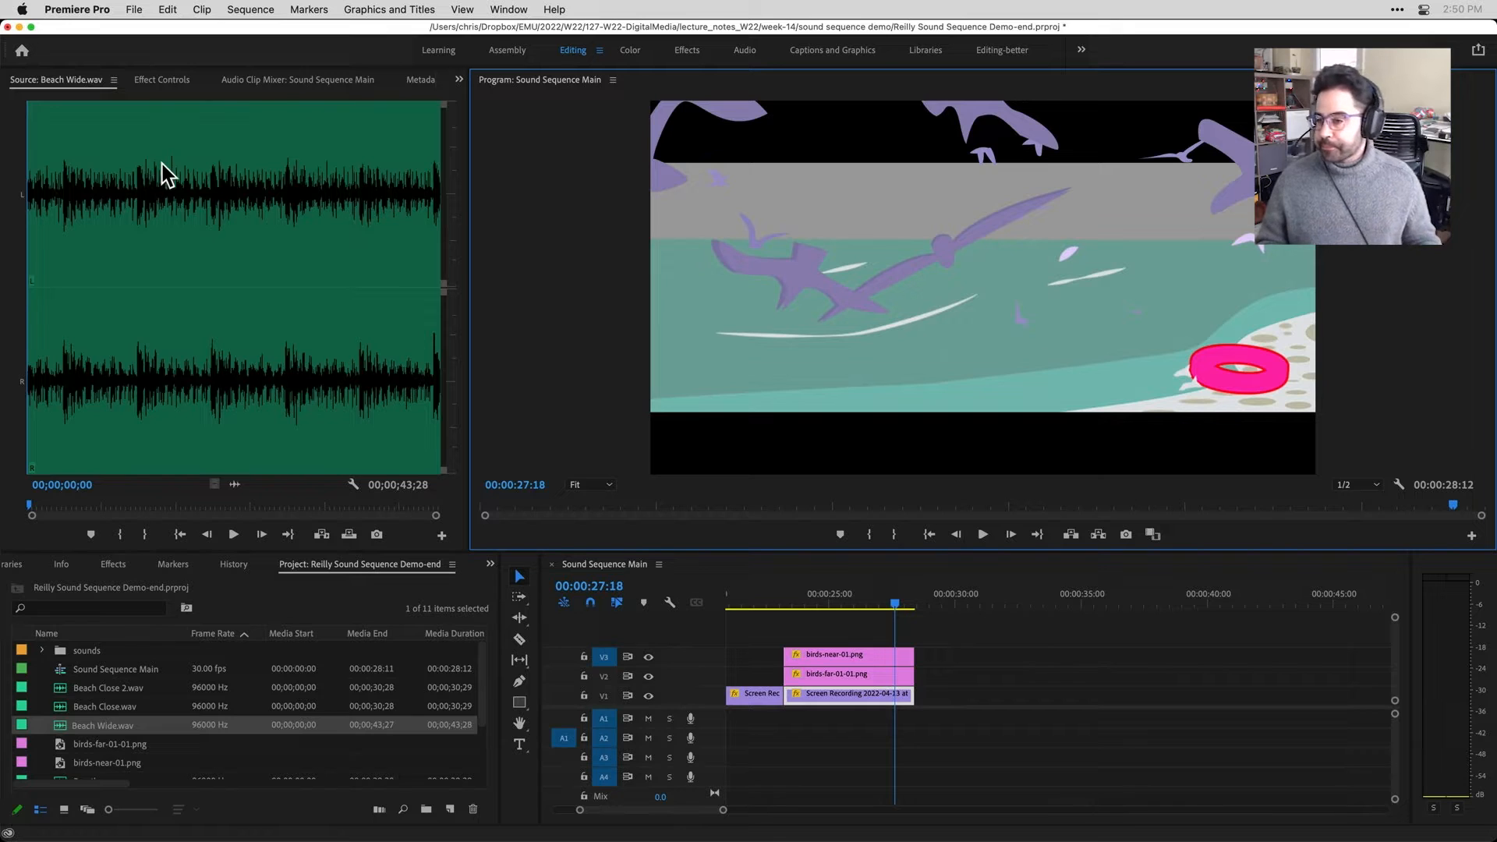
Show Effect Controls in place of the Beach Wide waveform, then check grouped panels and the Window menu
click(161, 79)
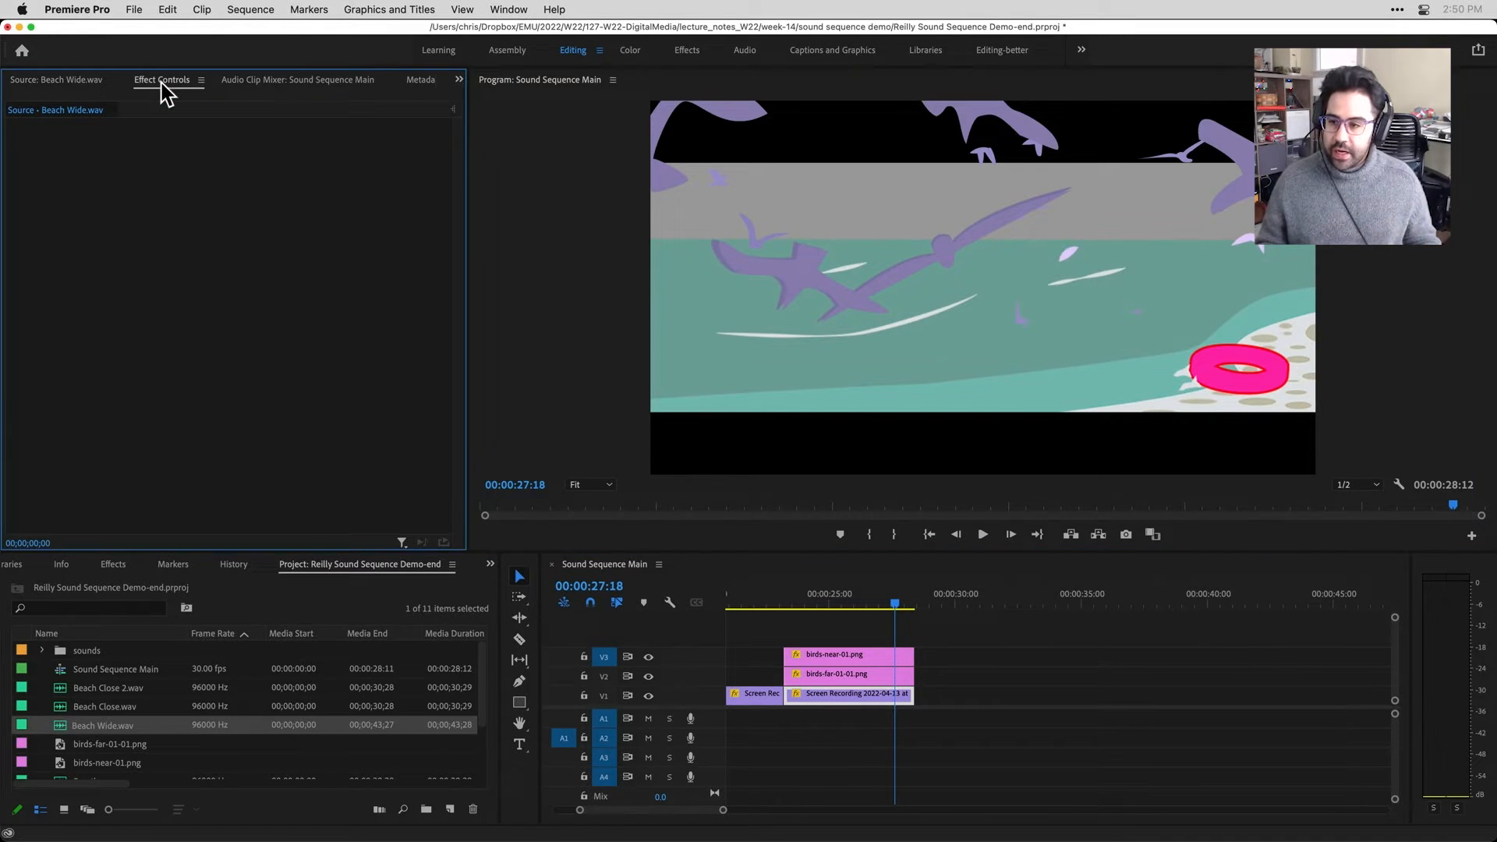
mouse_move(159, 98)
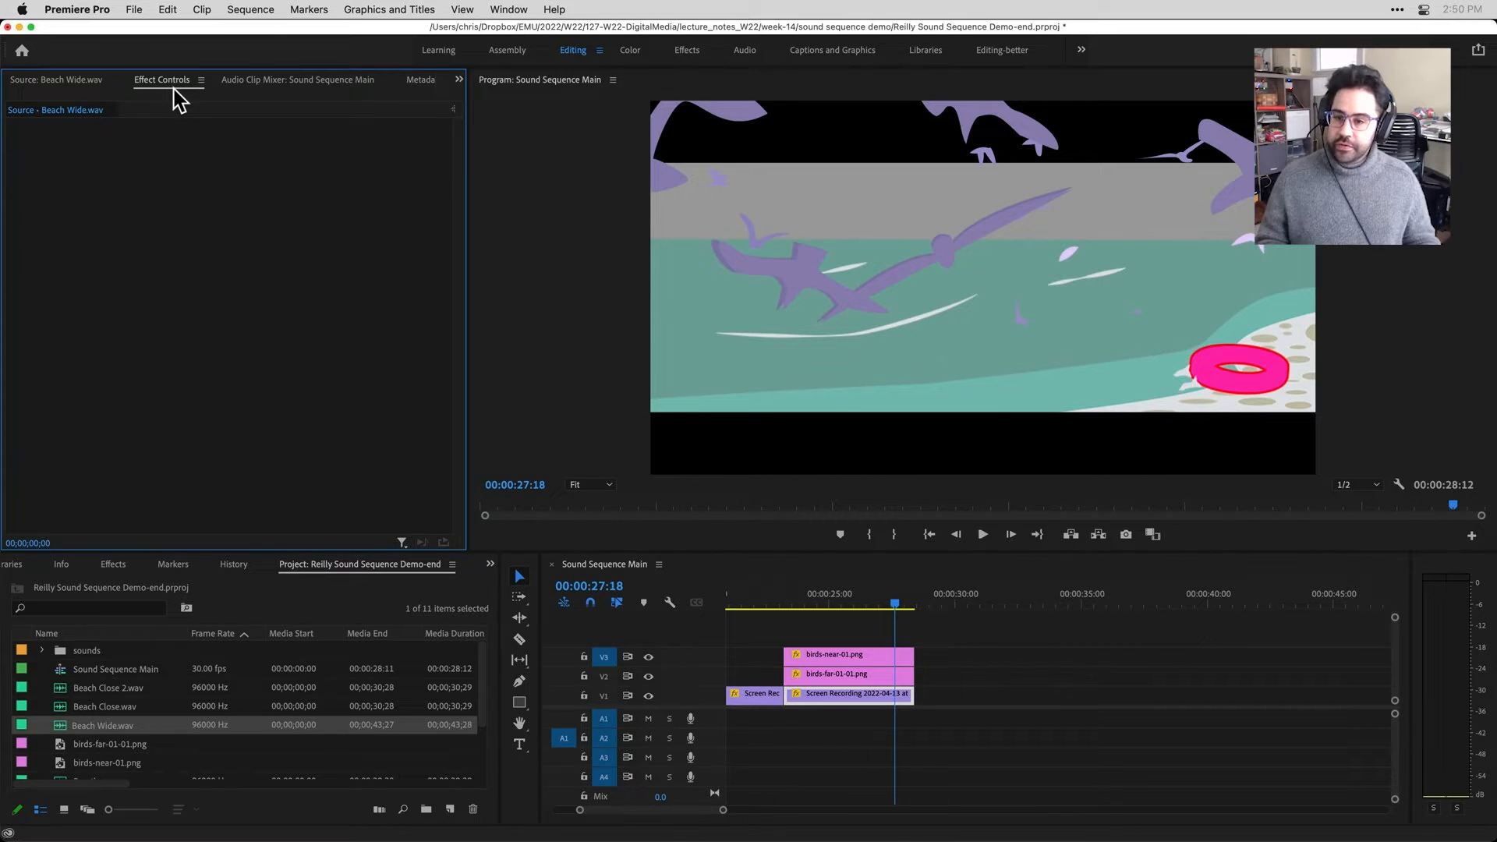
click(458, 79)
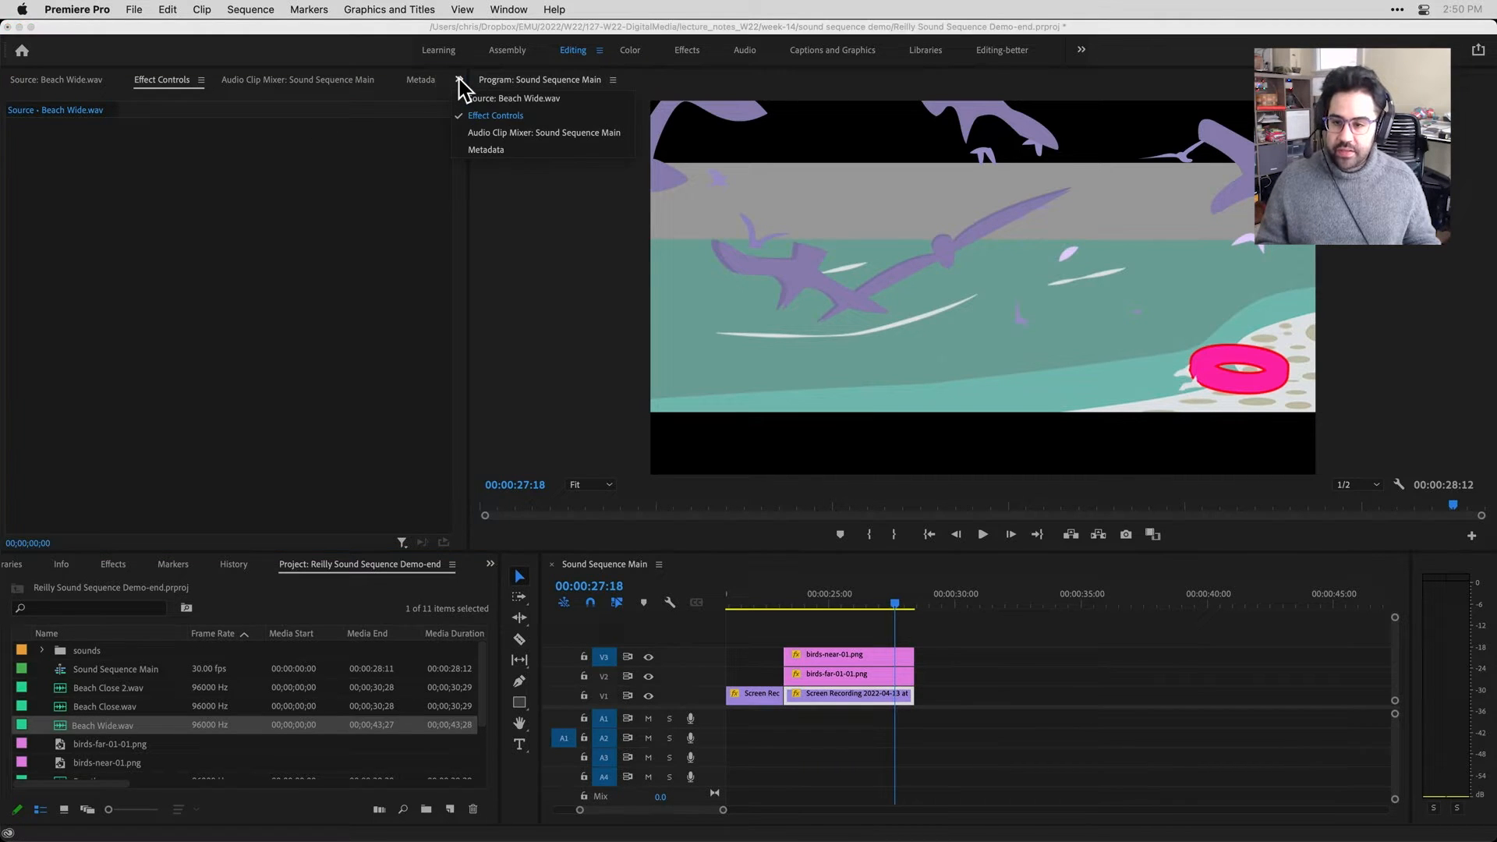
mouse_move(540, 98)
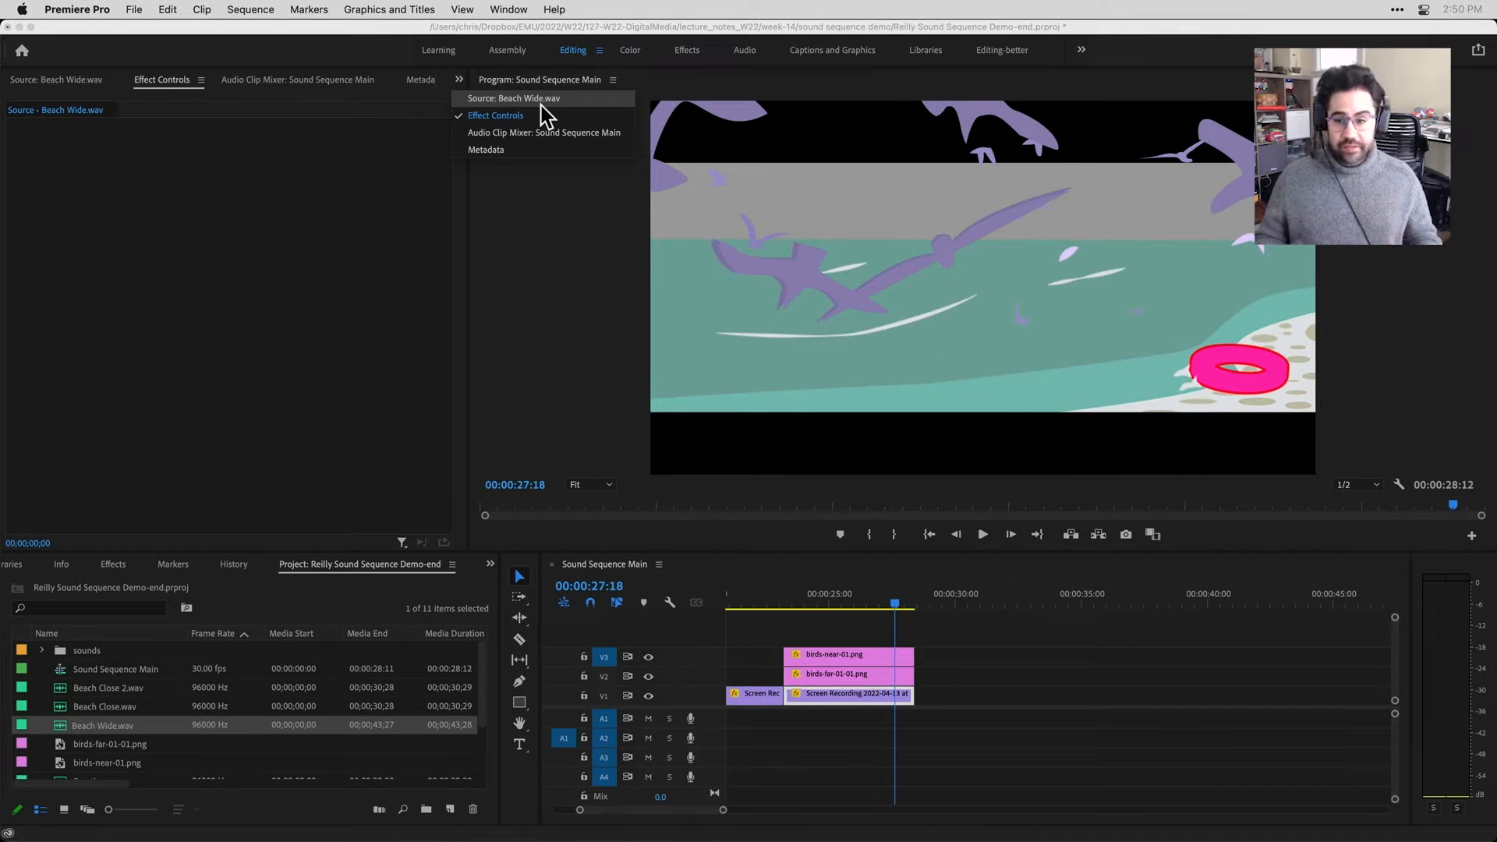
click(506, 9)
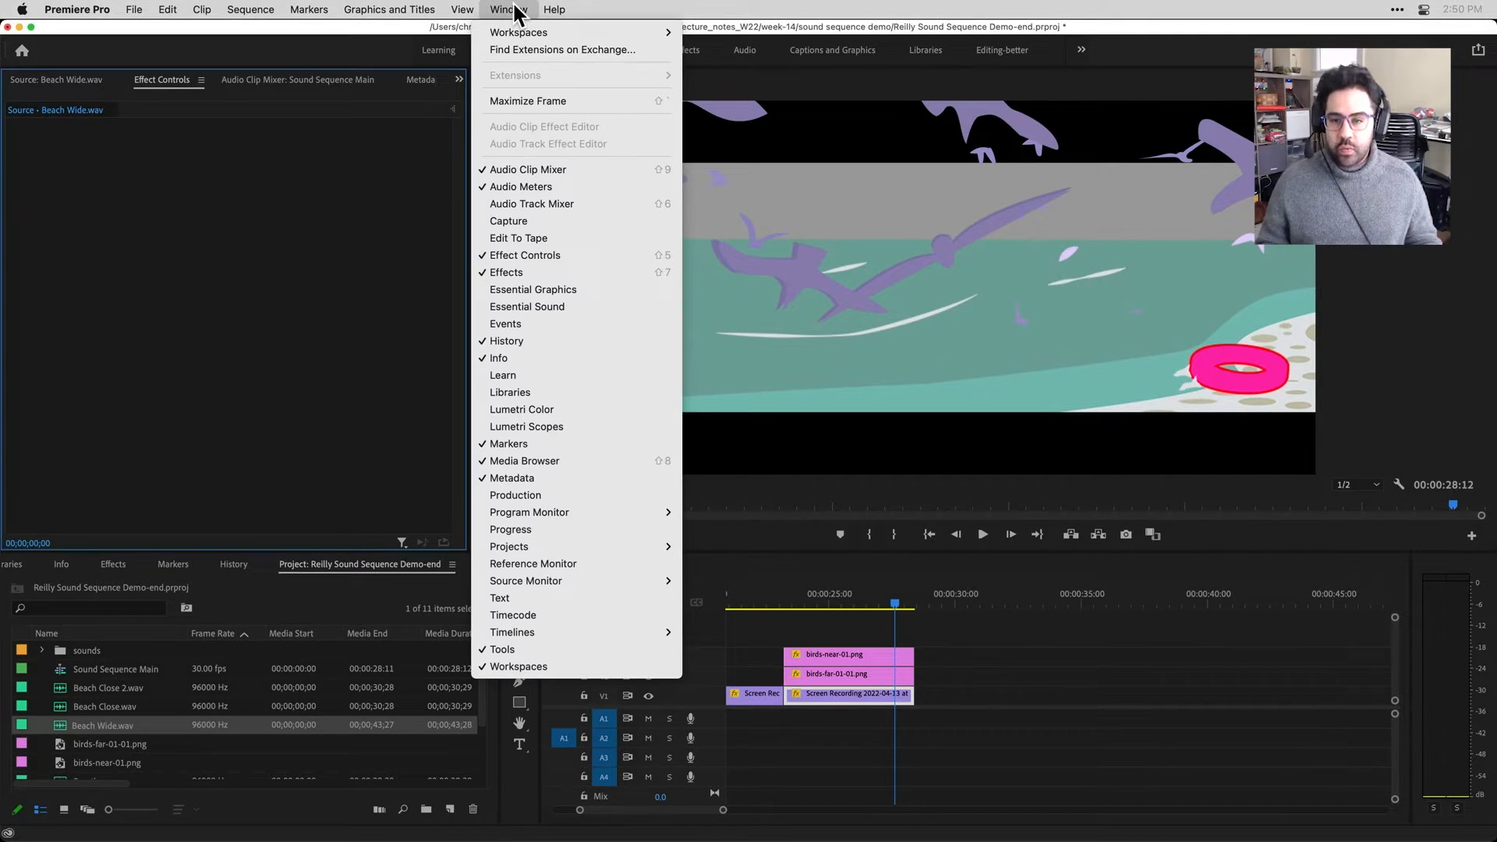
mouse_move(561, 131)
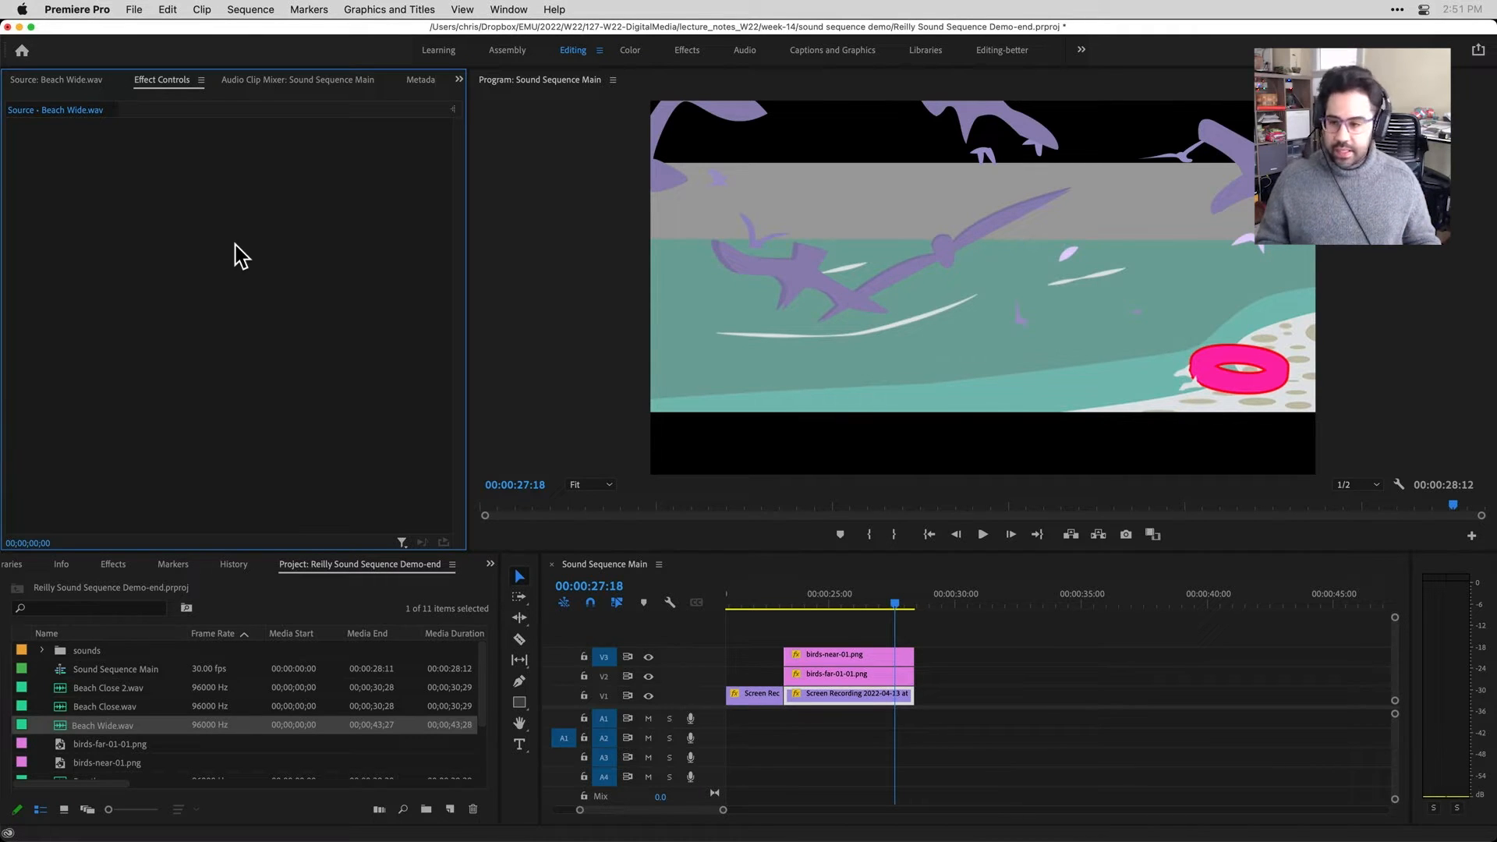
mouse_move(774, 693)
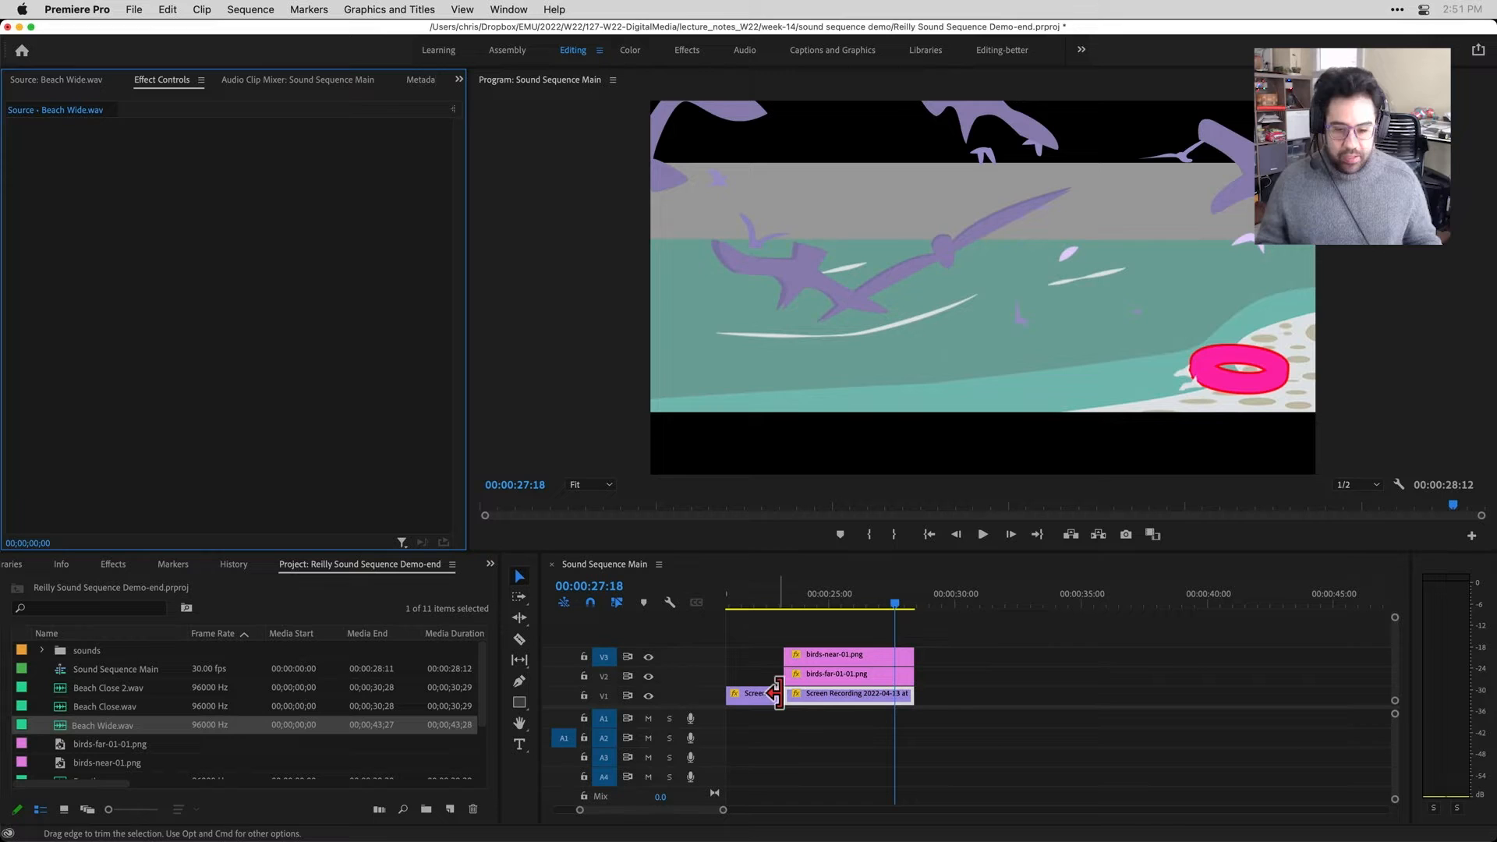
Select the Screen Recording clip on V1 to load its properties
click(855, 693)
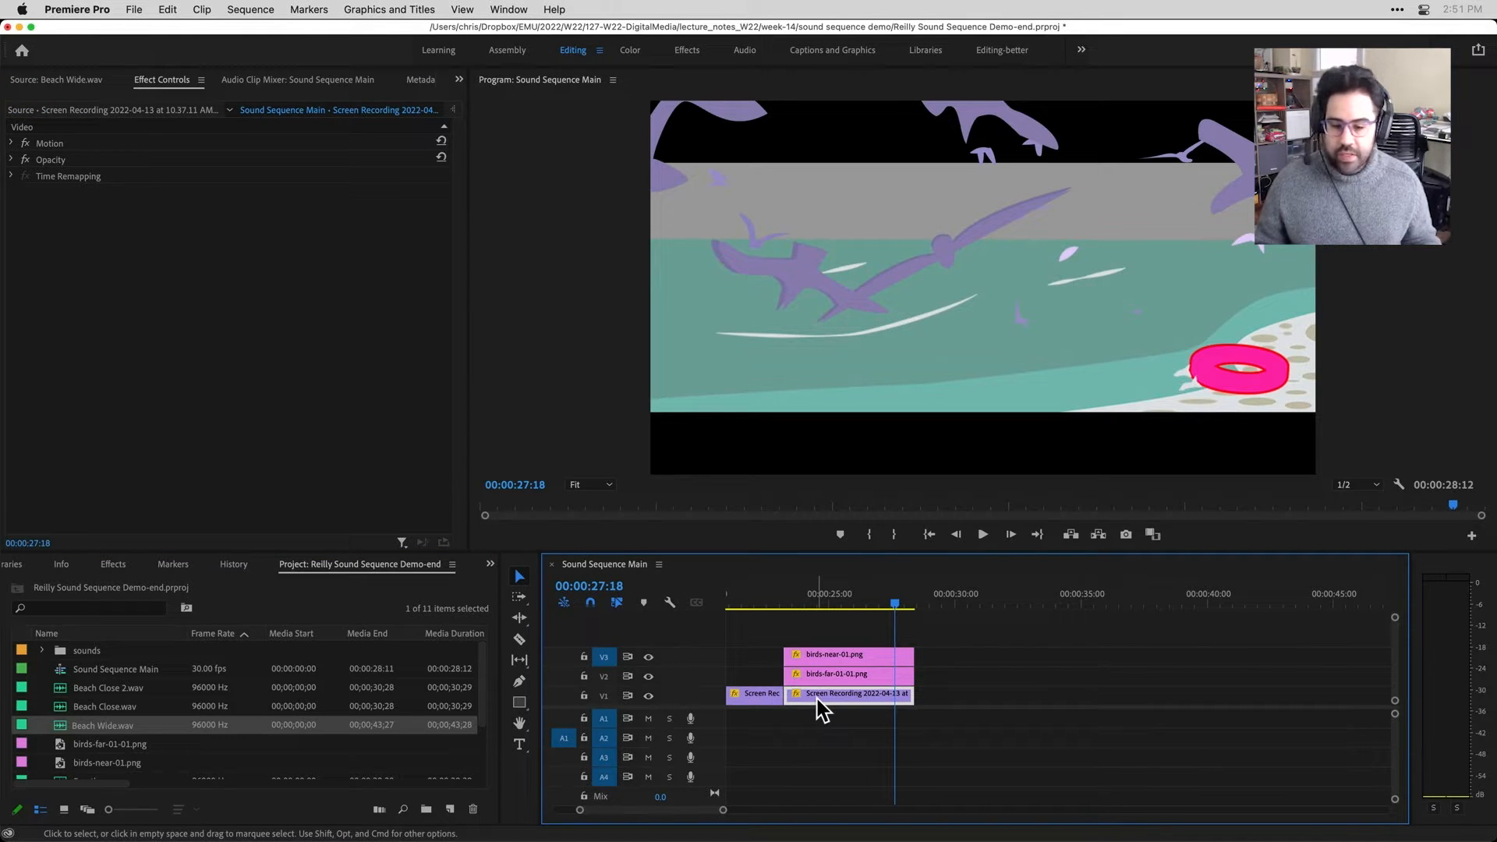
mouse_move(167, 340)
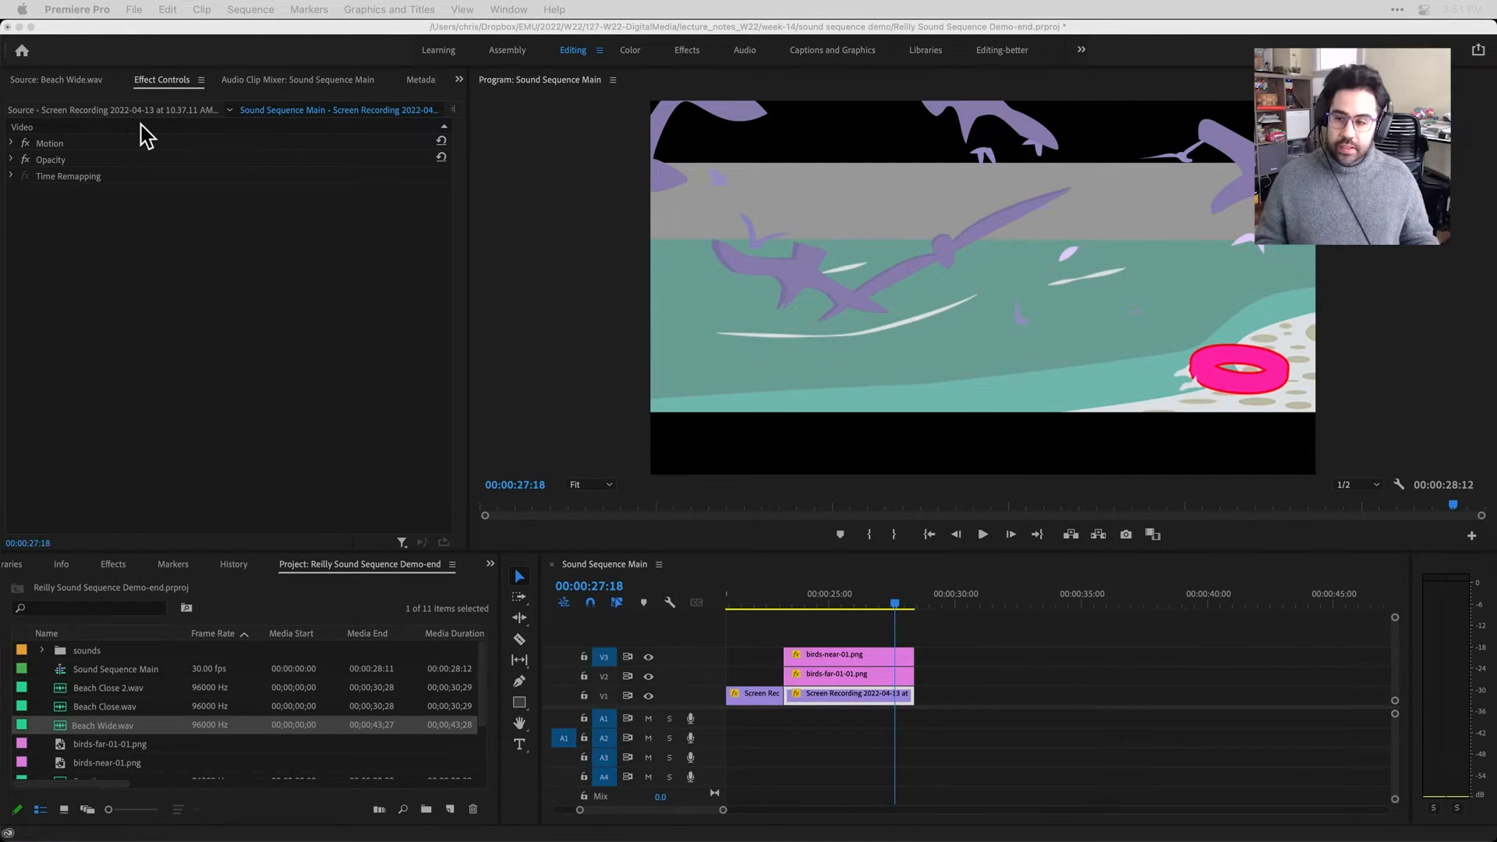
mouse_move(267, 127)
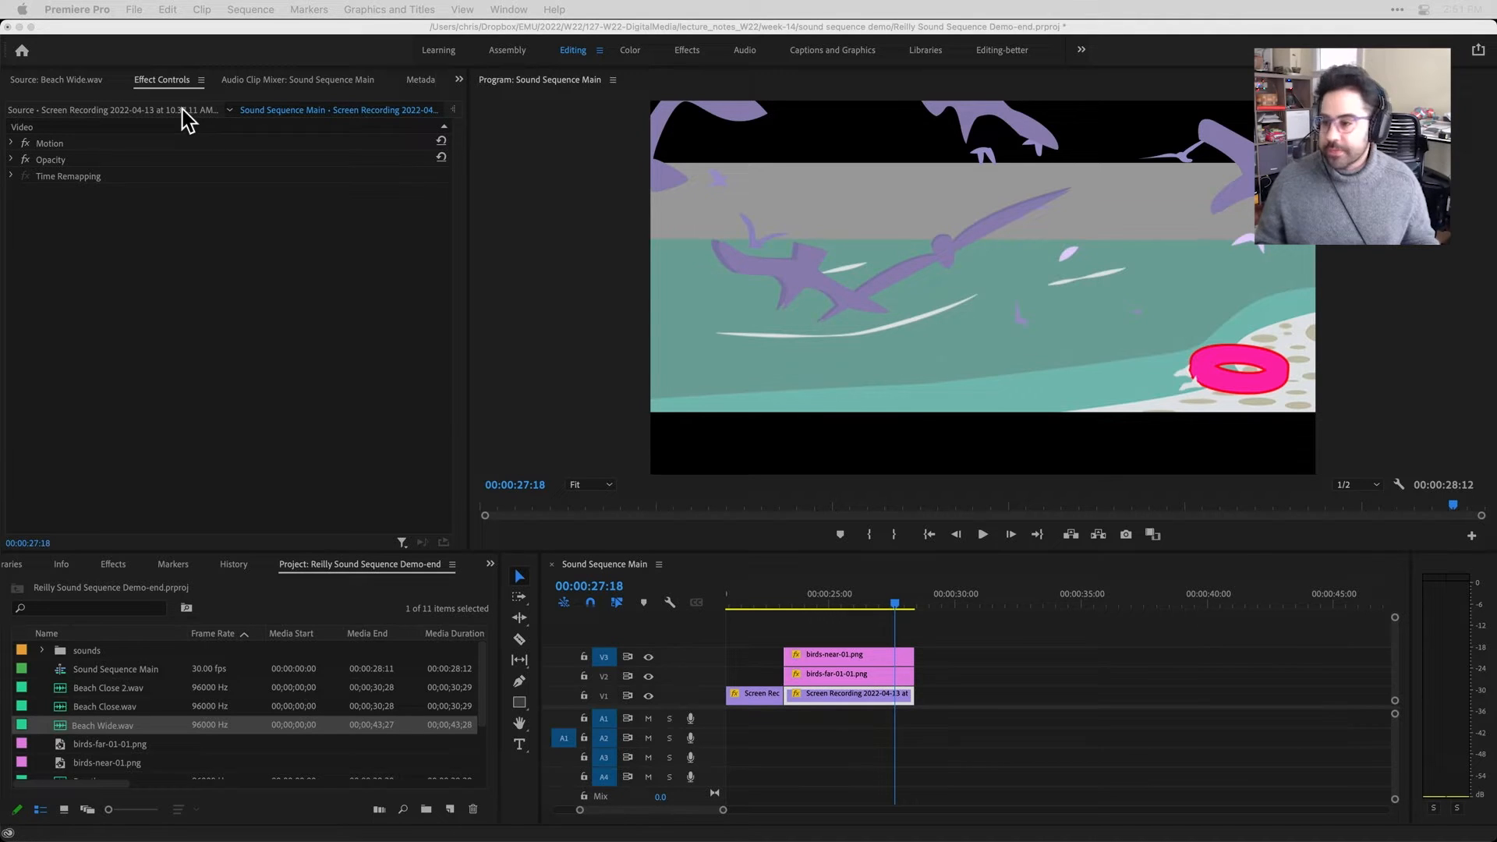
mouse_move(60, 170)
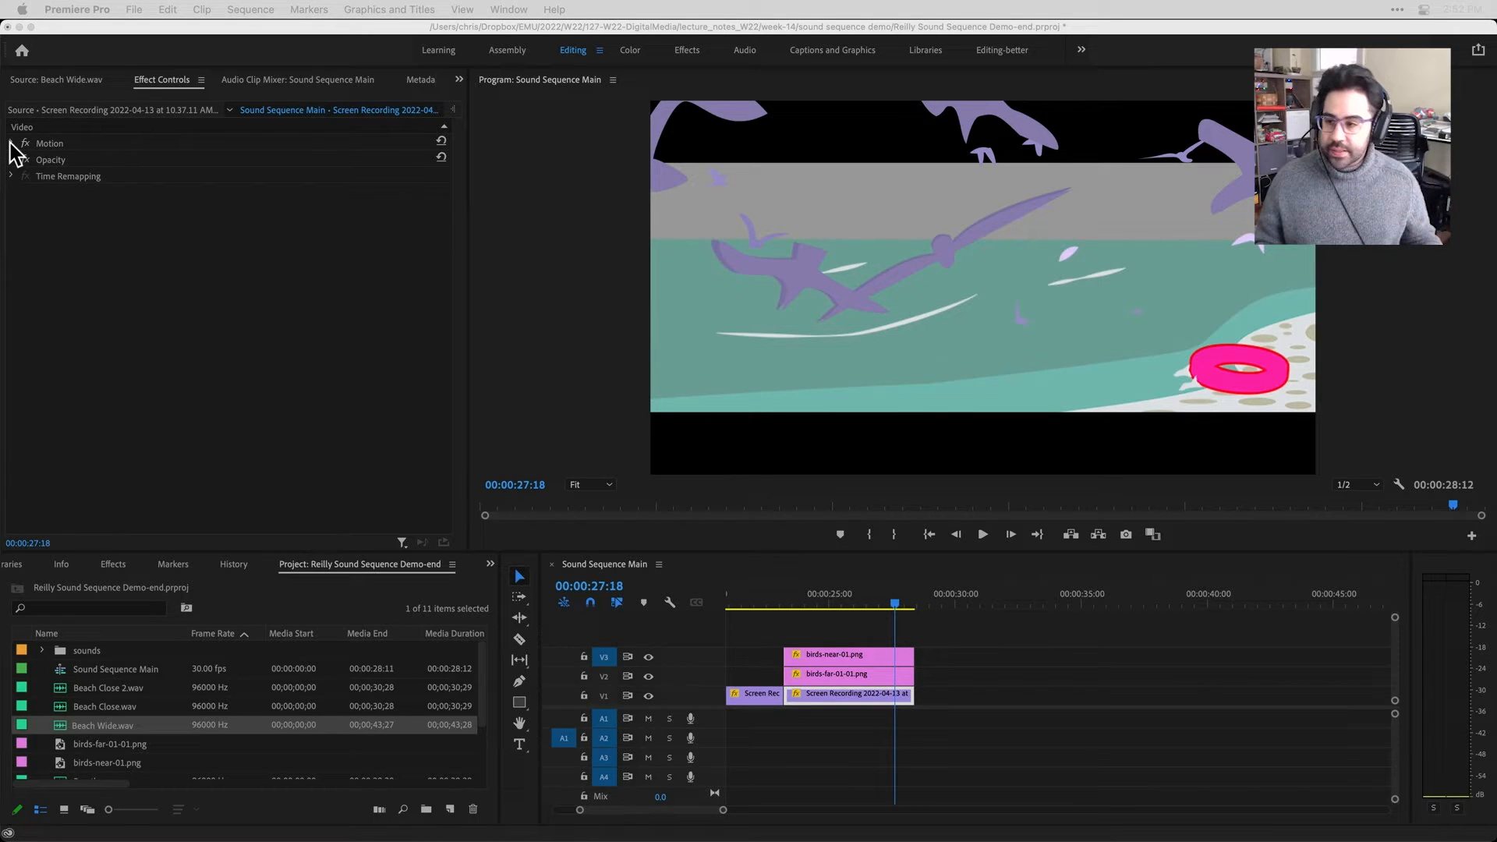
Expand Motion, Opacity and Time Remapping to show Scale 121, Opacity 100% and Speed 100%
click(9, 143)
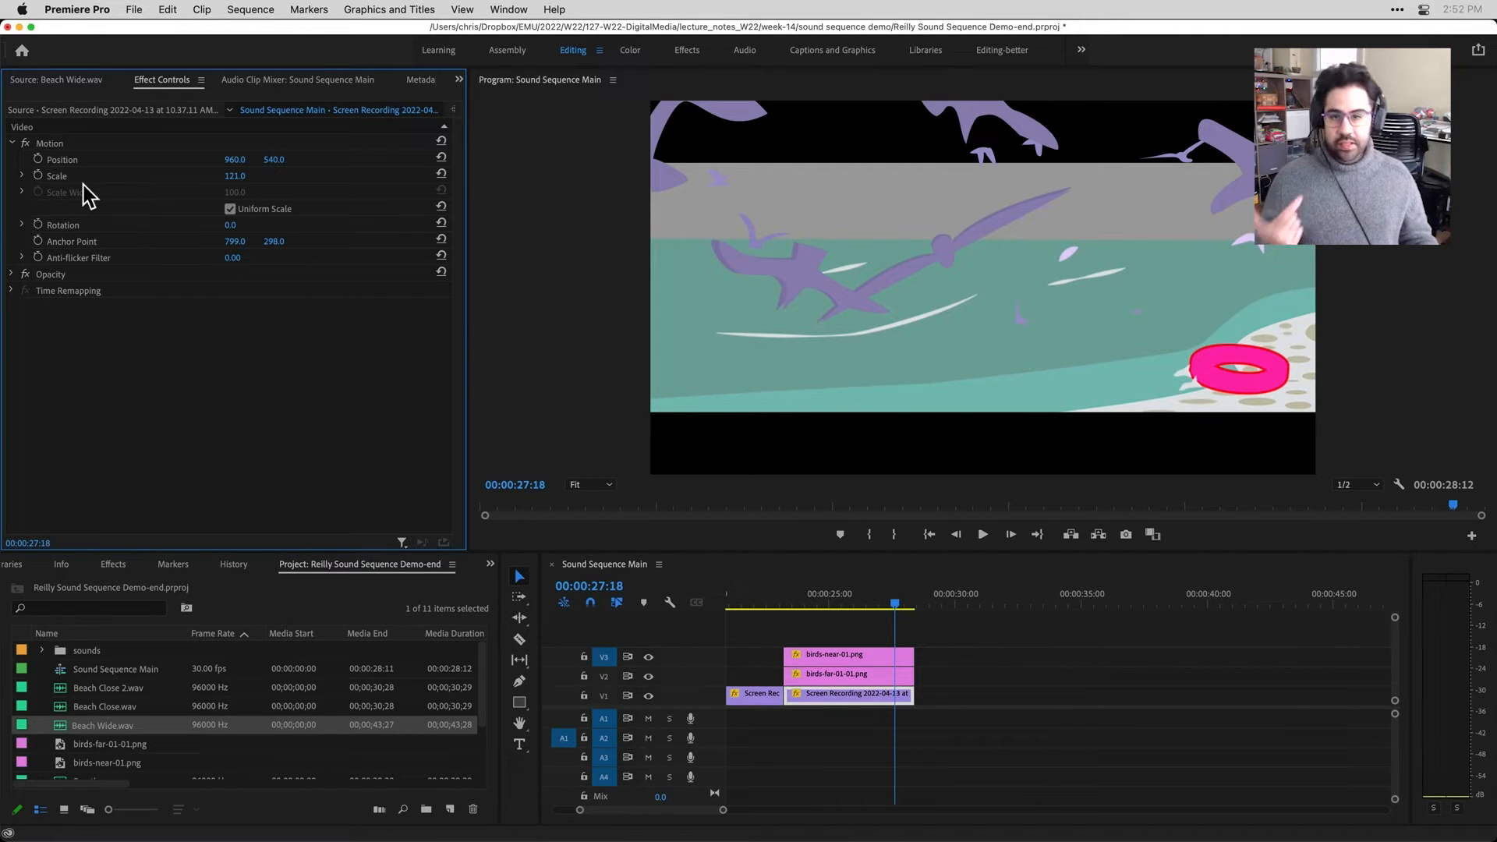
mouse_move(12, 286)
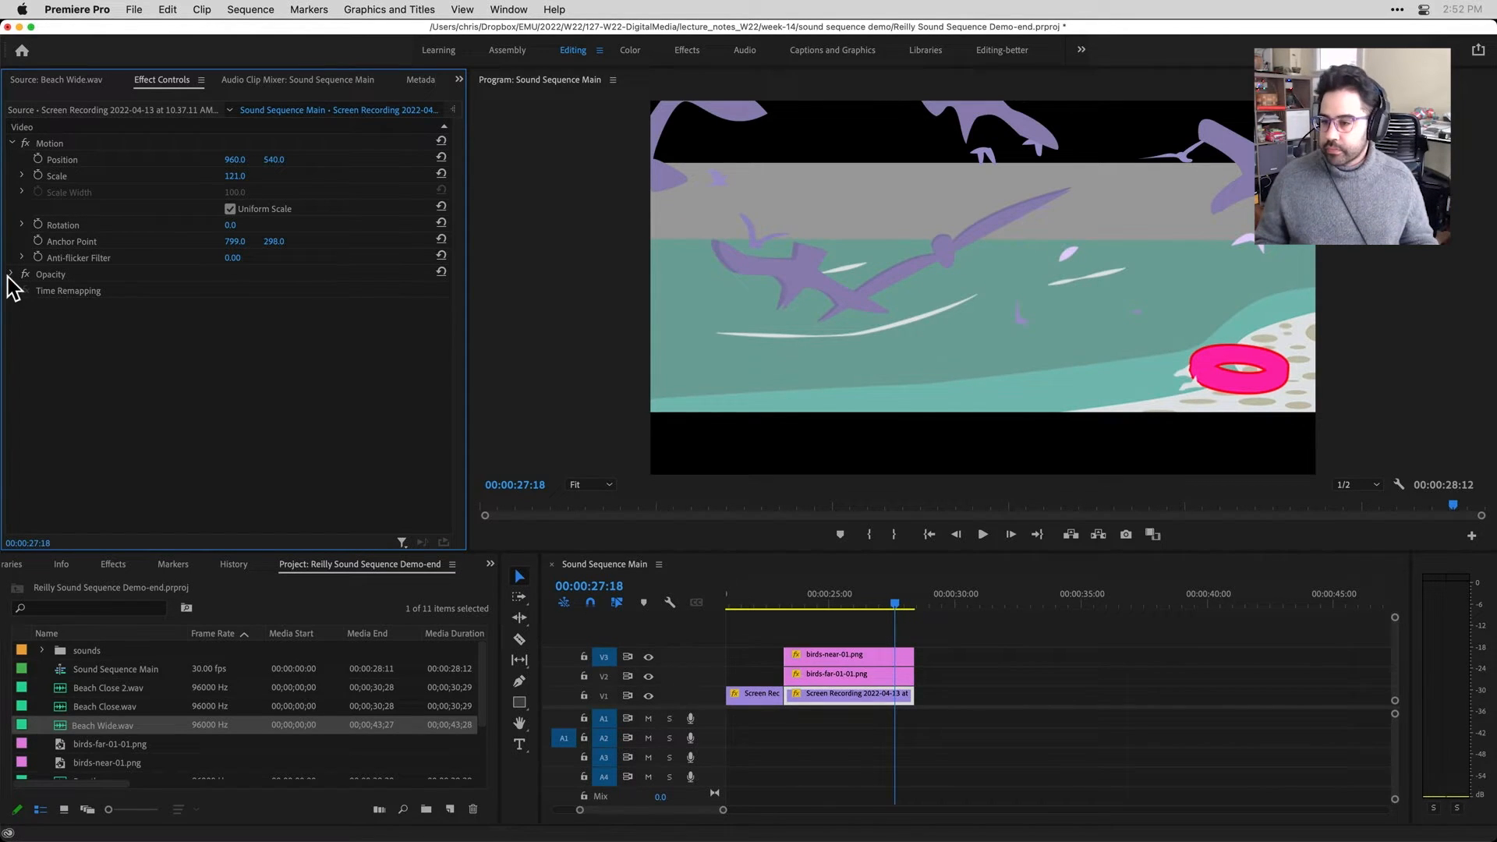
click(9, 274)
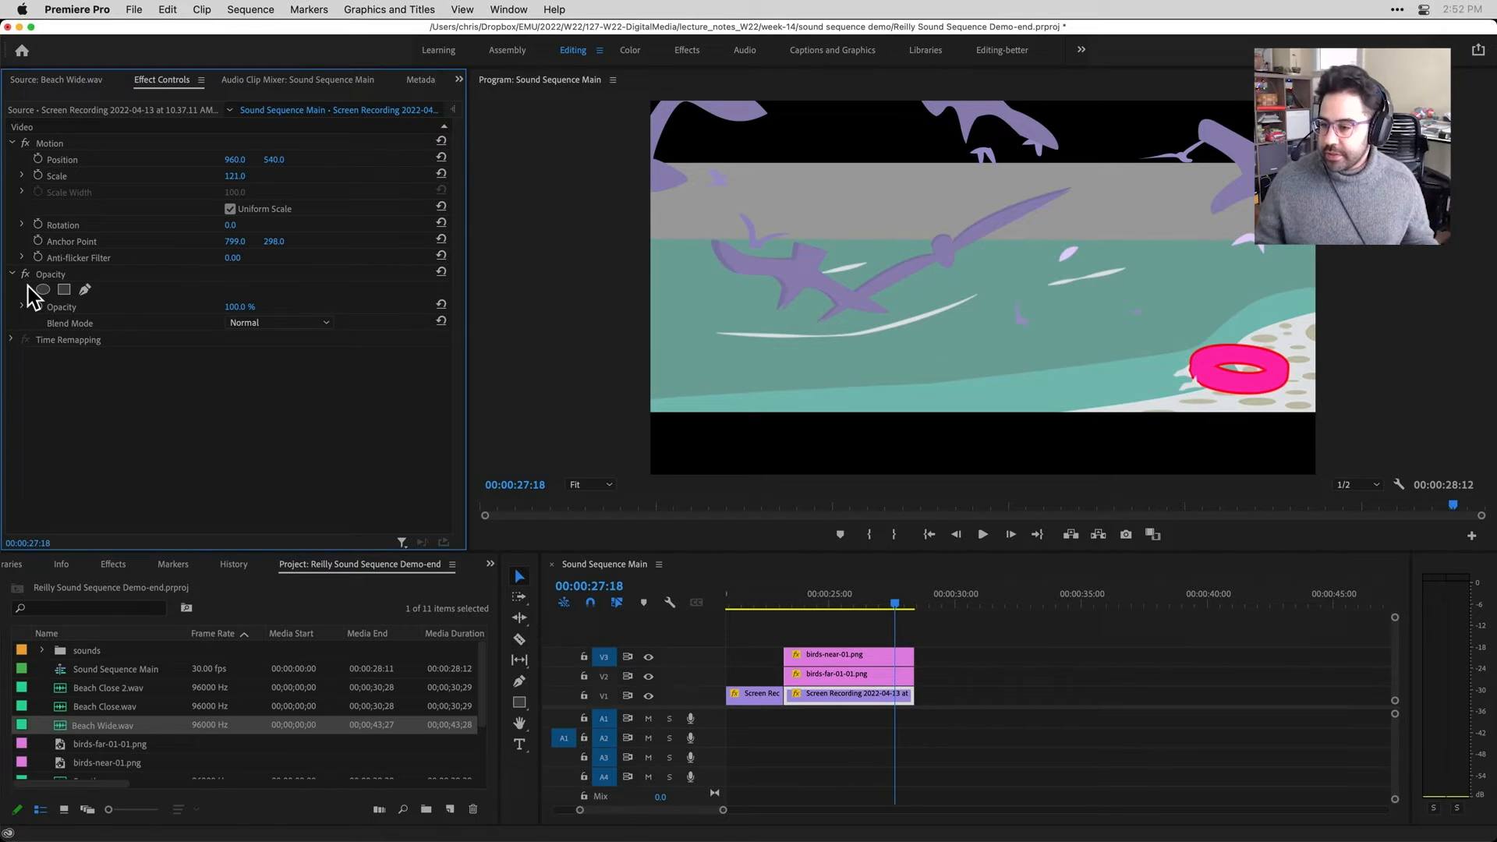
click(11, 340)
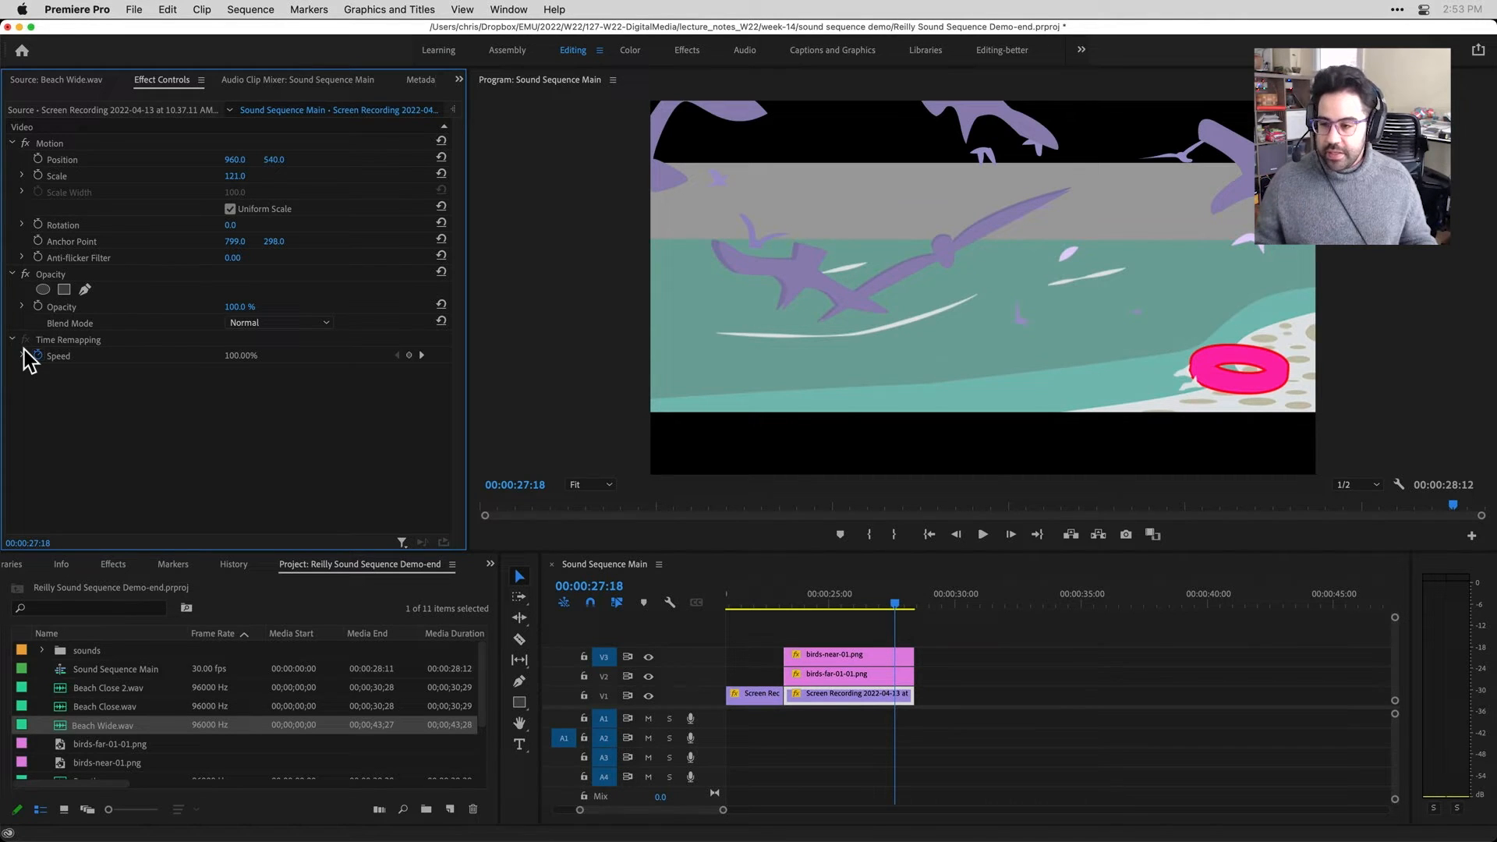
mouse_move(47, 406)
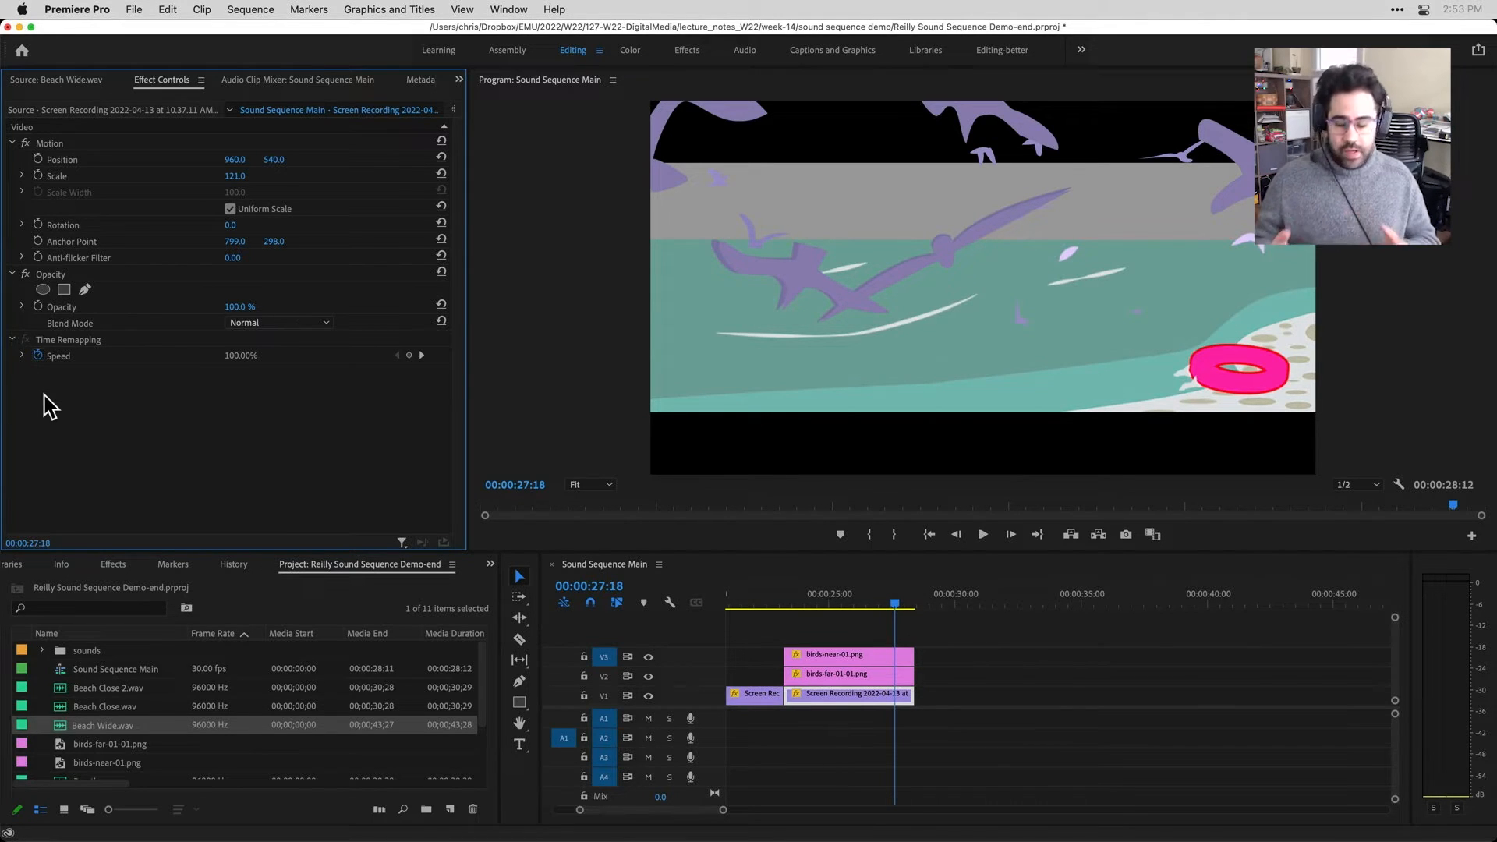
mouse_move(318, 590)
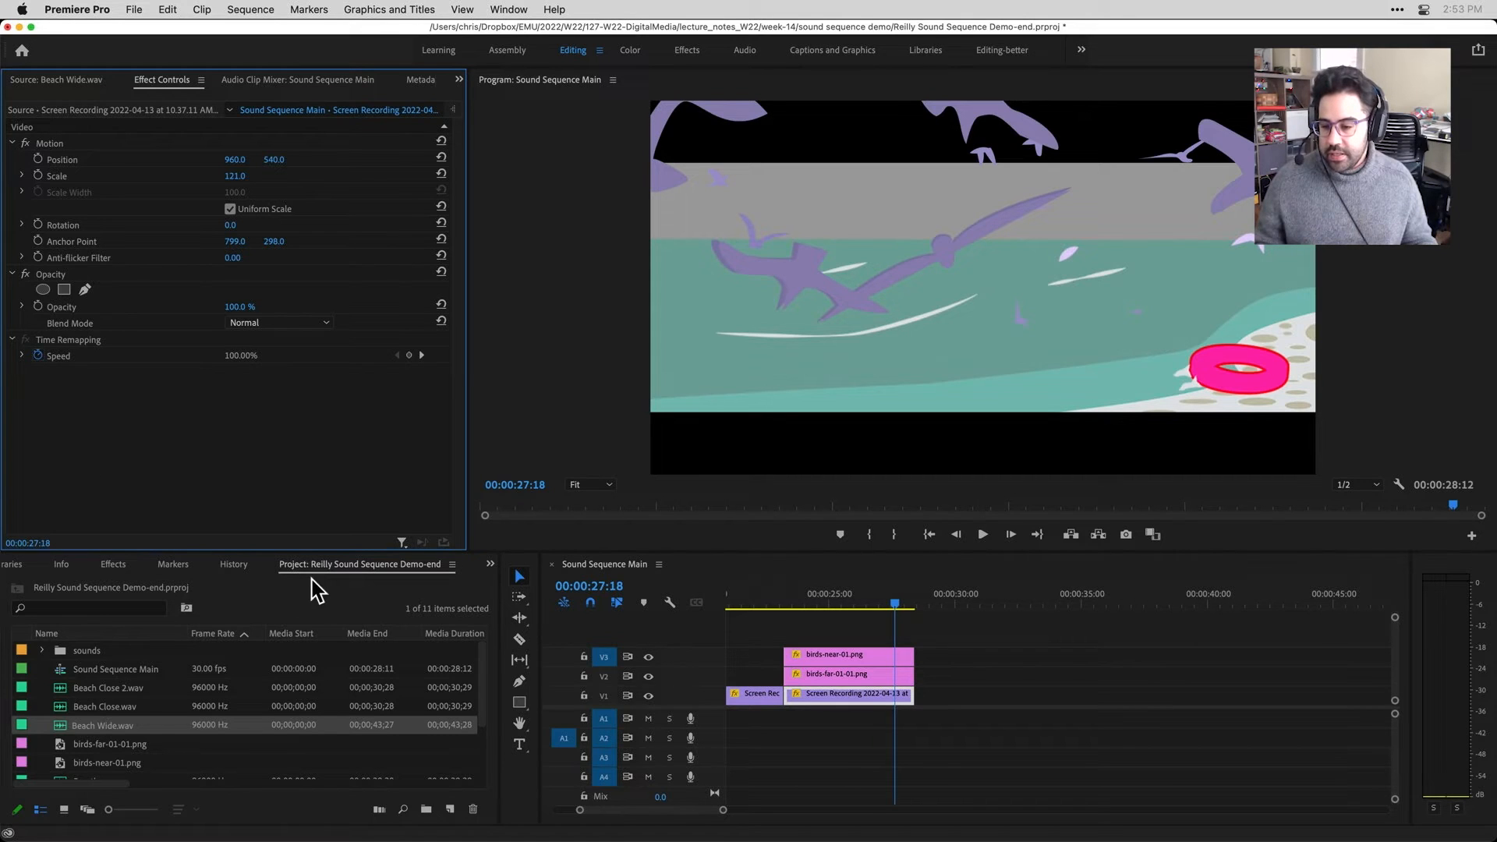
mouse_move(115, 582)
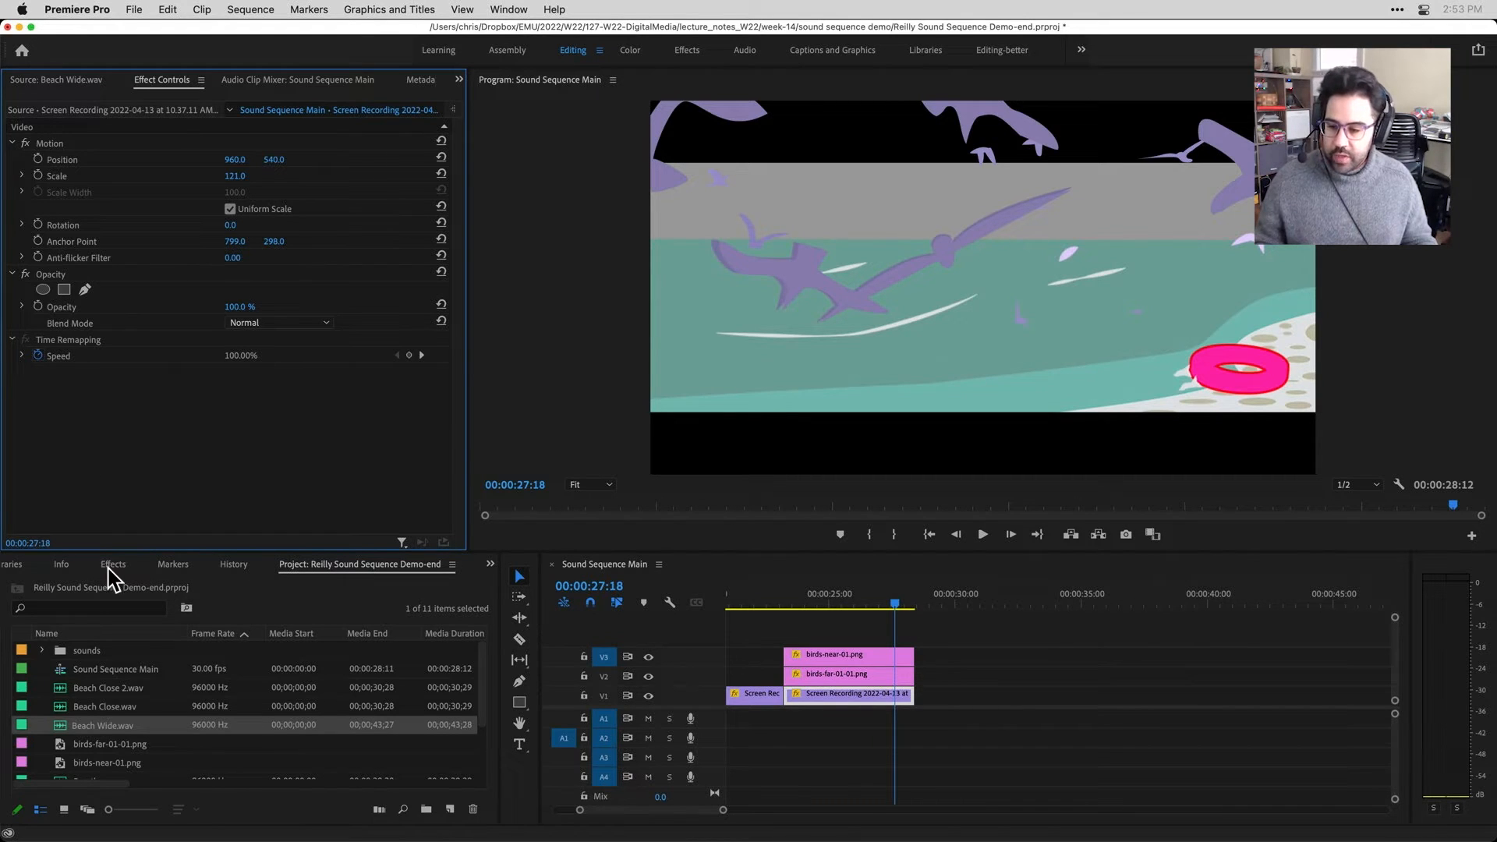
Bring up the Effects panel in the lower-left area via the Window menu
click(113, 563)
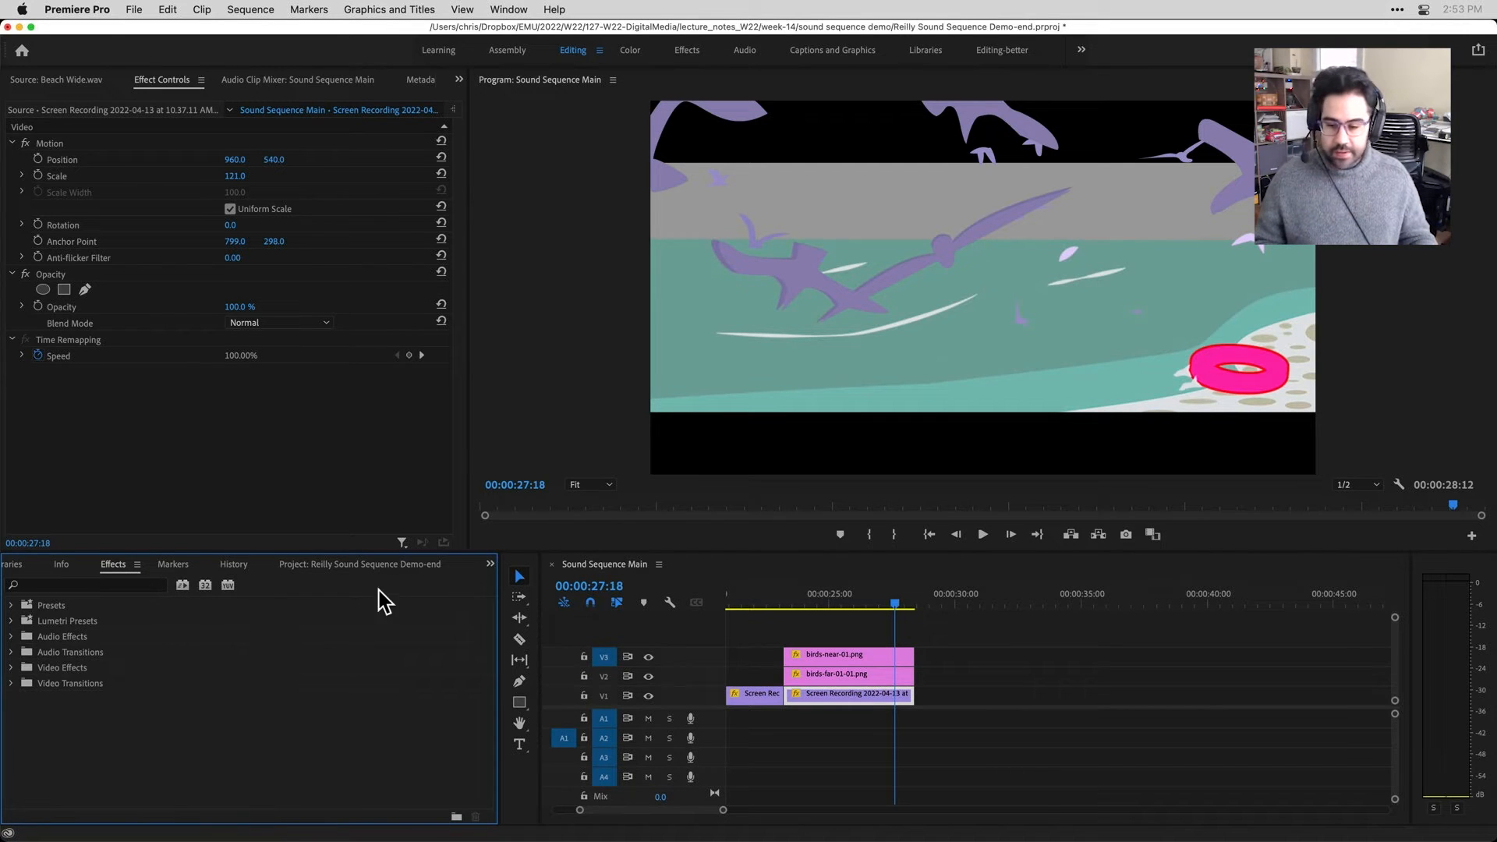
click(489, 565)
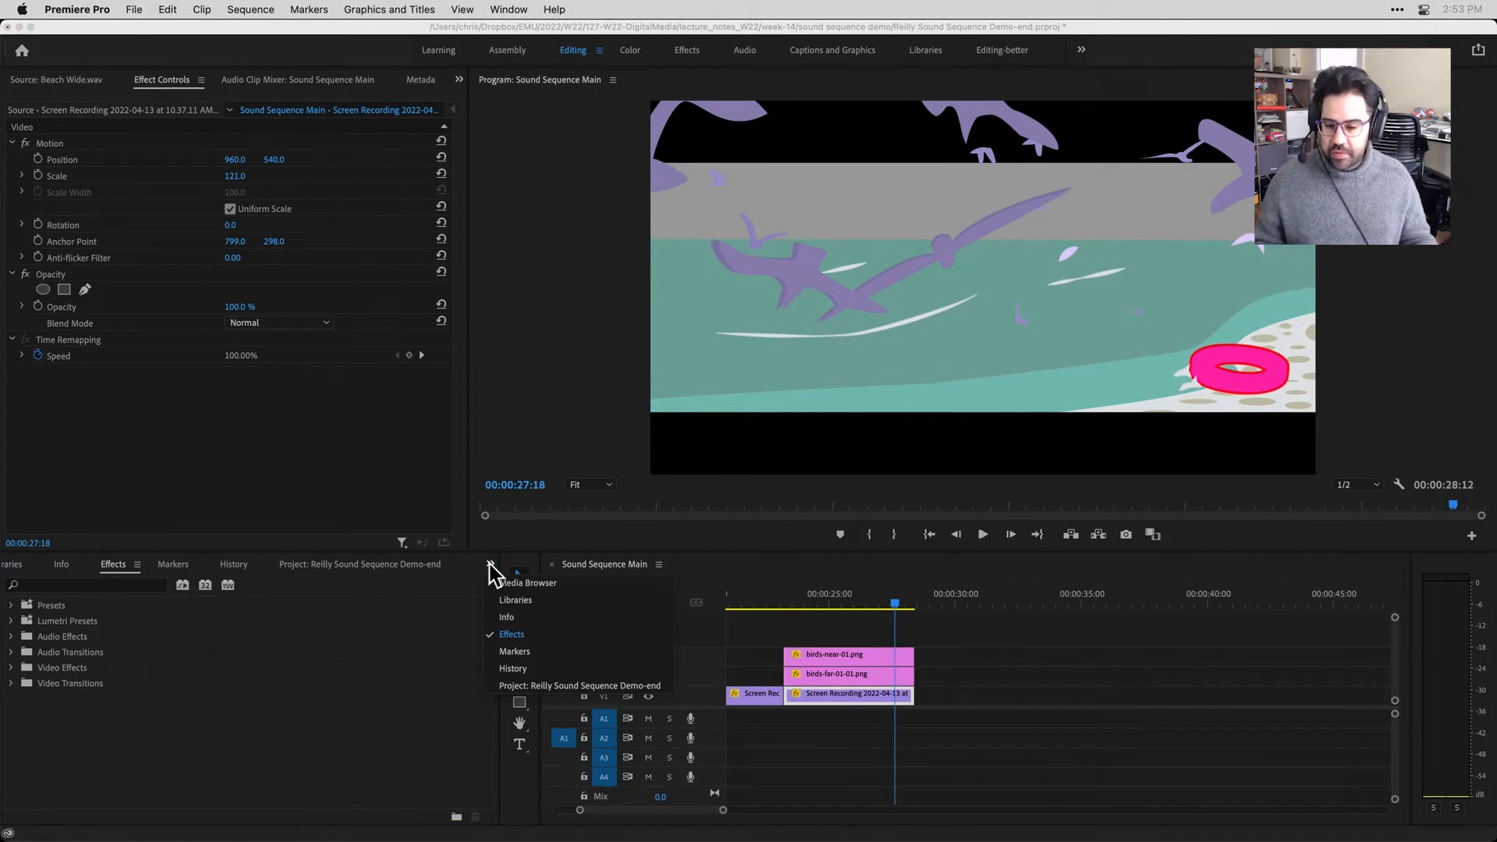
mouse_move(506, 122)
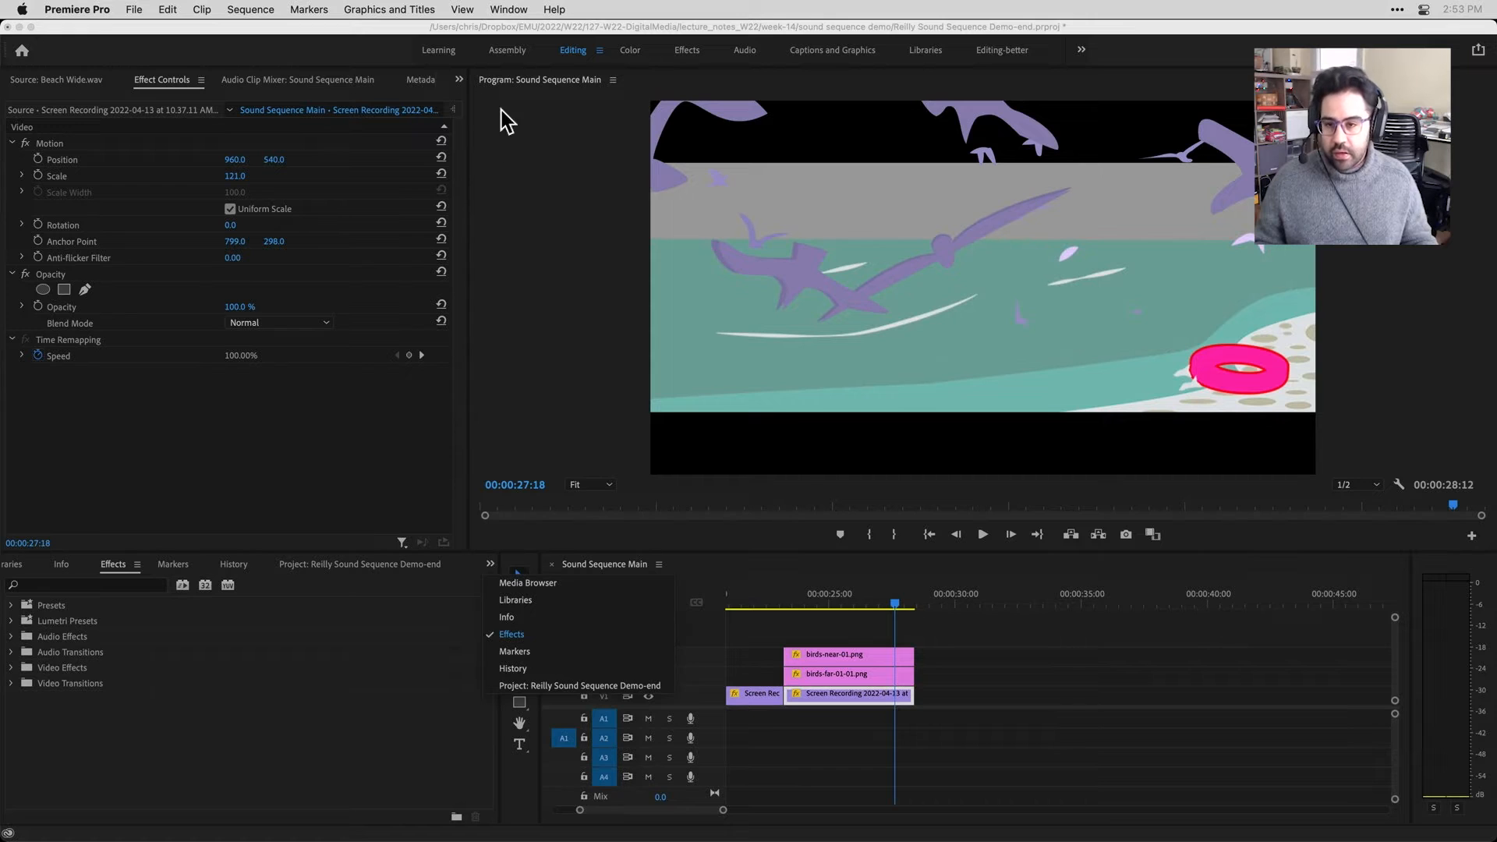
click(507, 8)
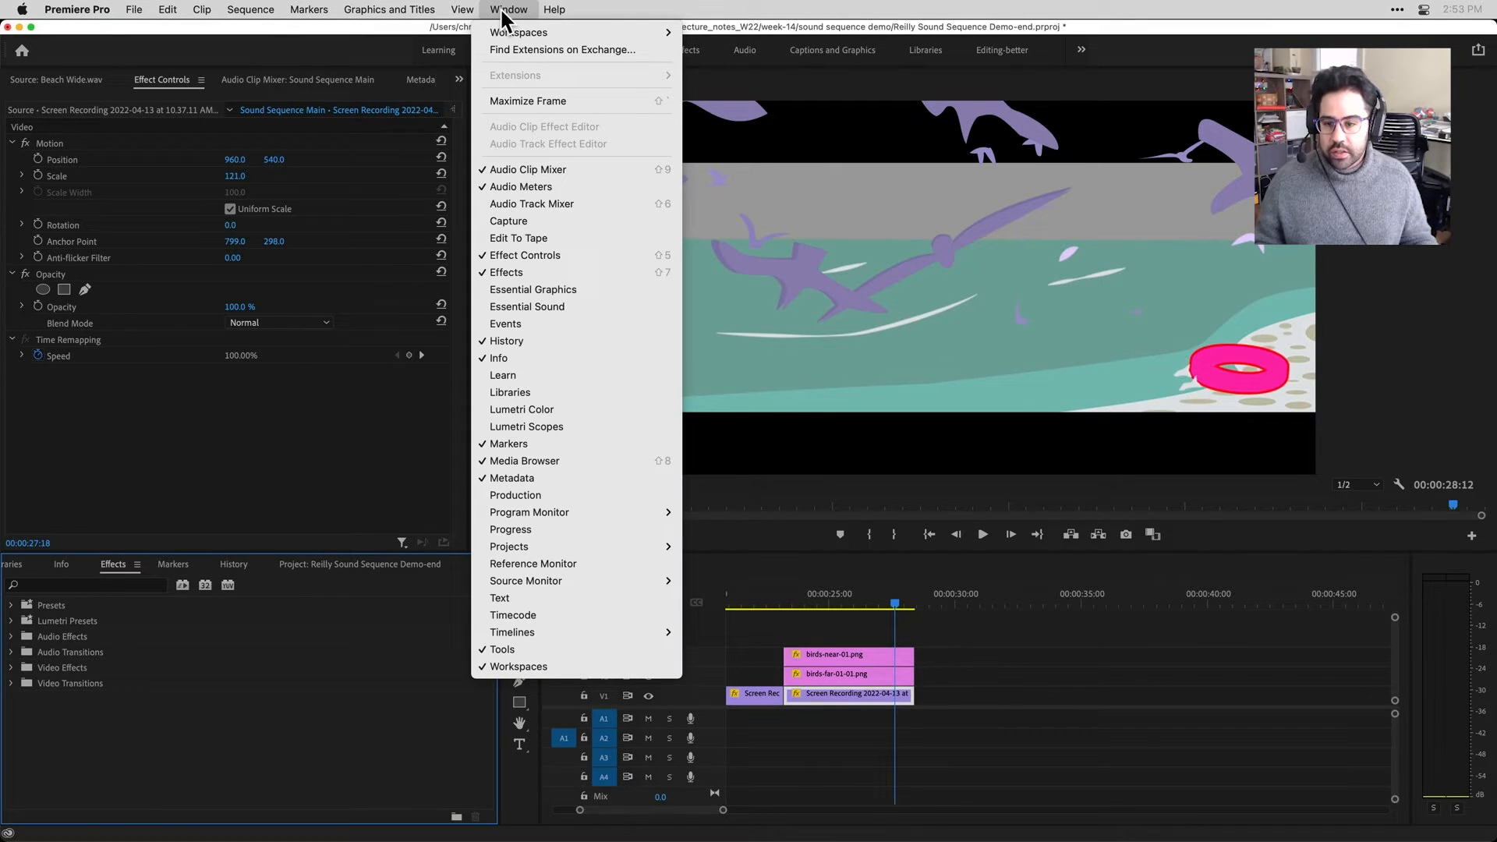
mouse_move(575, 272)
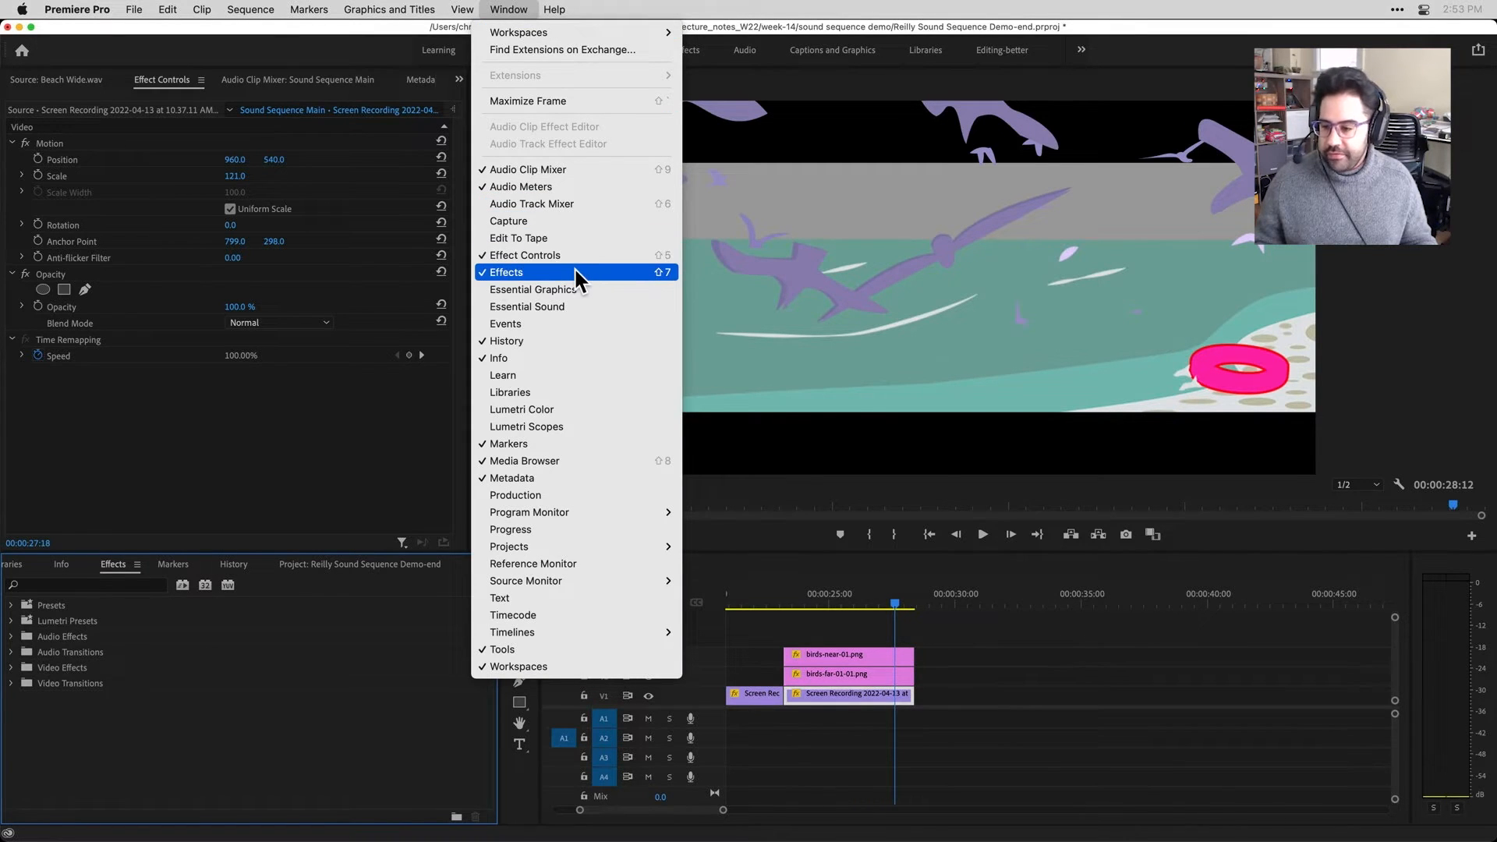
click(506, 272)
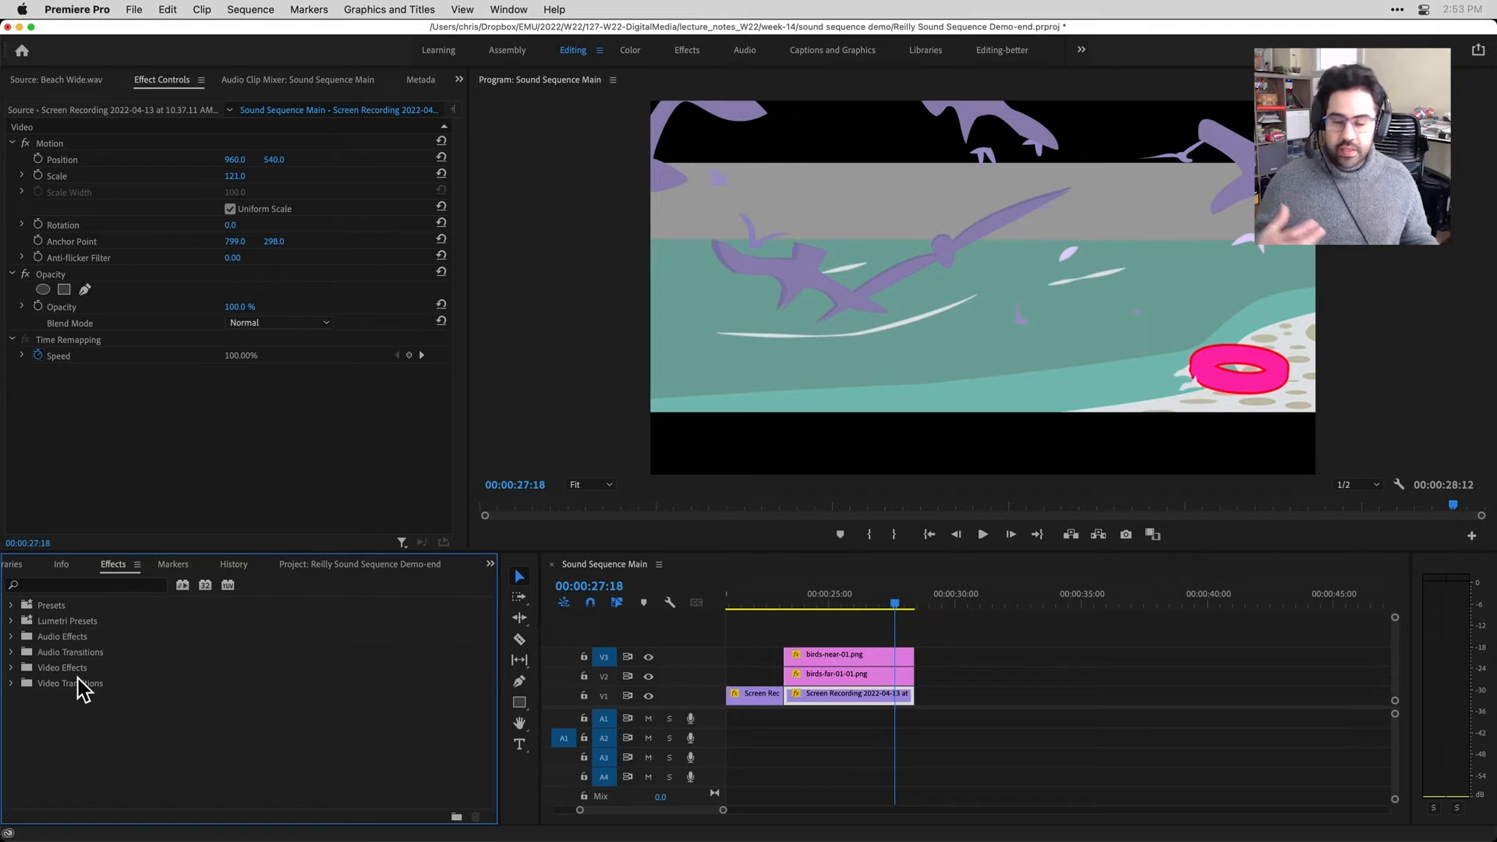
mouse_move(81, 697)
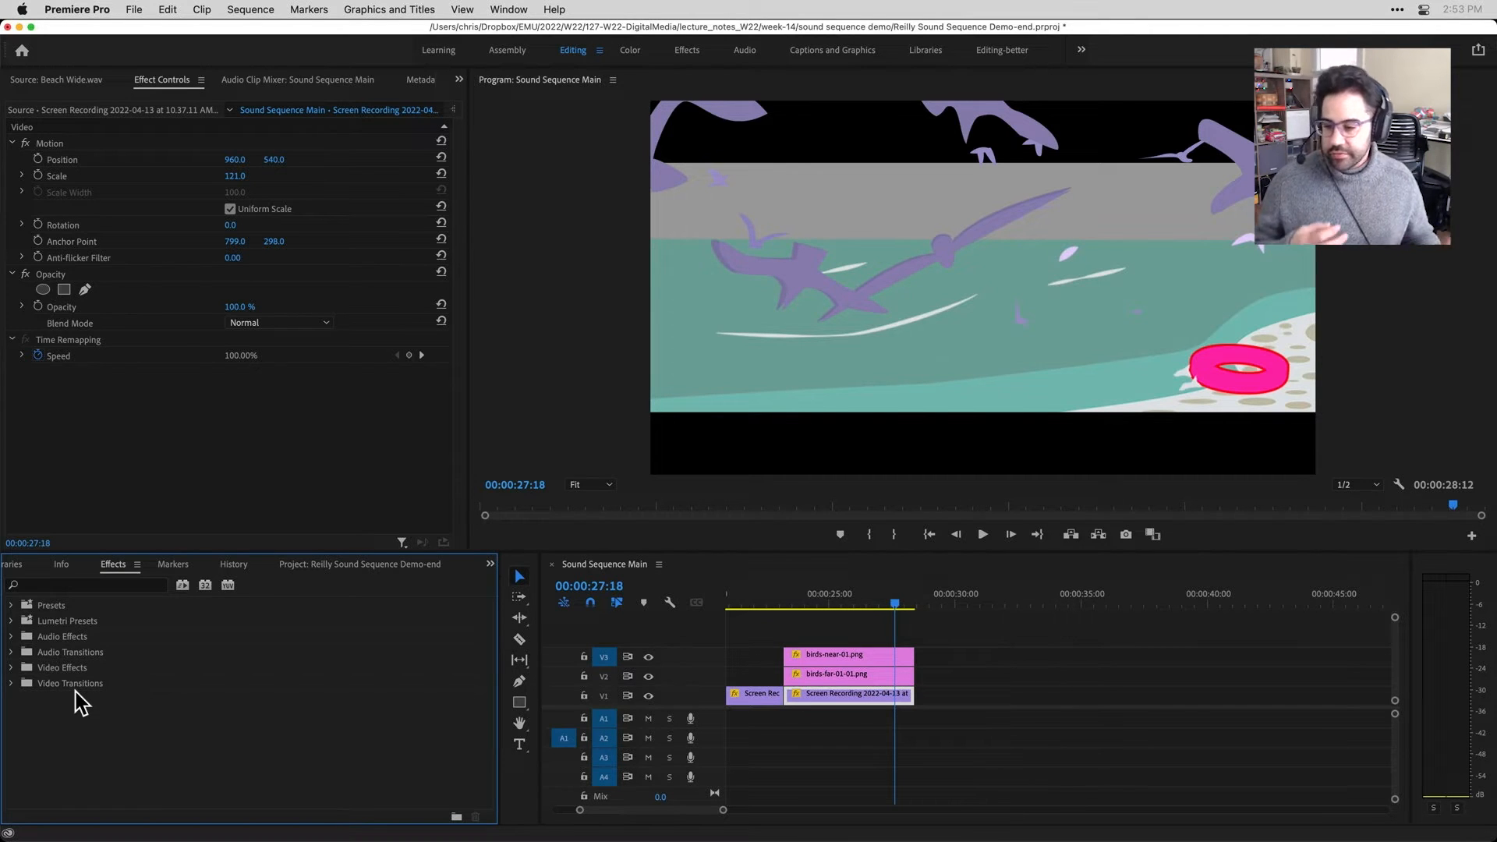
mouse_move(63, 601)
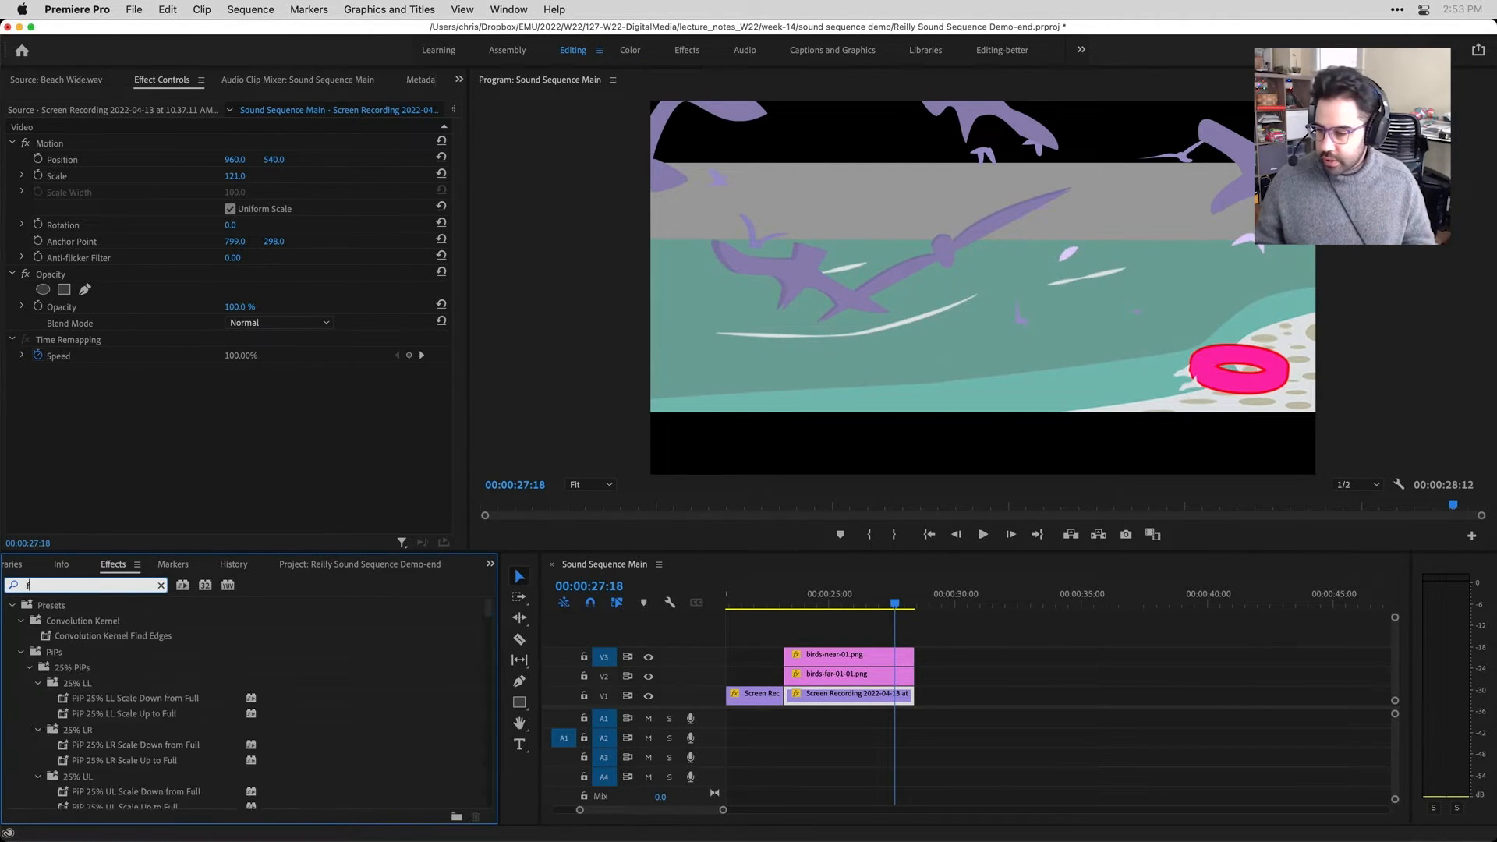
Search 'flip', select the applied Horizontal Flip on the clip, and switch it off
text(flip)
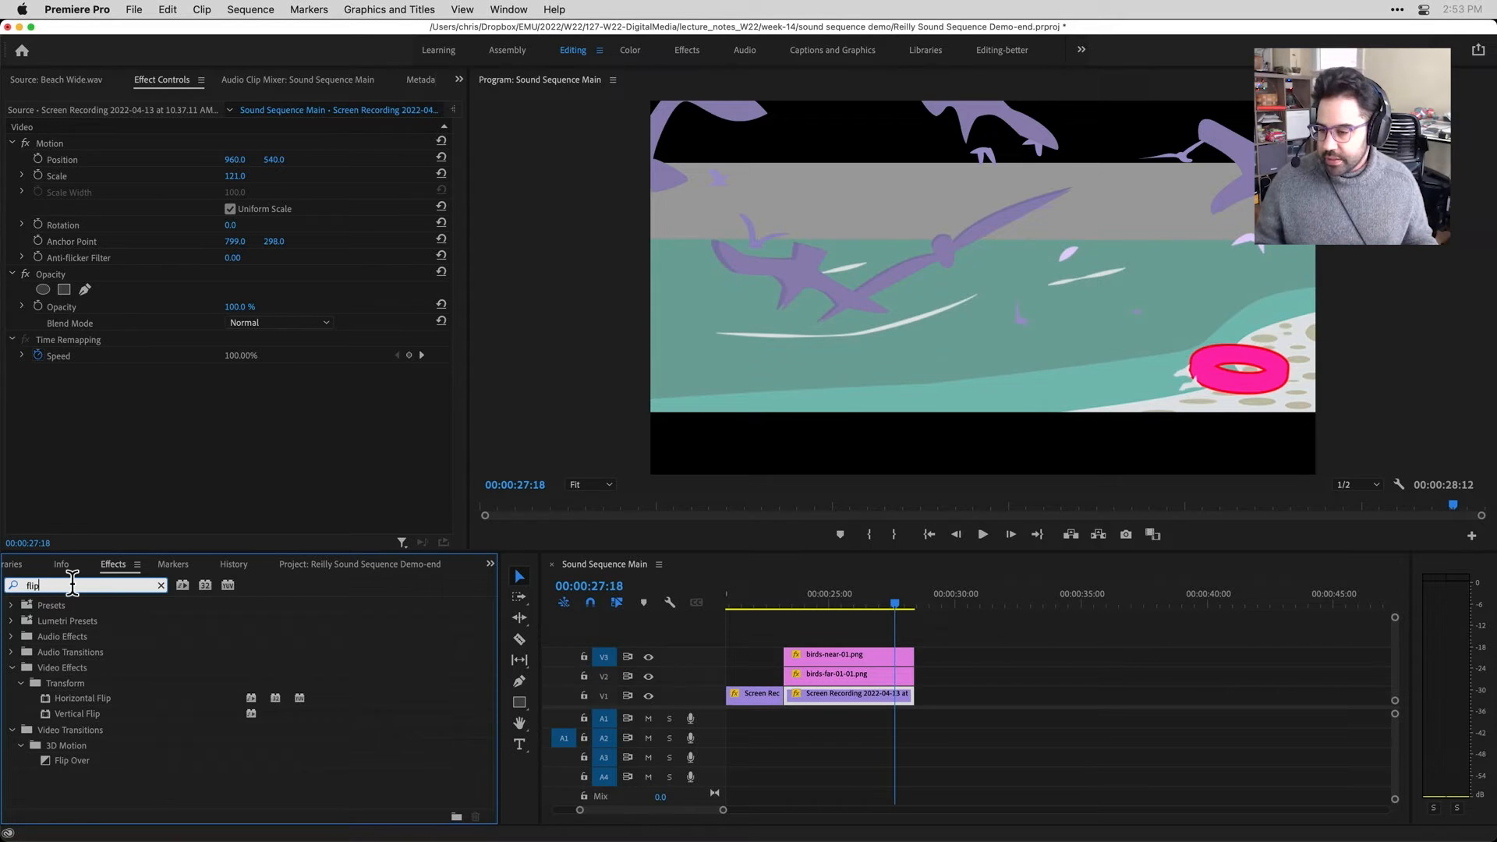
mouse_move(101, 711)
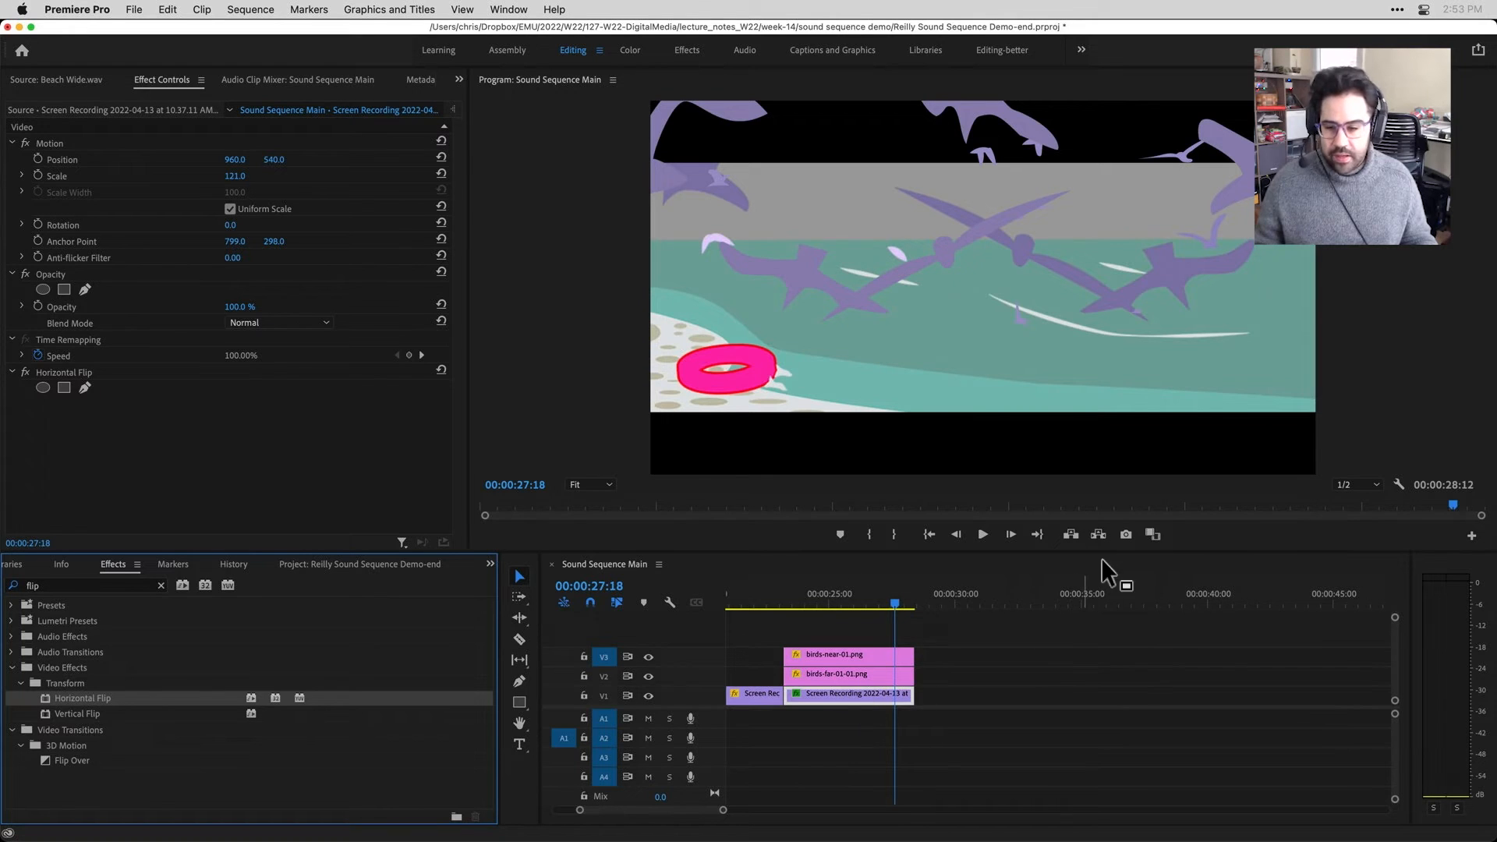
mouse_move(702, 391)
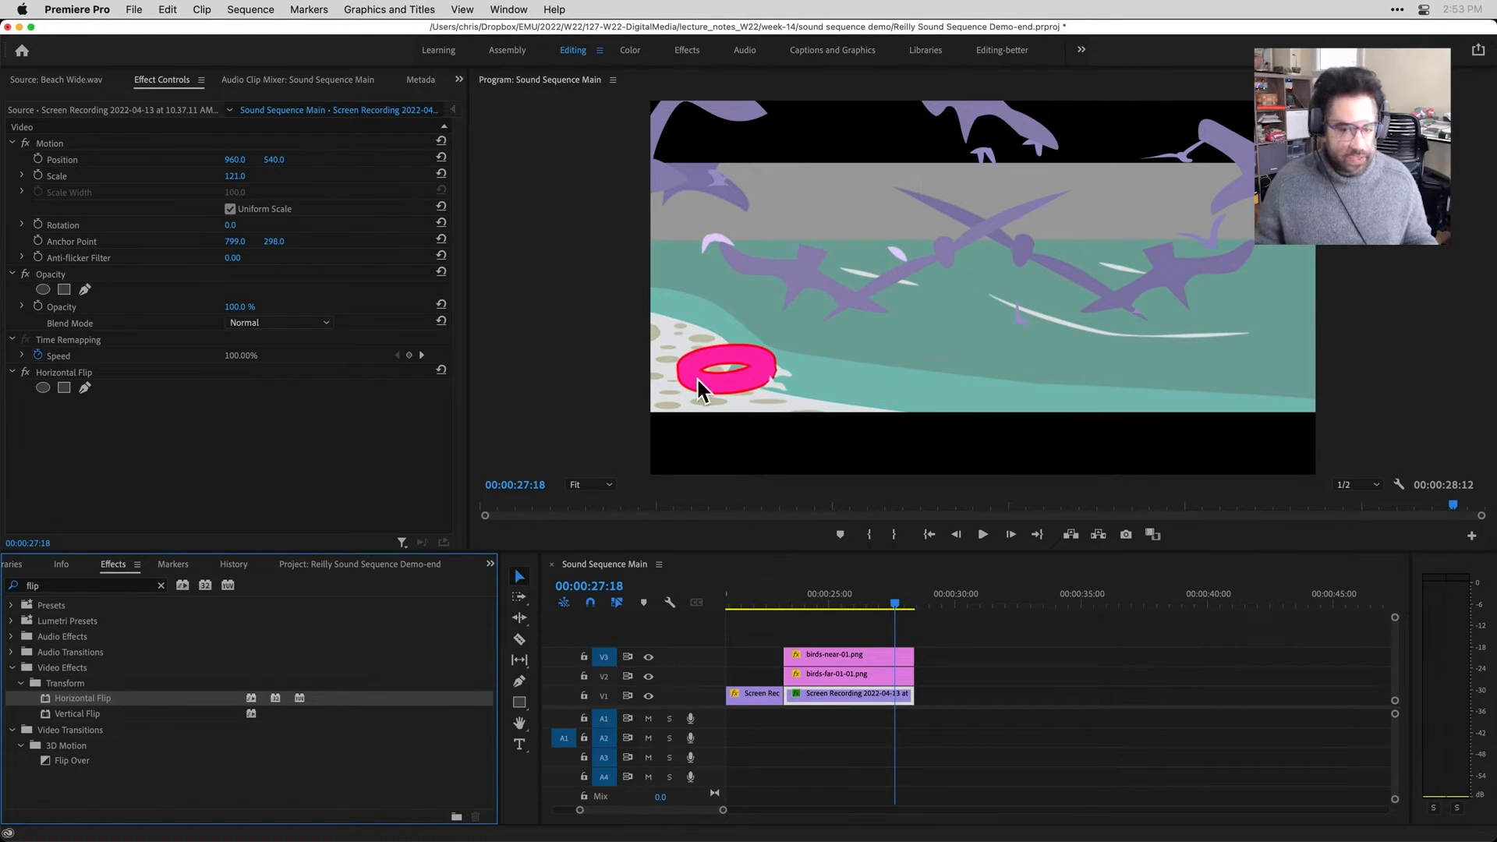
mouse_move(879, 390)
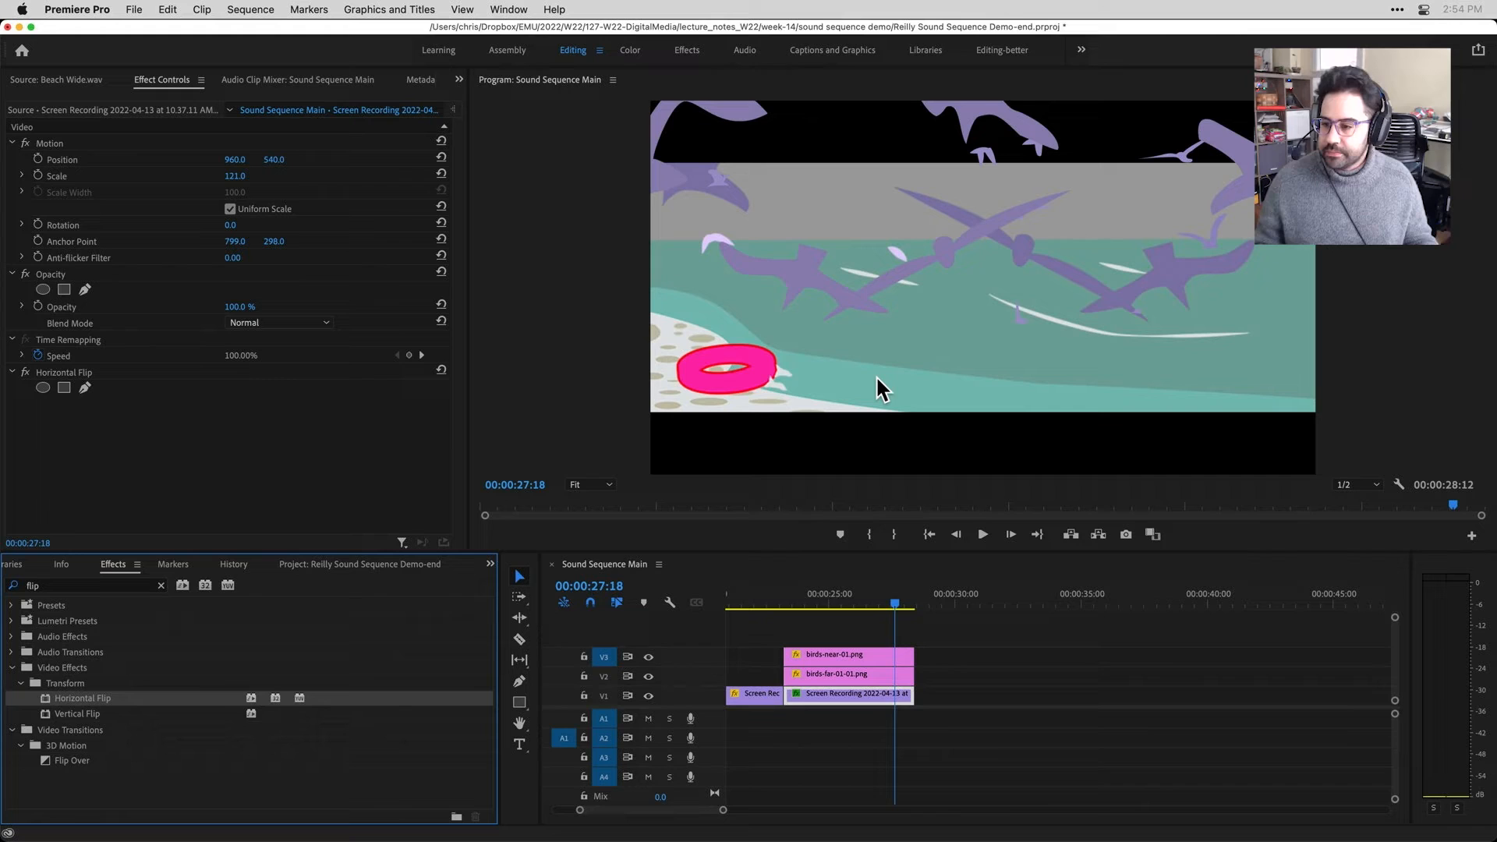
click(64, 371)
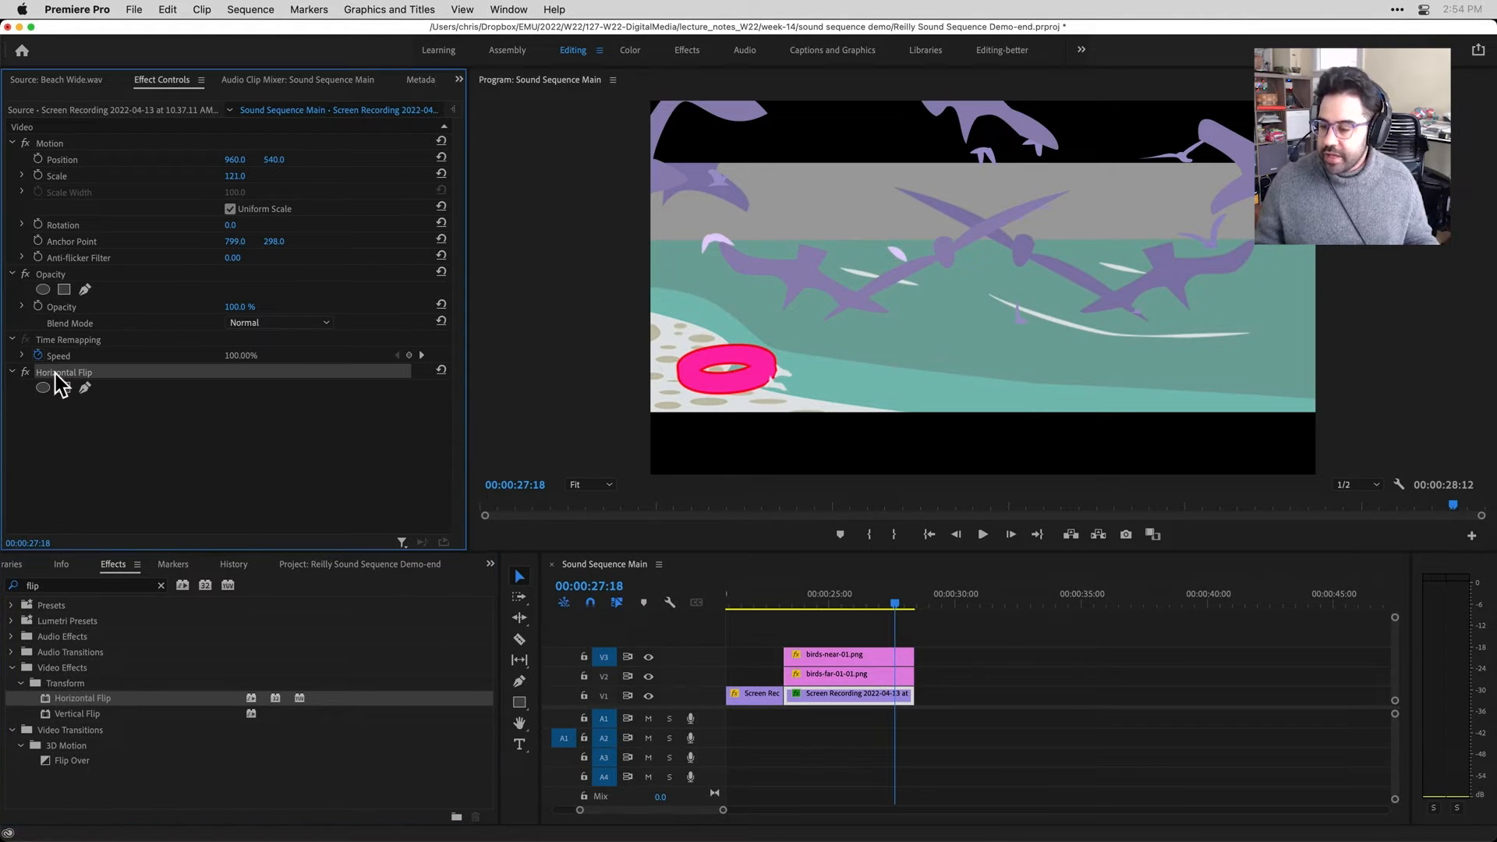
mouse_move(103, 382)
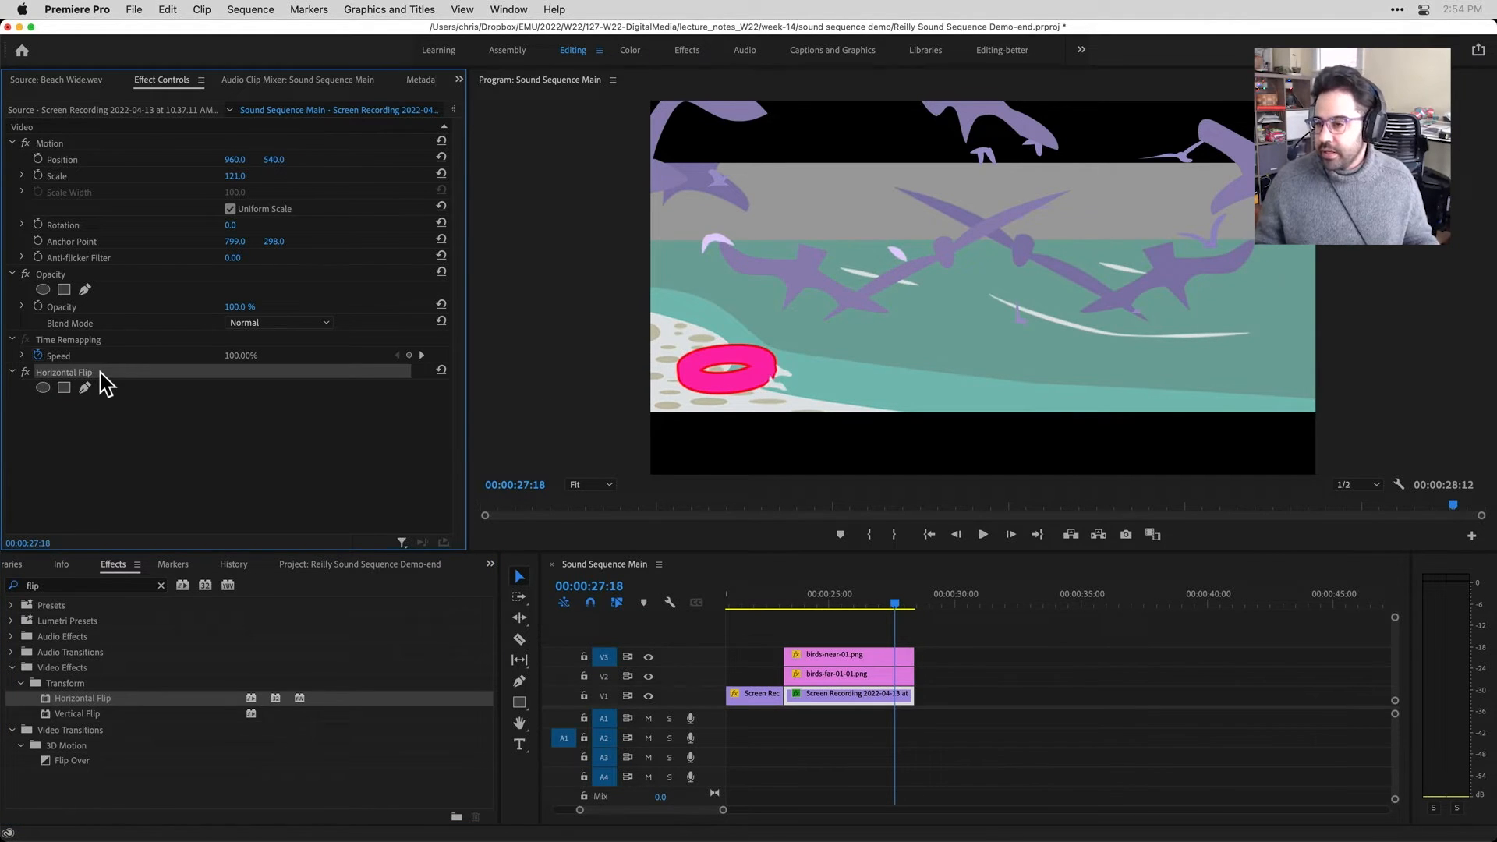
mouse_move(63, 400)
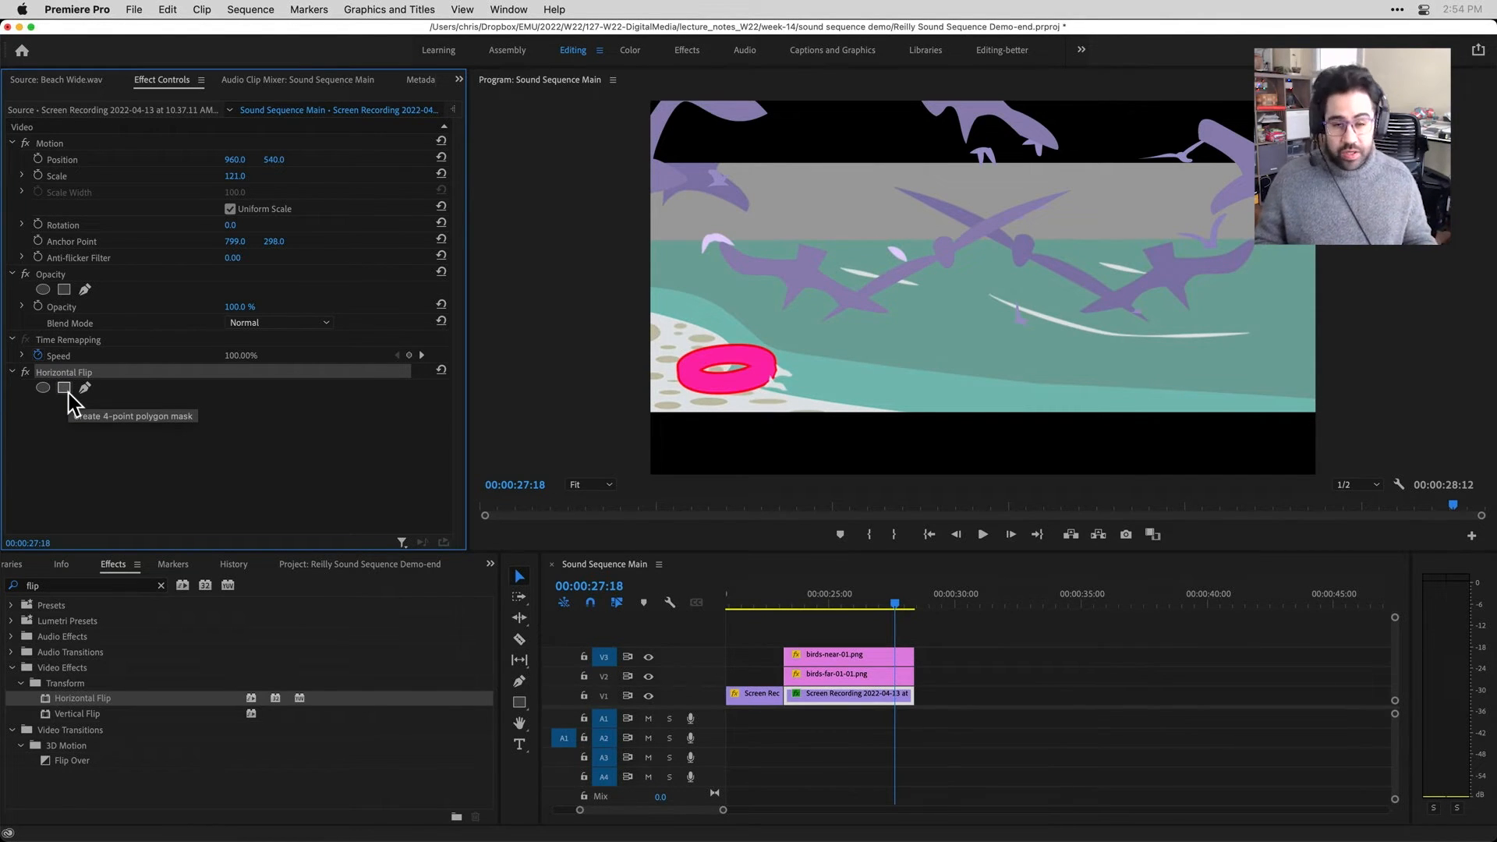
mouse_move(77, 449)
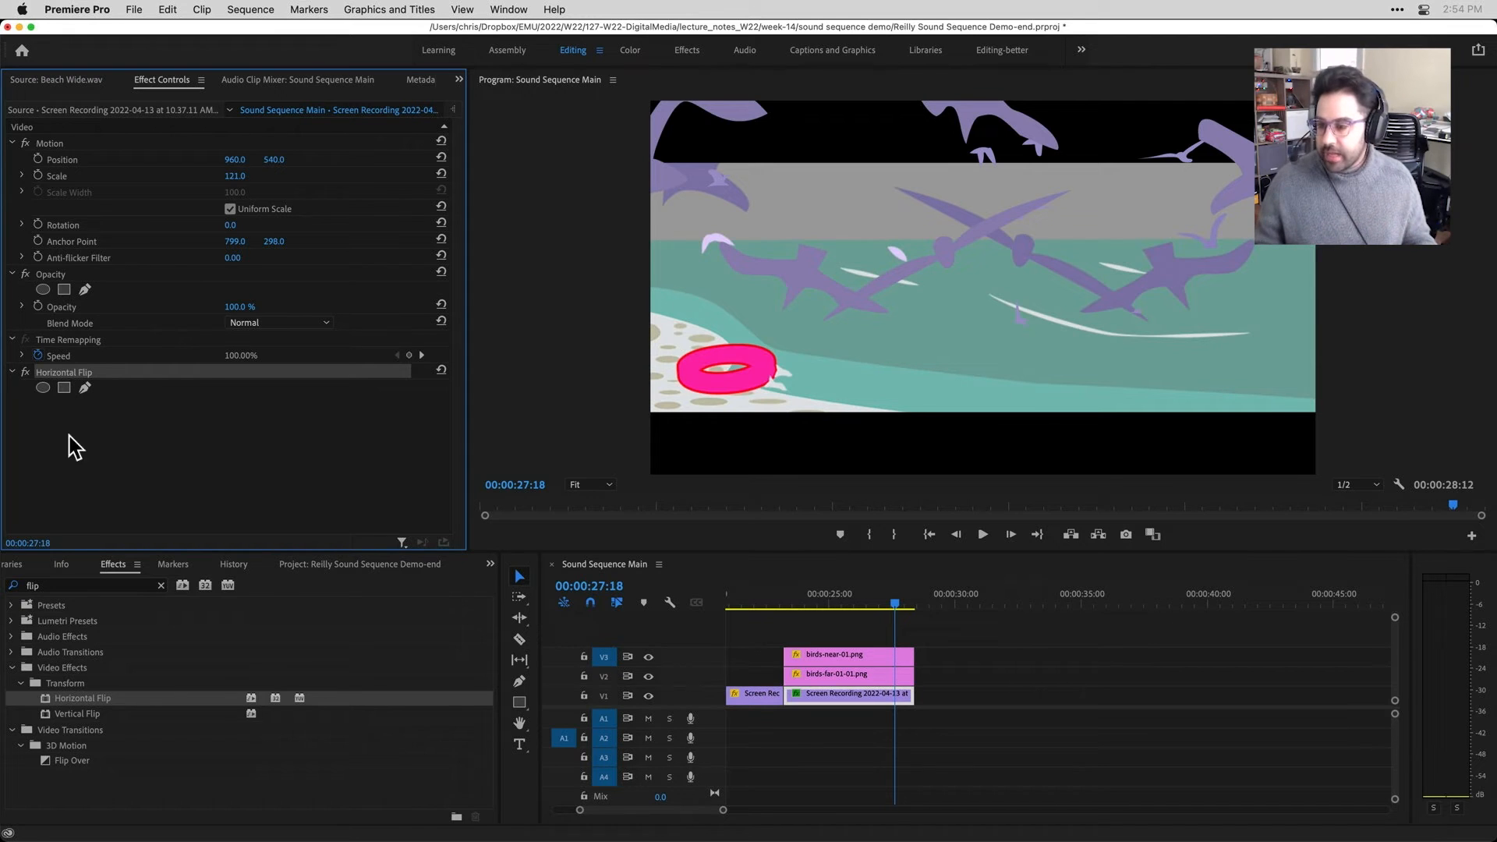
mouse_move(29, 386)
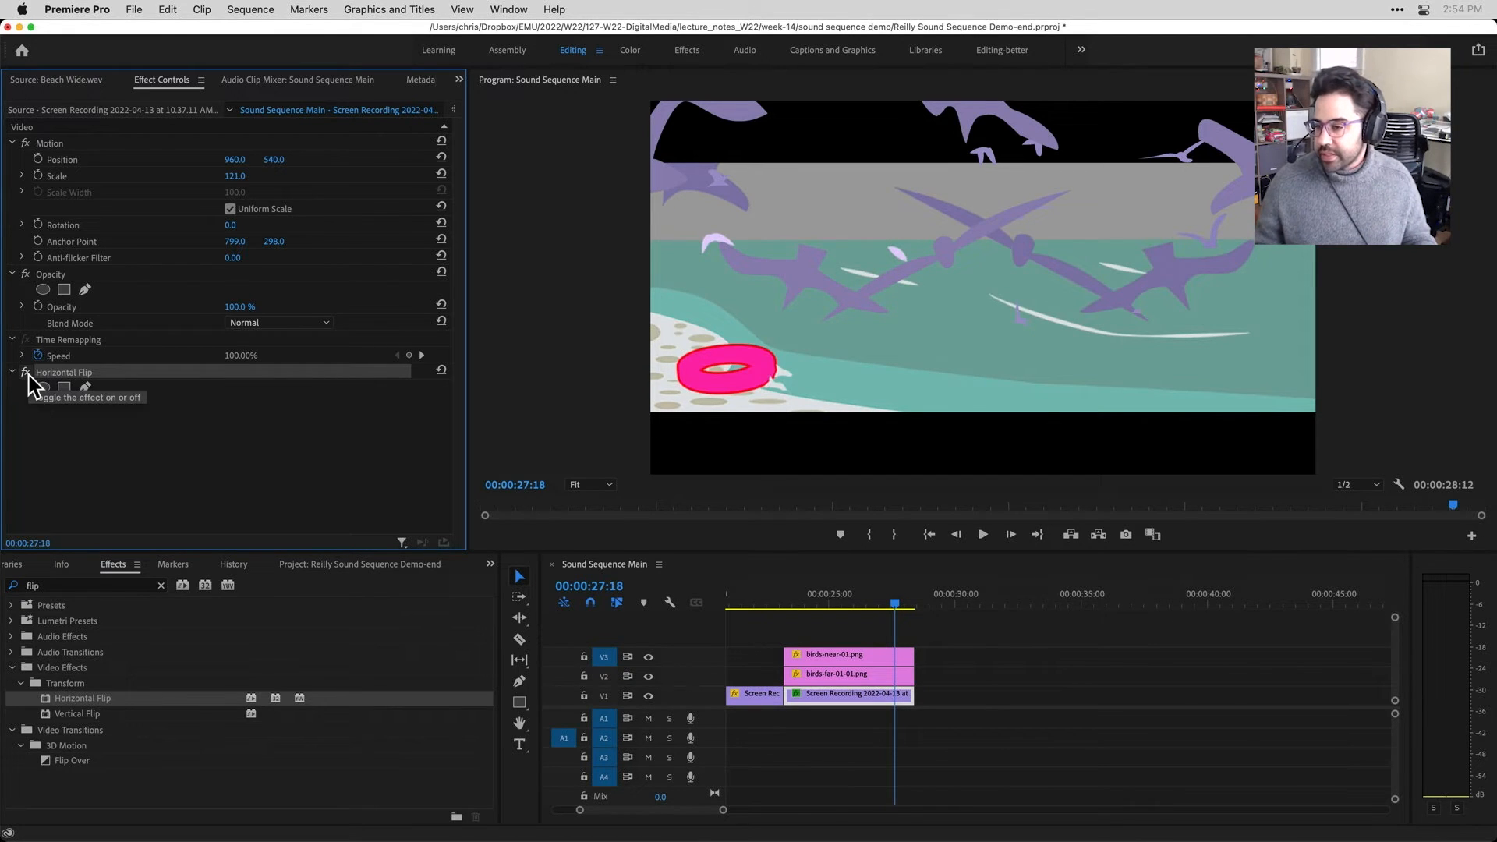
click(49, 386)
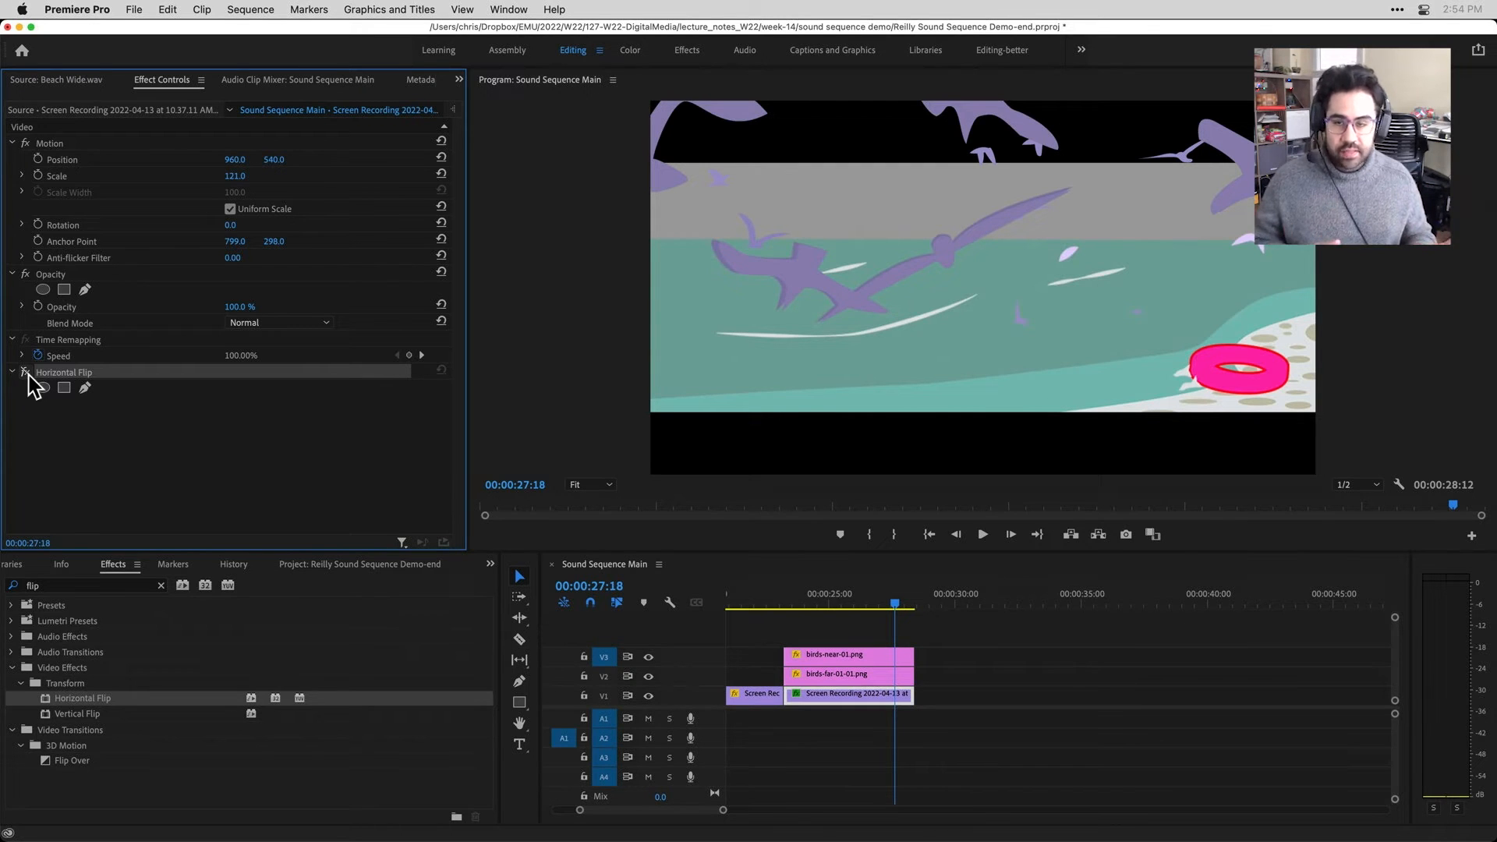
mouse_move(90, 382)
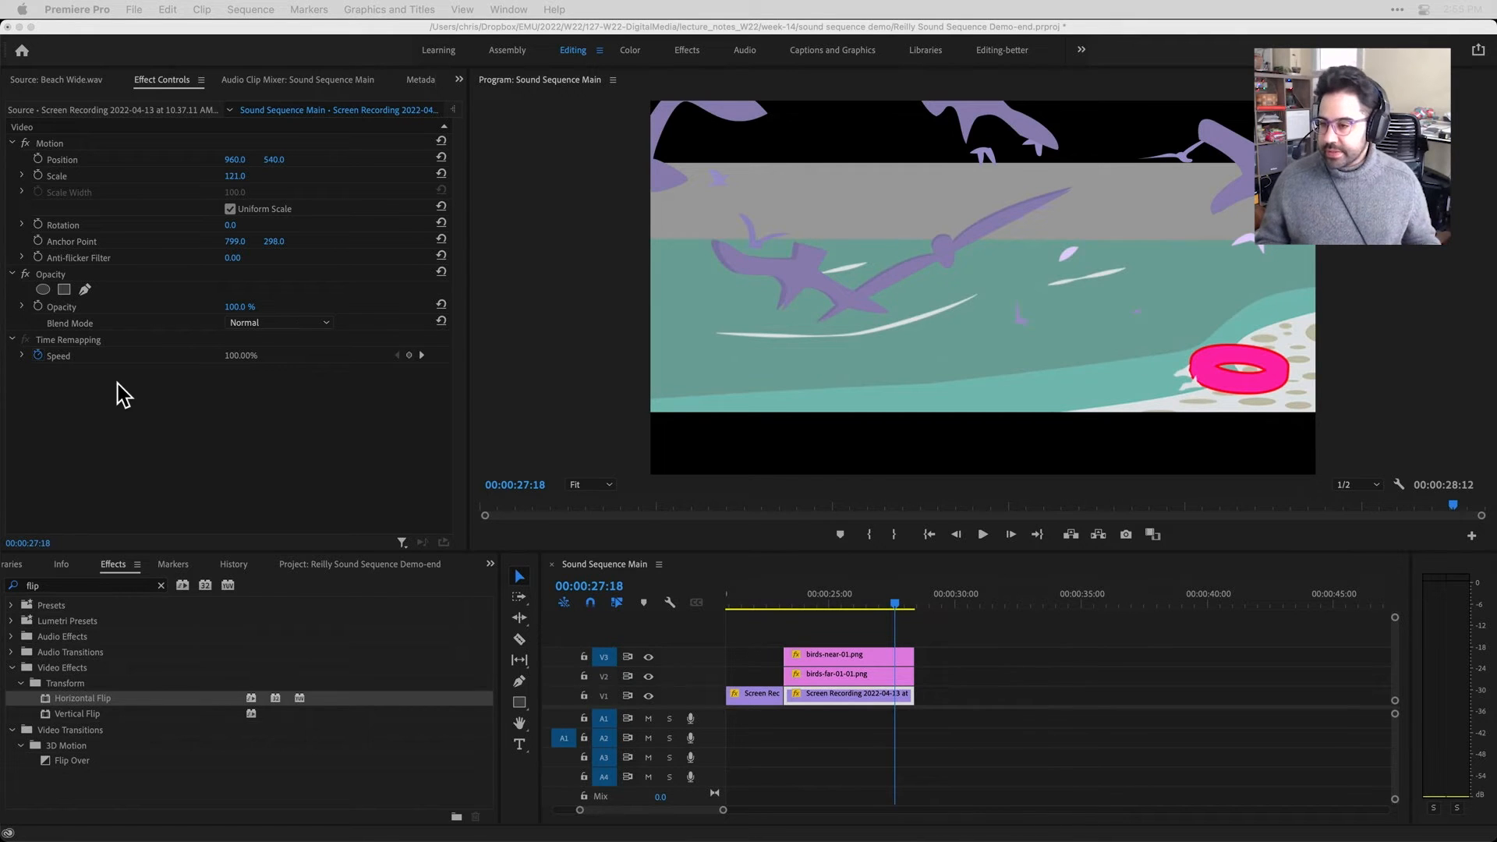
mouse_move(188, 395)
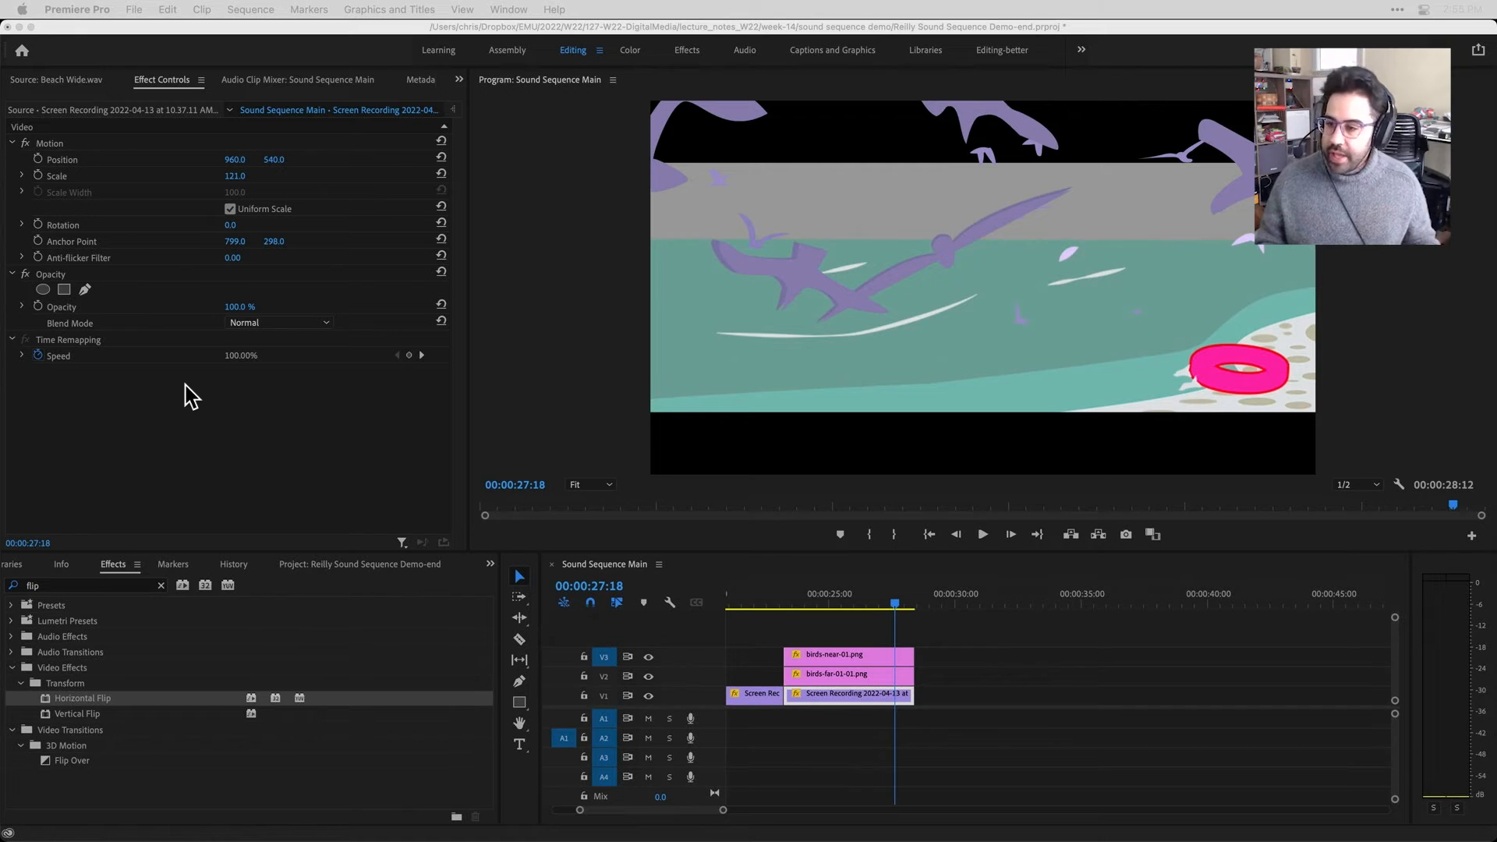
mouse_move(200, 428)
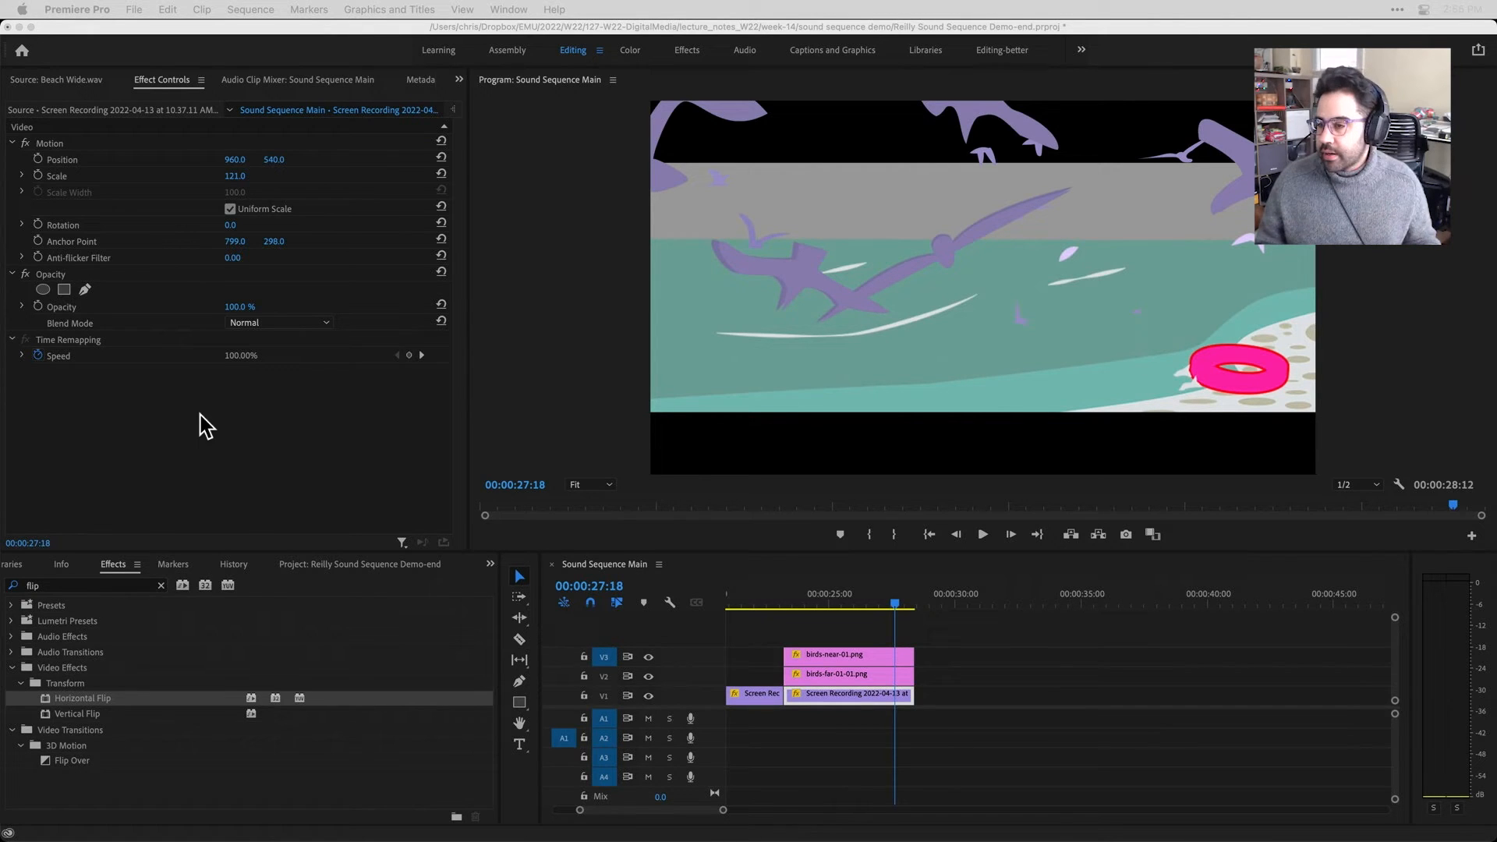
mouse_move(239, 186)
text(175)
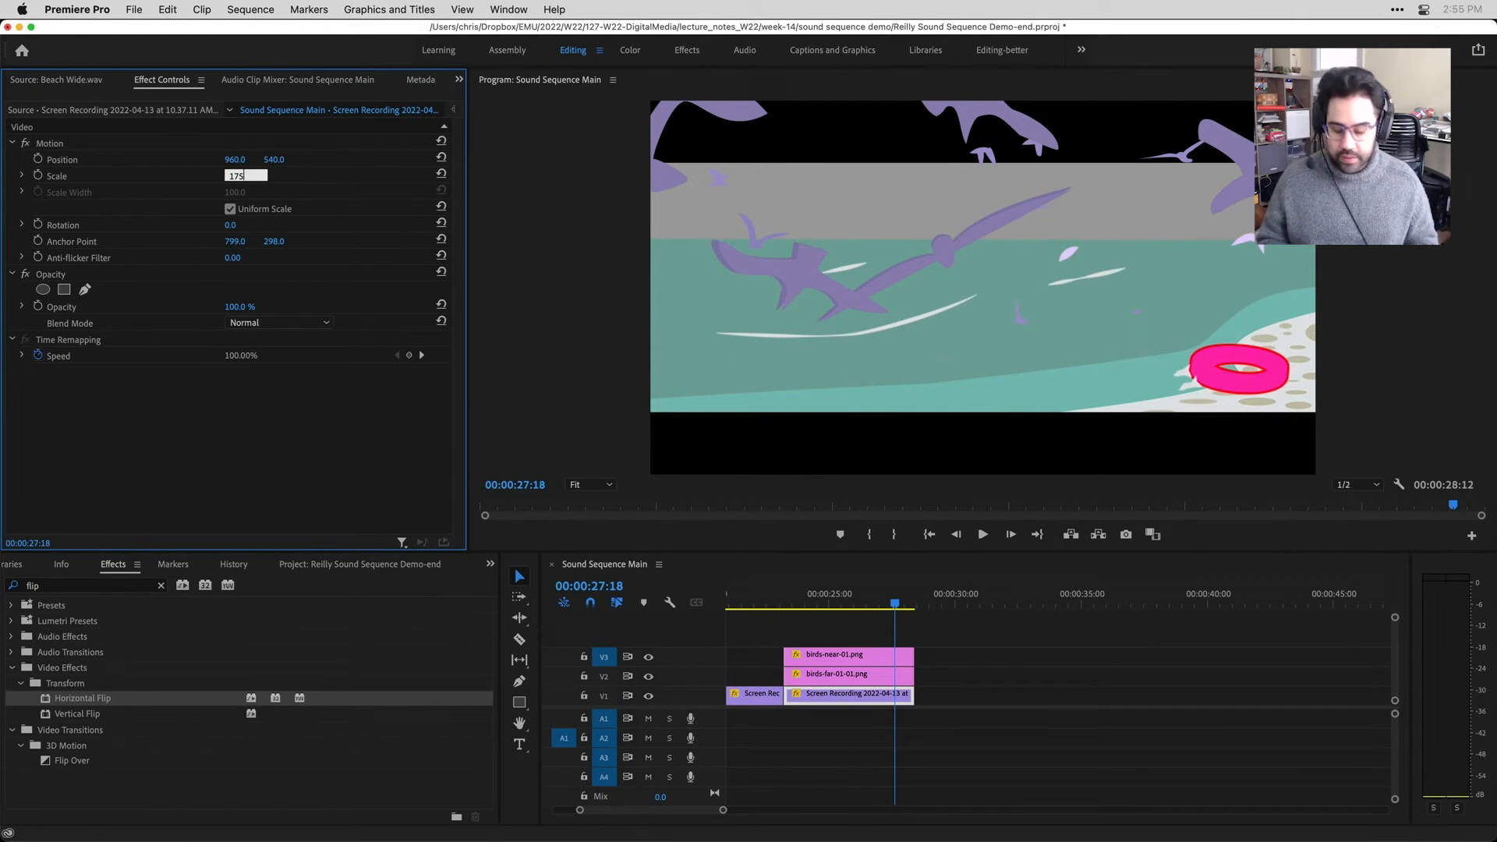
Delete the Horizontal Flip effect from the Screen Recording clip
key(Return)
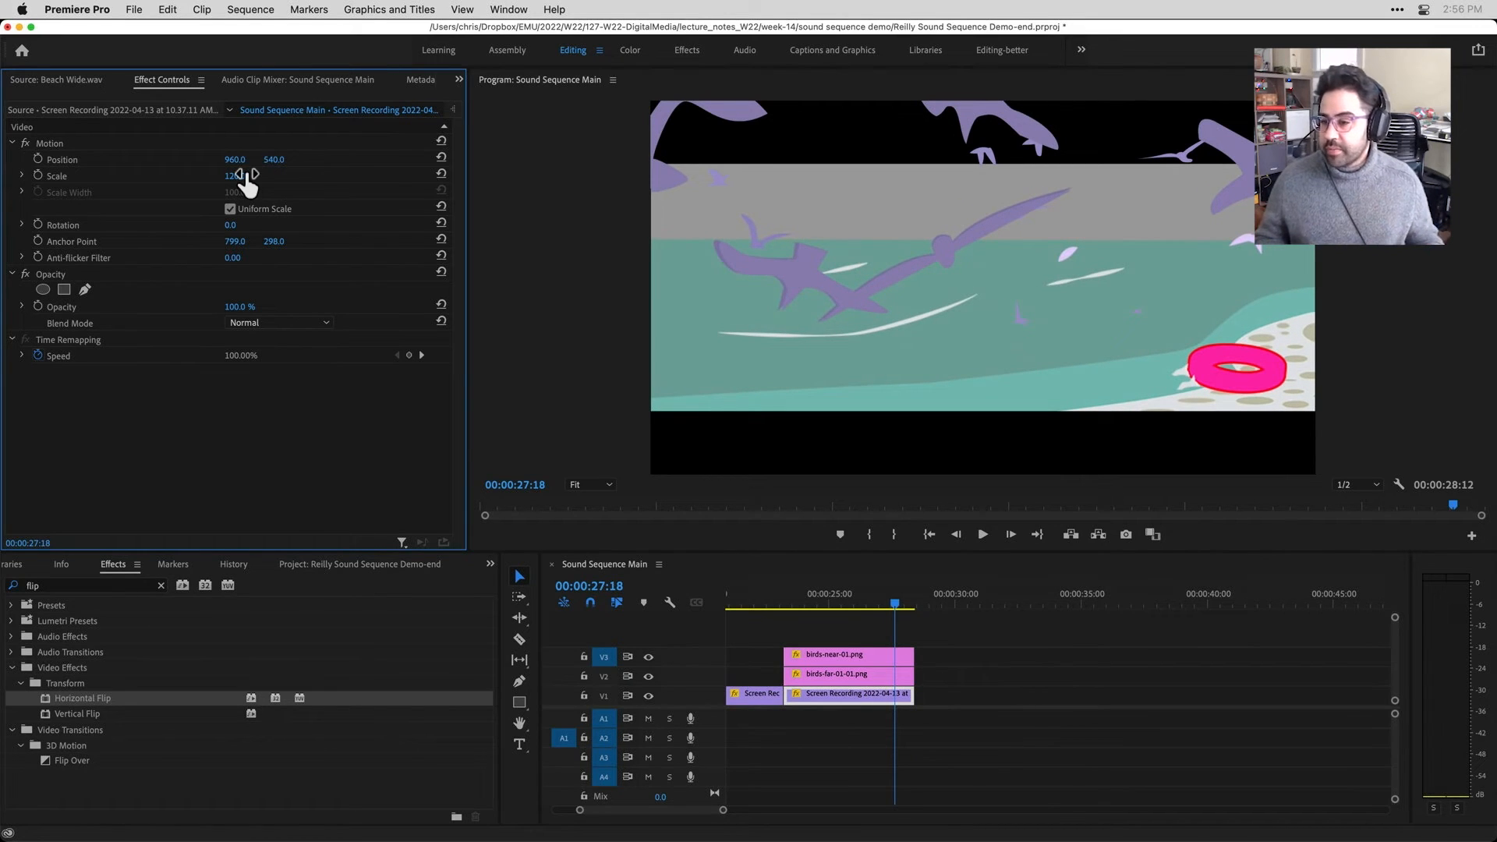
mouse_move(244, 162)
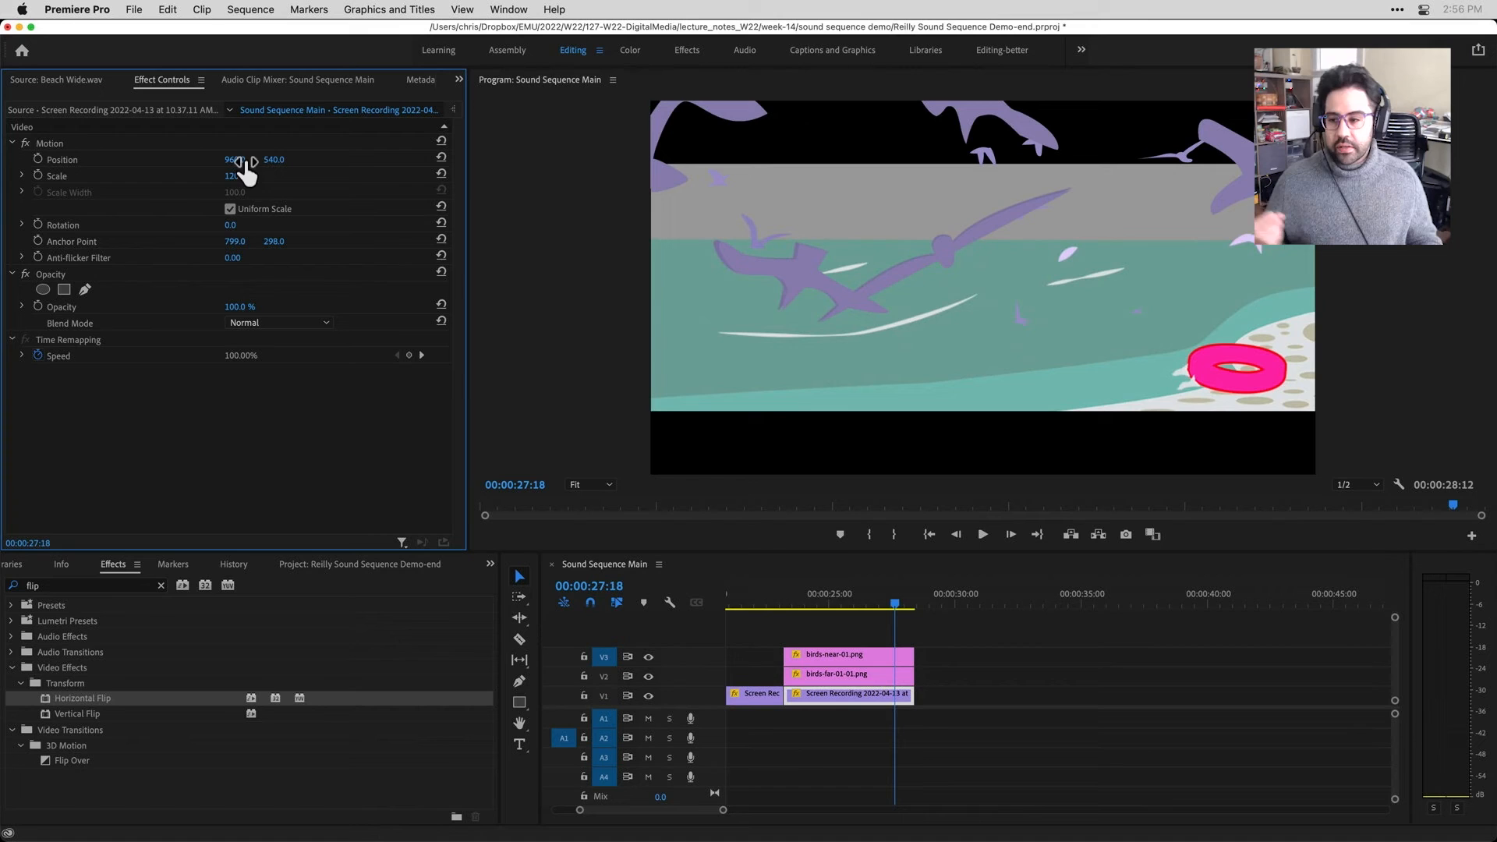
mouse_move(247, 263)
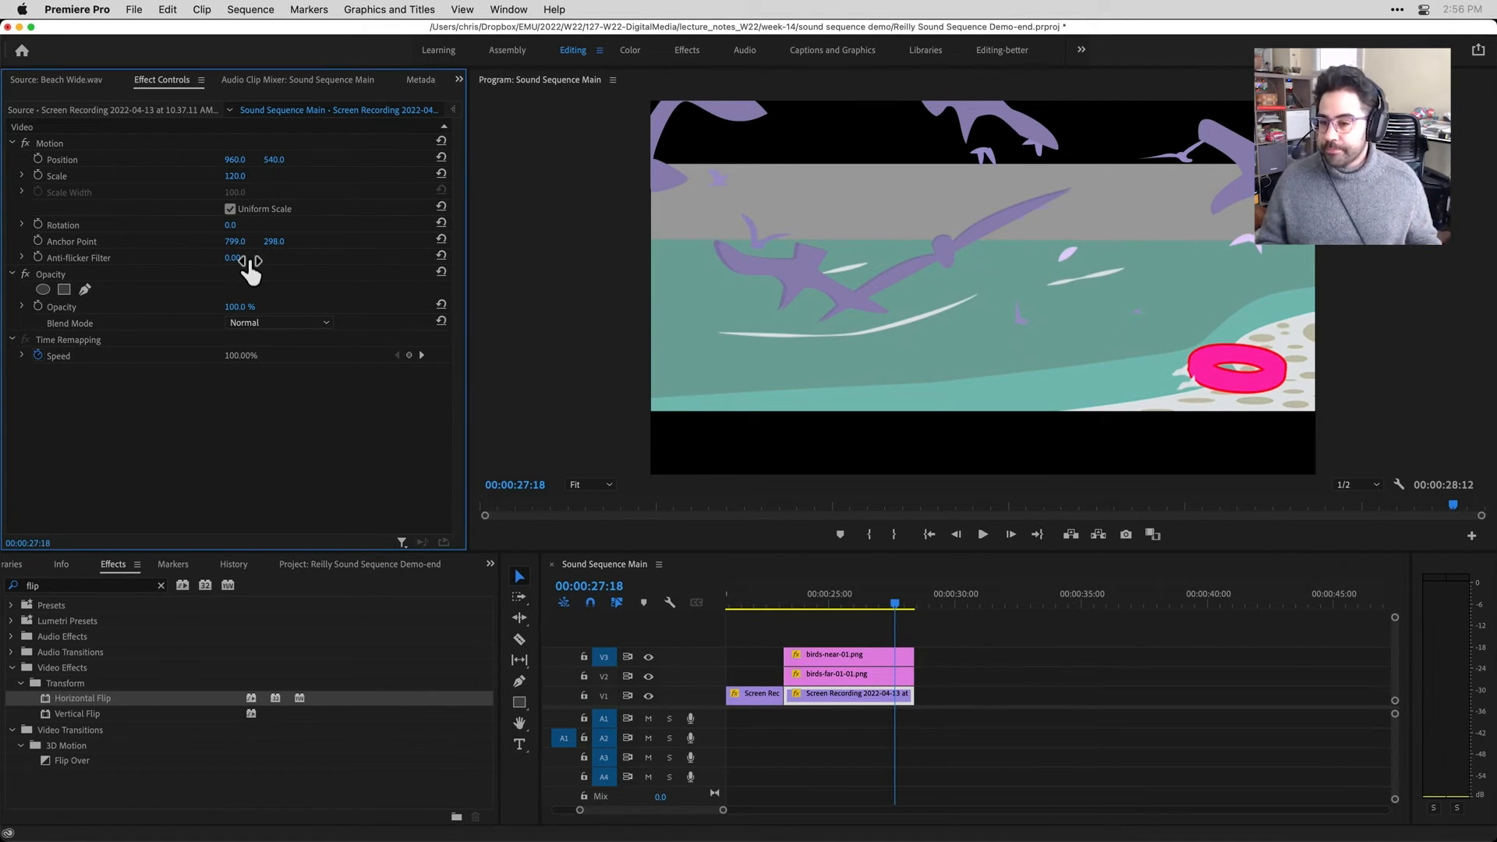
mouse_move(520, 582)
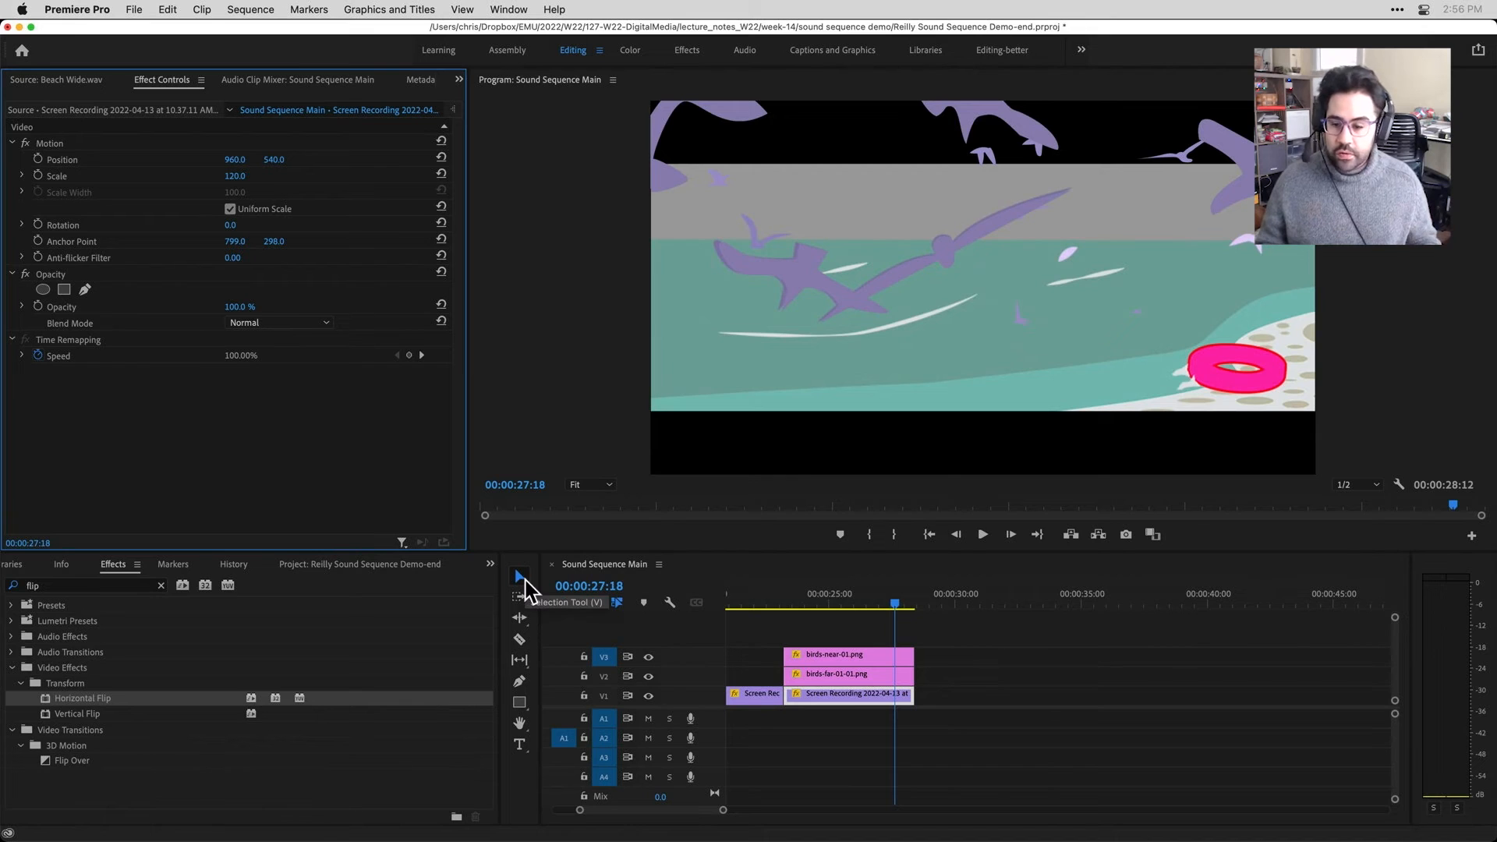
Inspect birds-near-01.png, then drag Horizontal Flip onto the Screen Recording clip
click(847, 655)
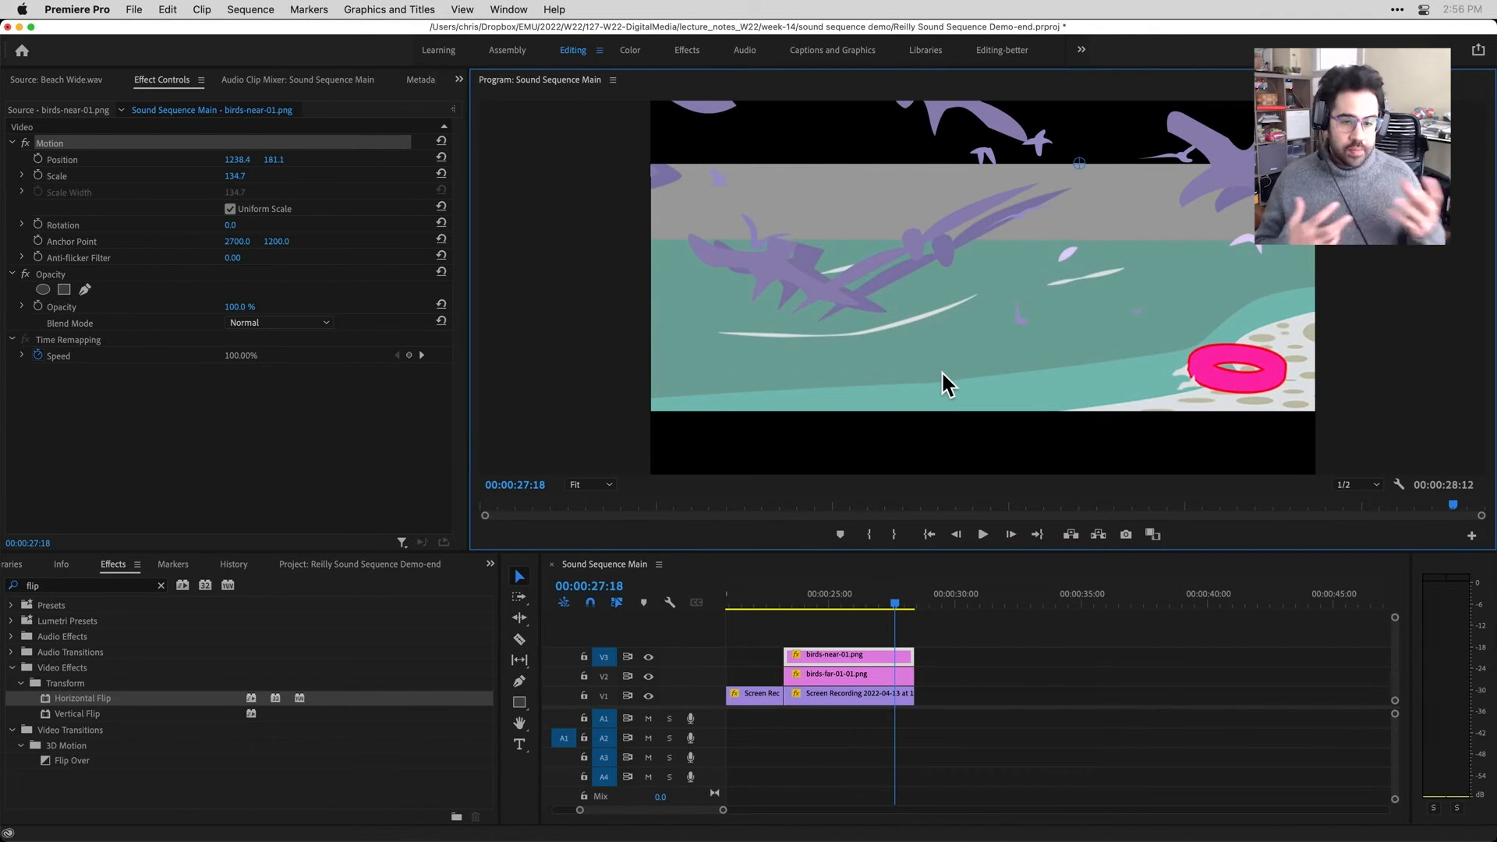
drag(248, 159, 237, 171)
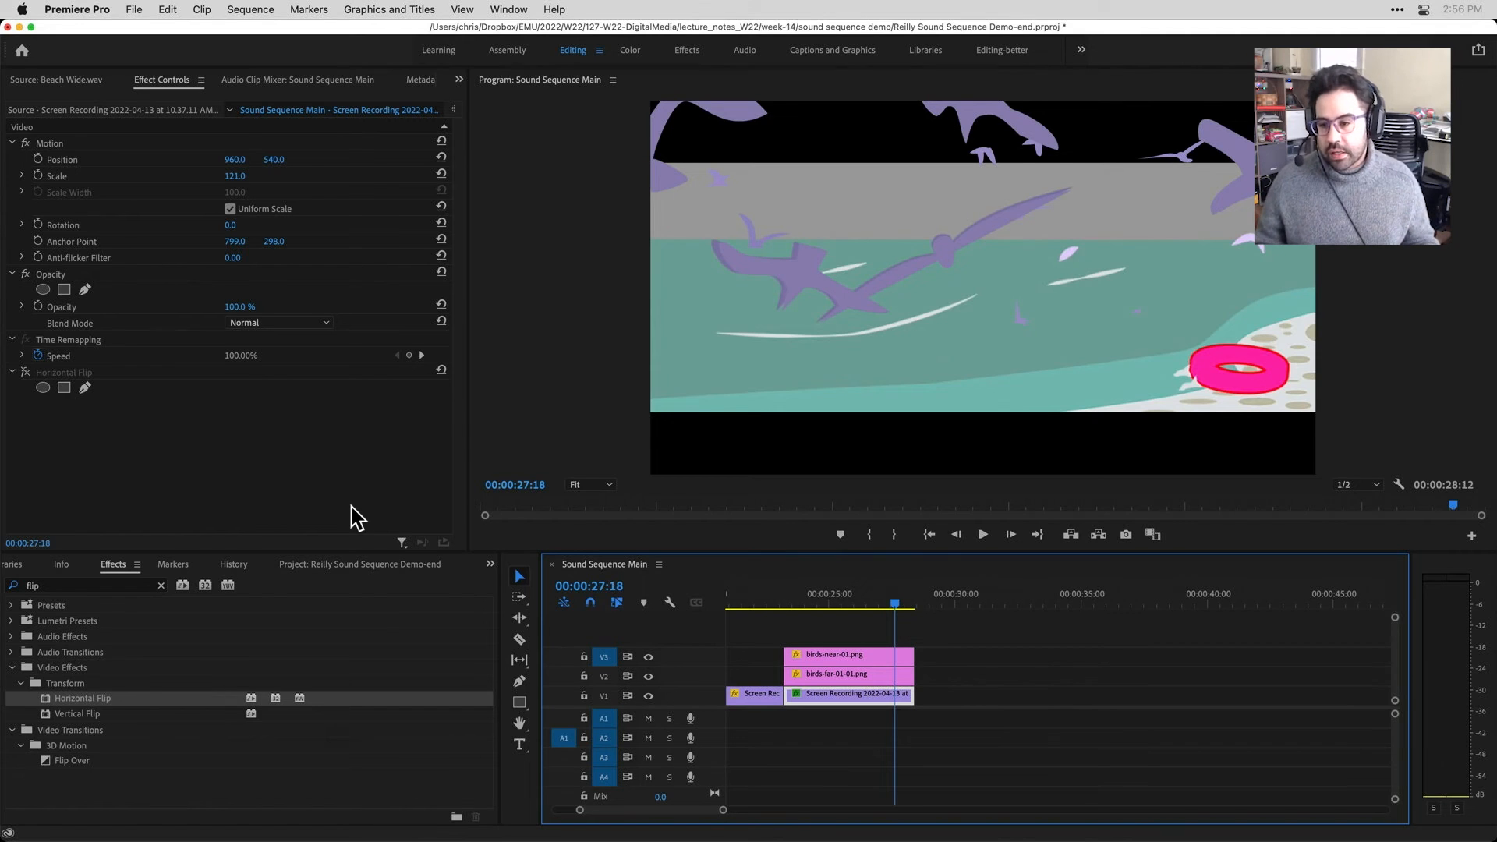
mouse_move(258, 221)
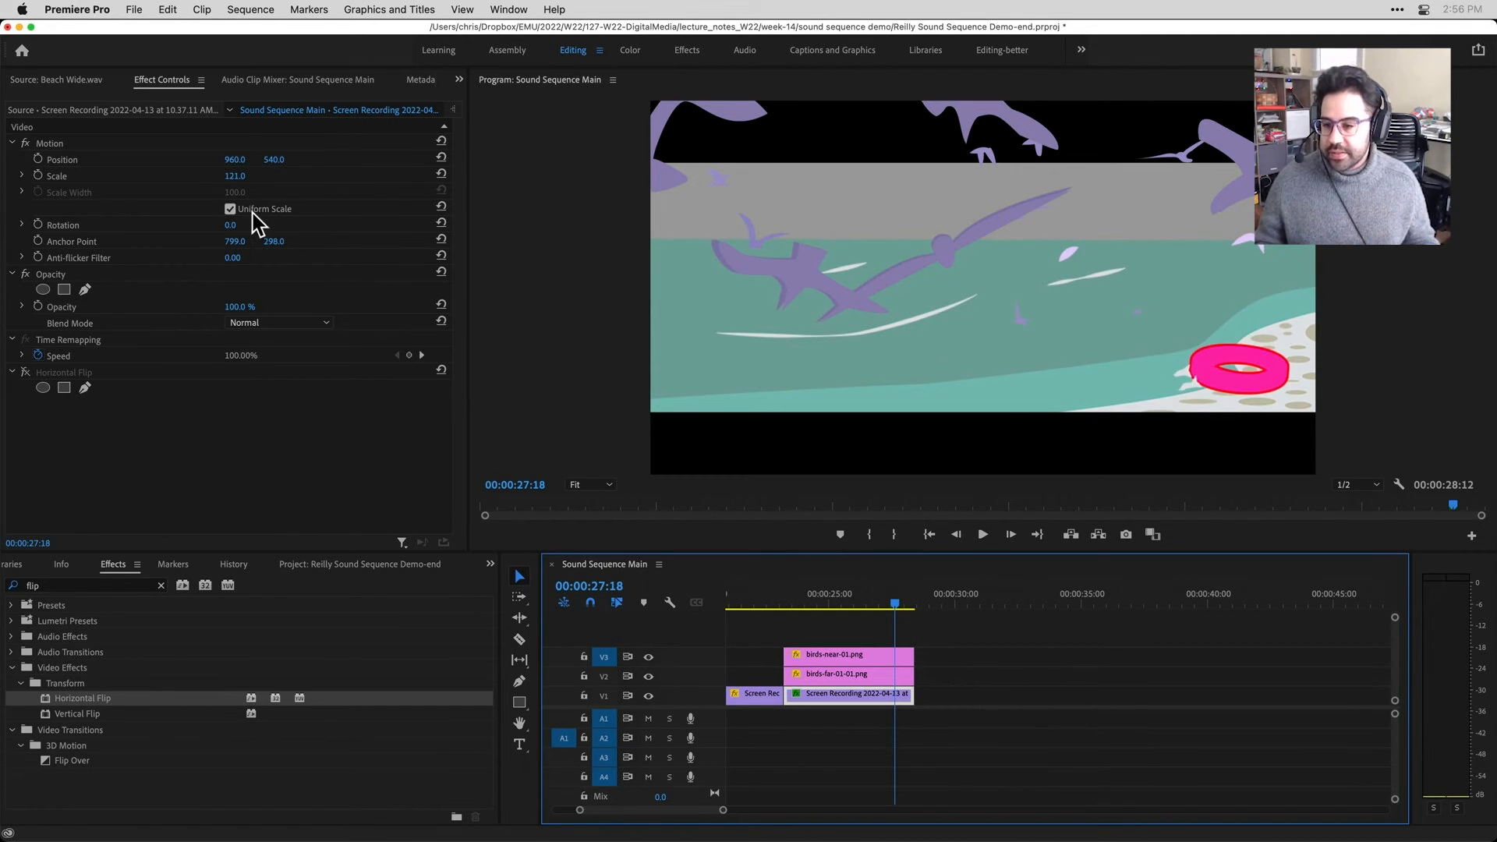
click(280, 323)
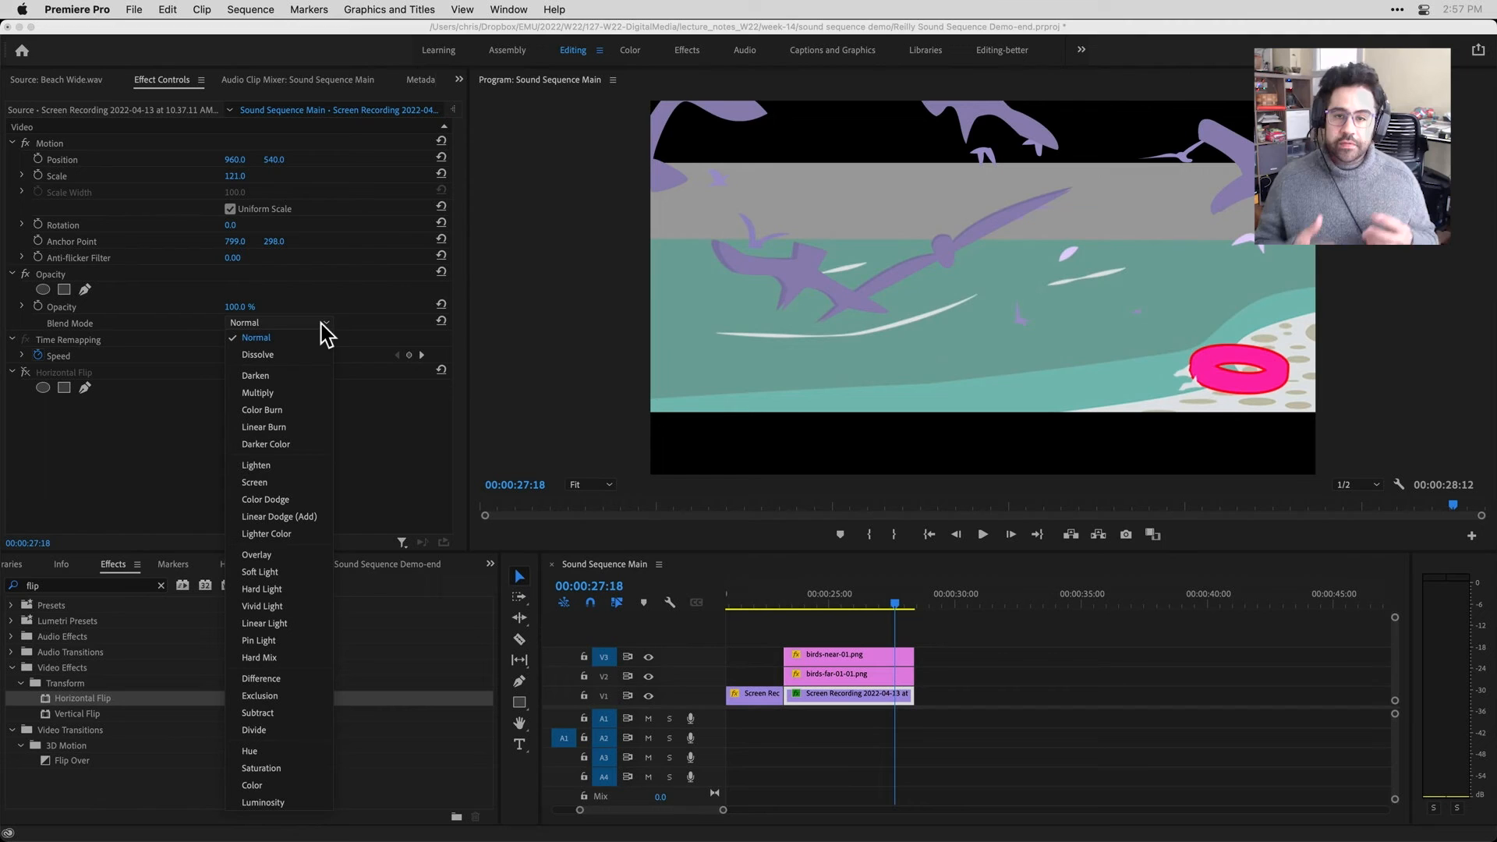
click(255, 337)
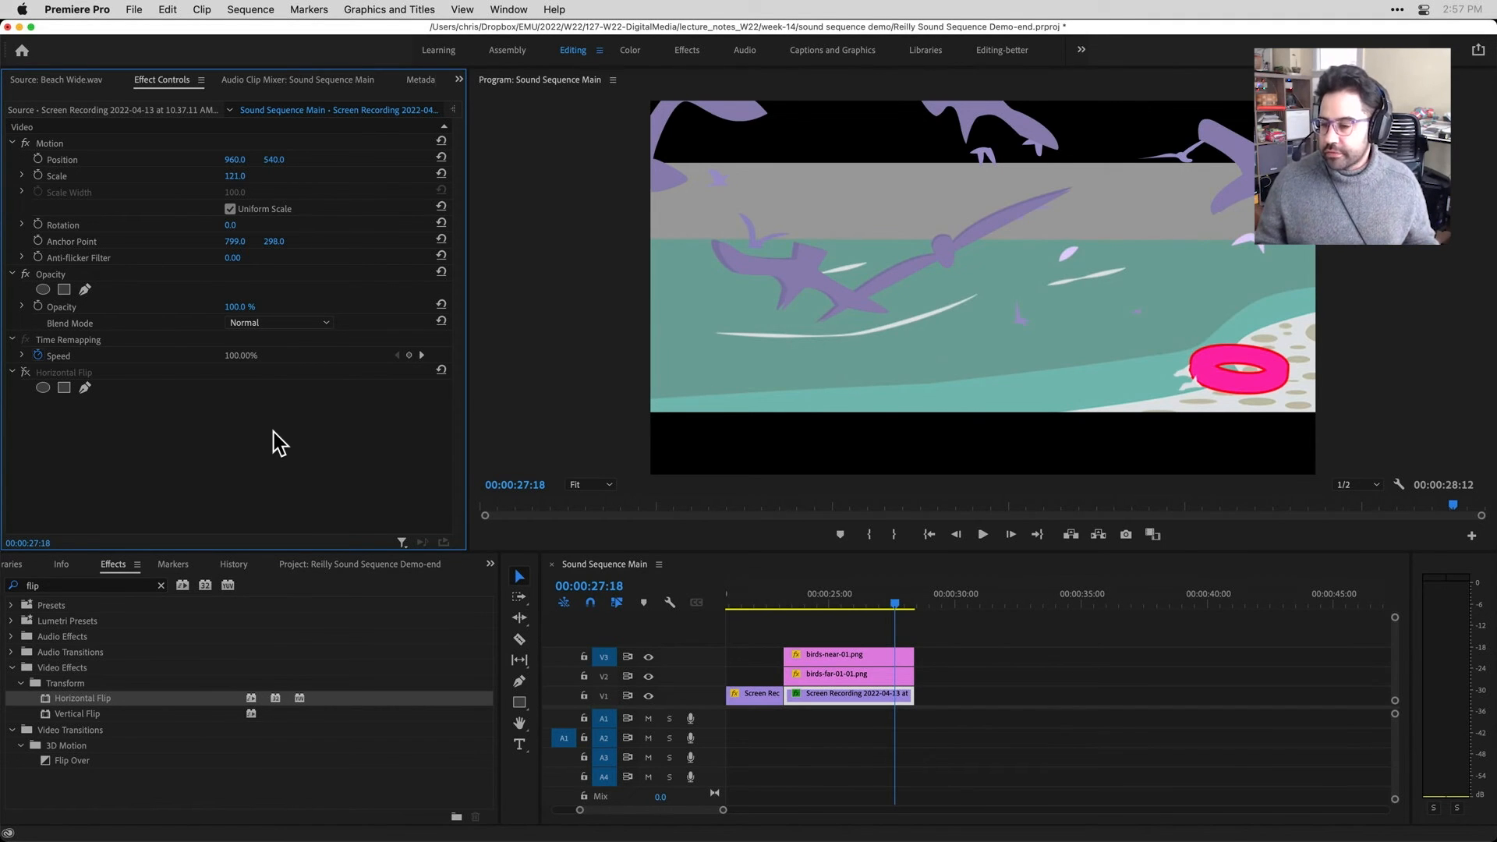
mouse_move(221, 437)
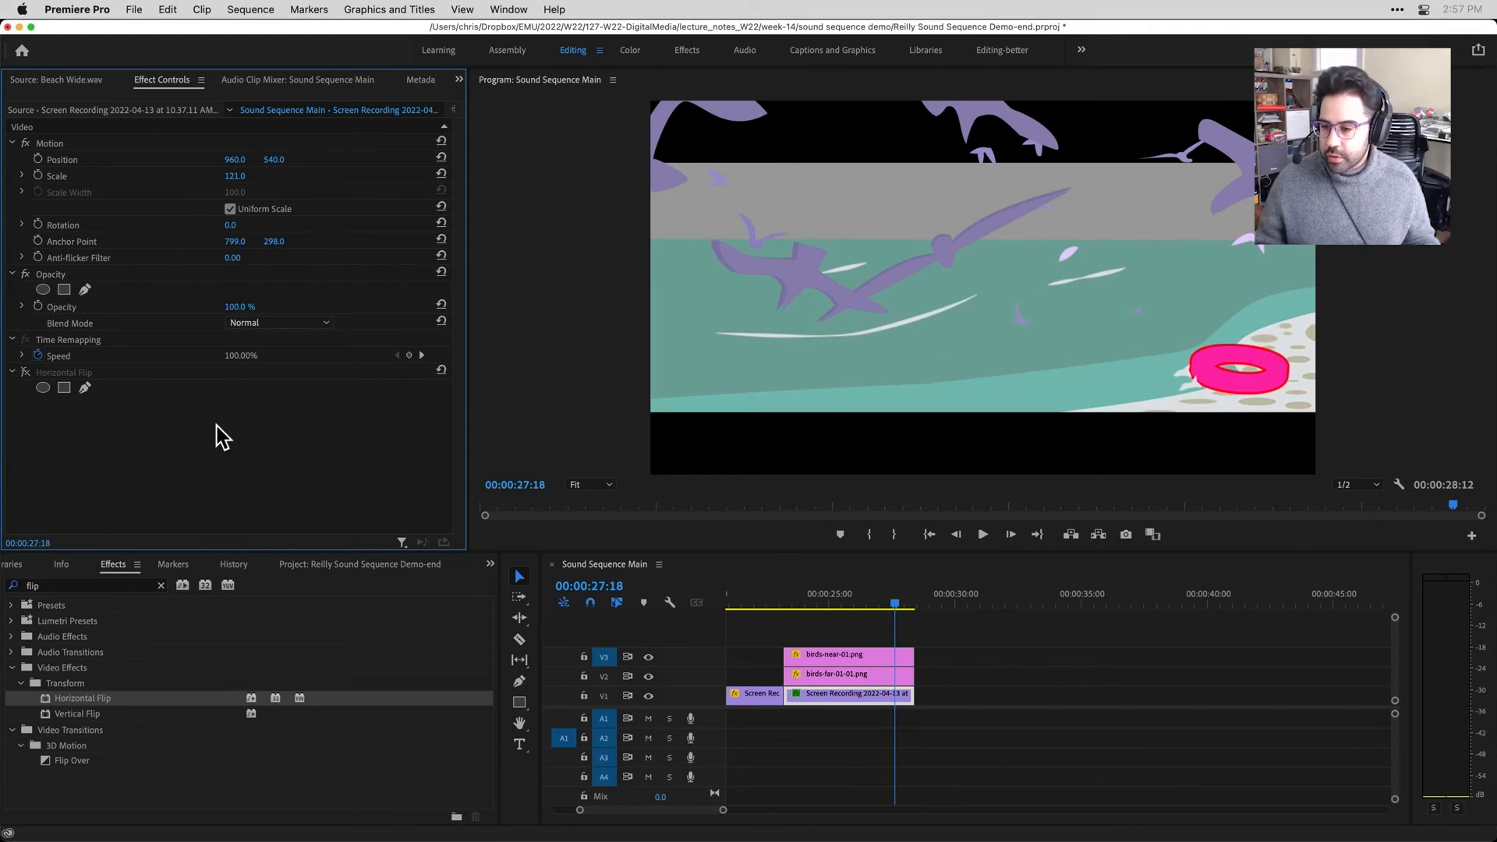
Enable Horizontal Flip so the frame mirrors with the pink tube at left
click(25, 371)
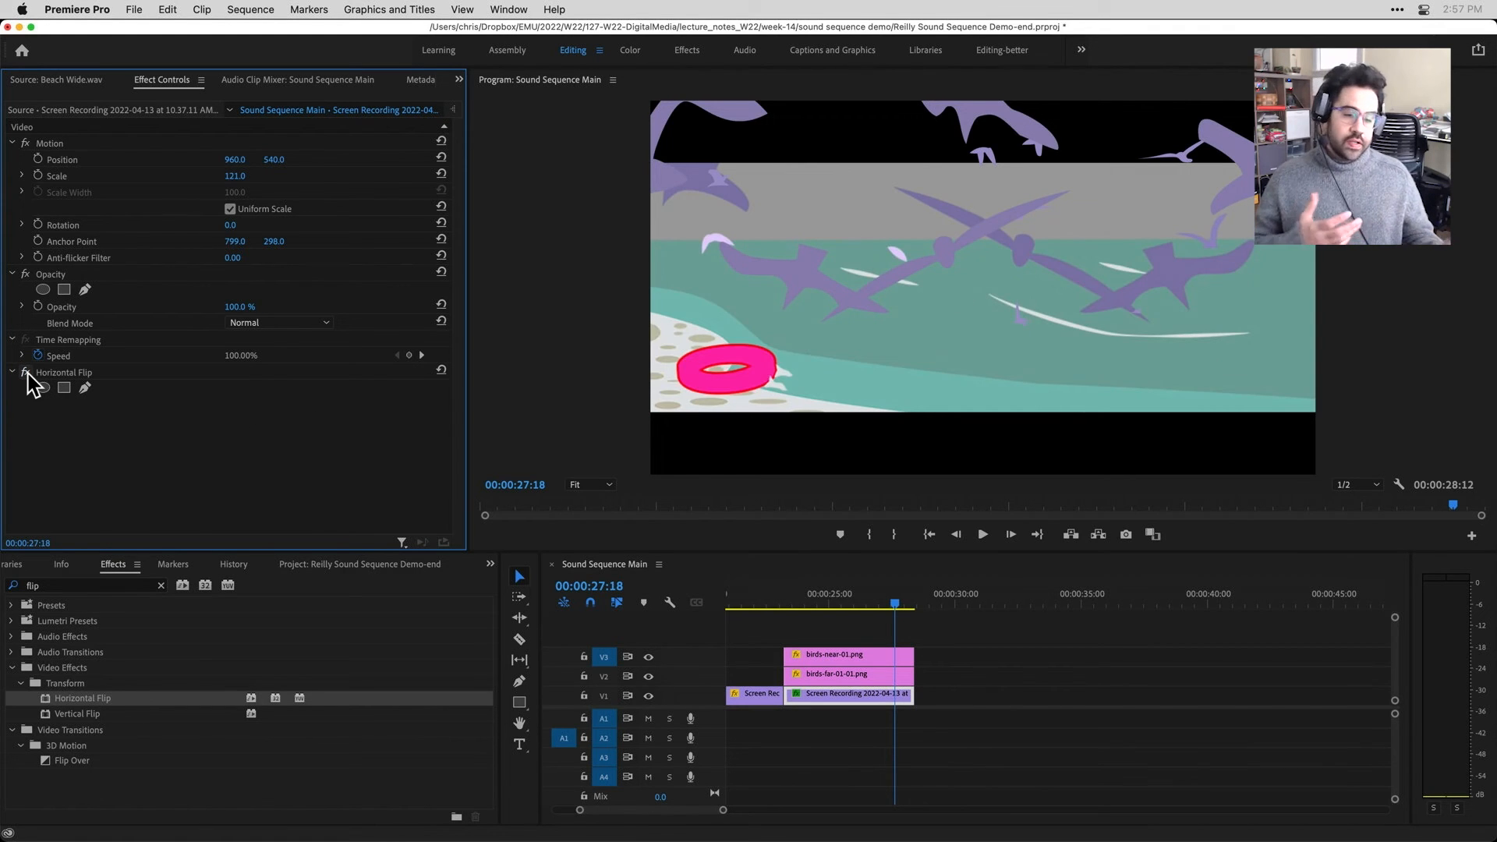
mouse_move(64, 387)
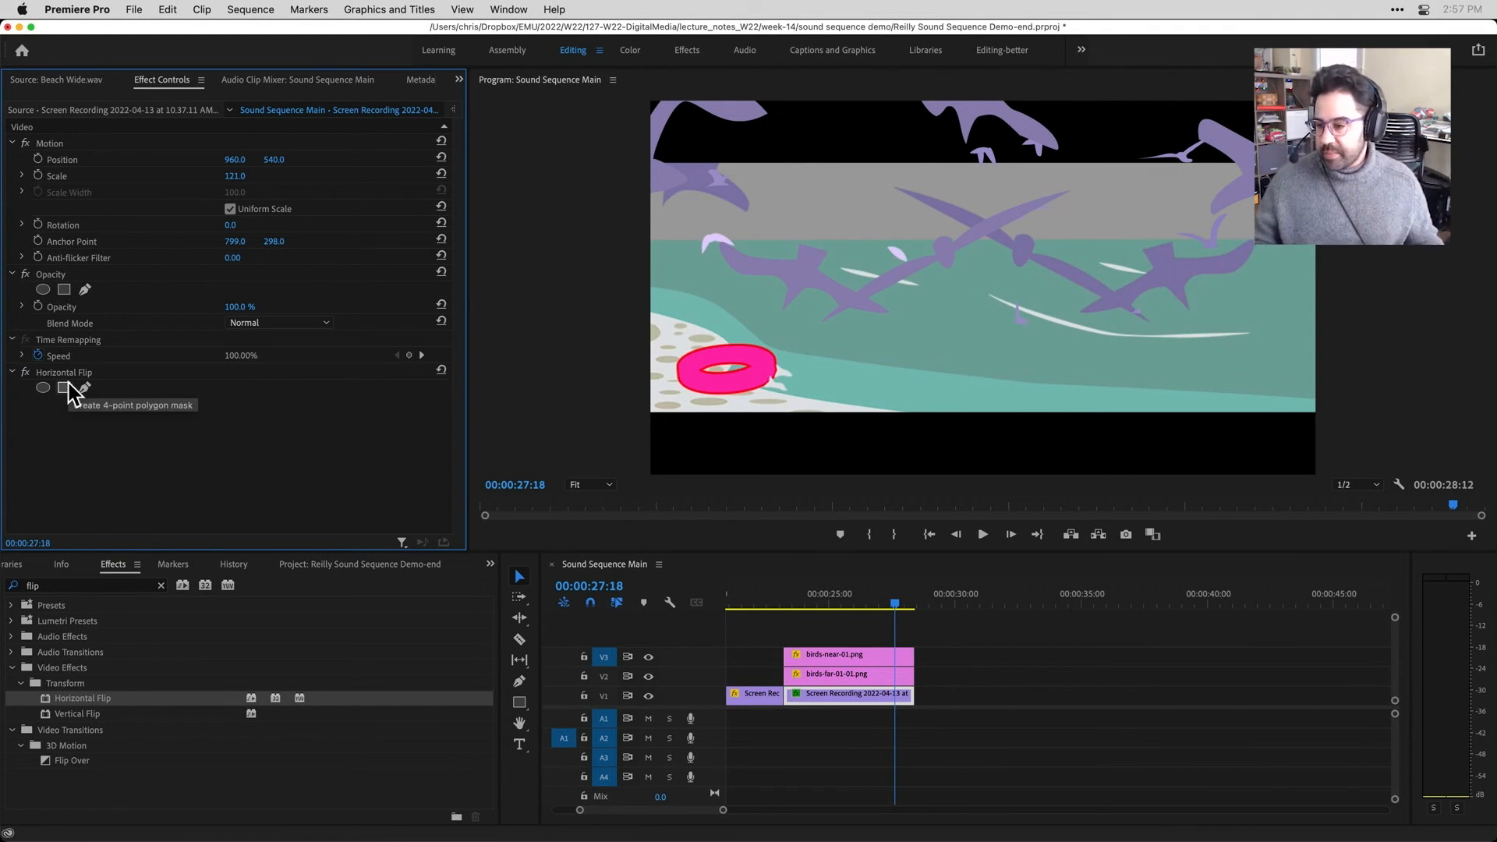
mouse_move(86, 389)
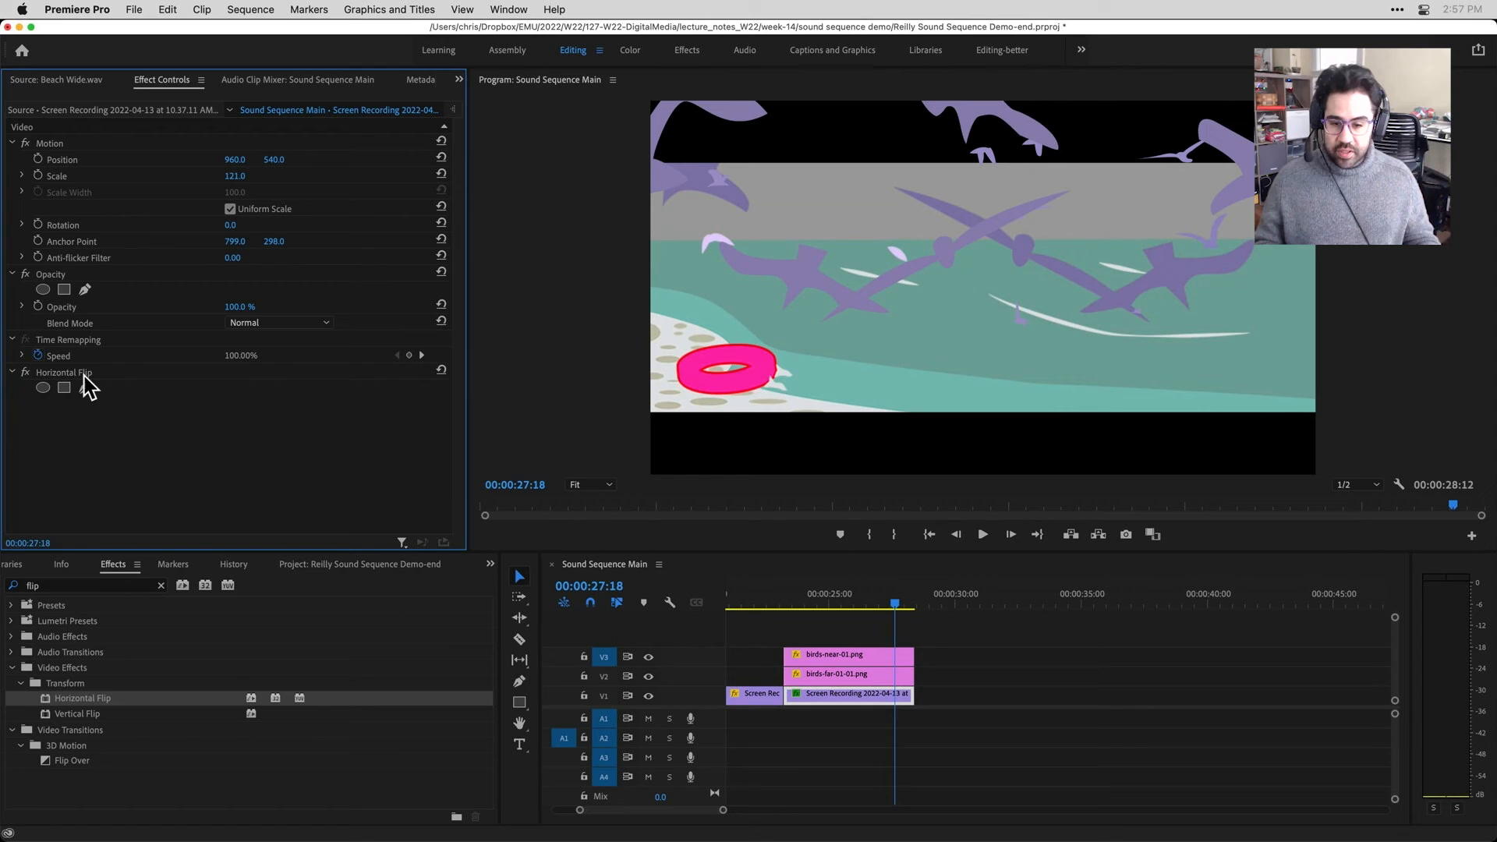
mouse_move(692, 477)
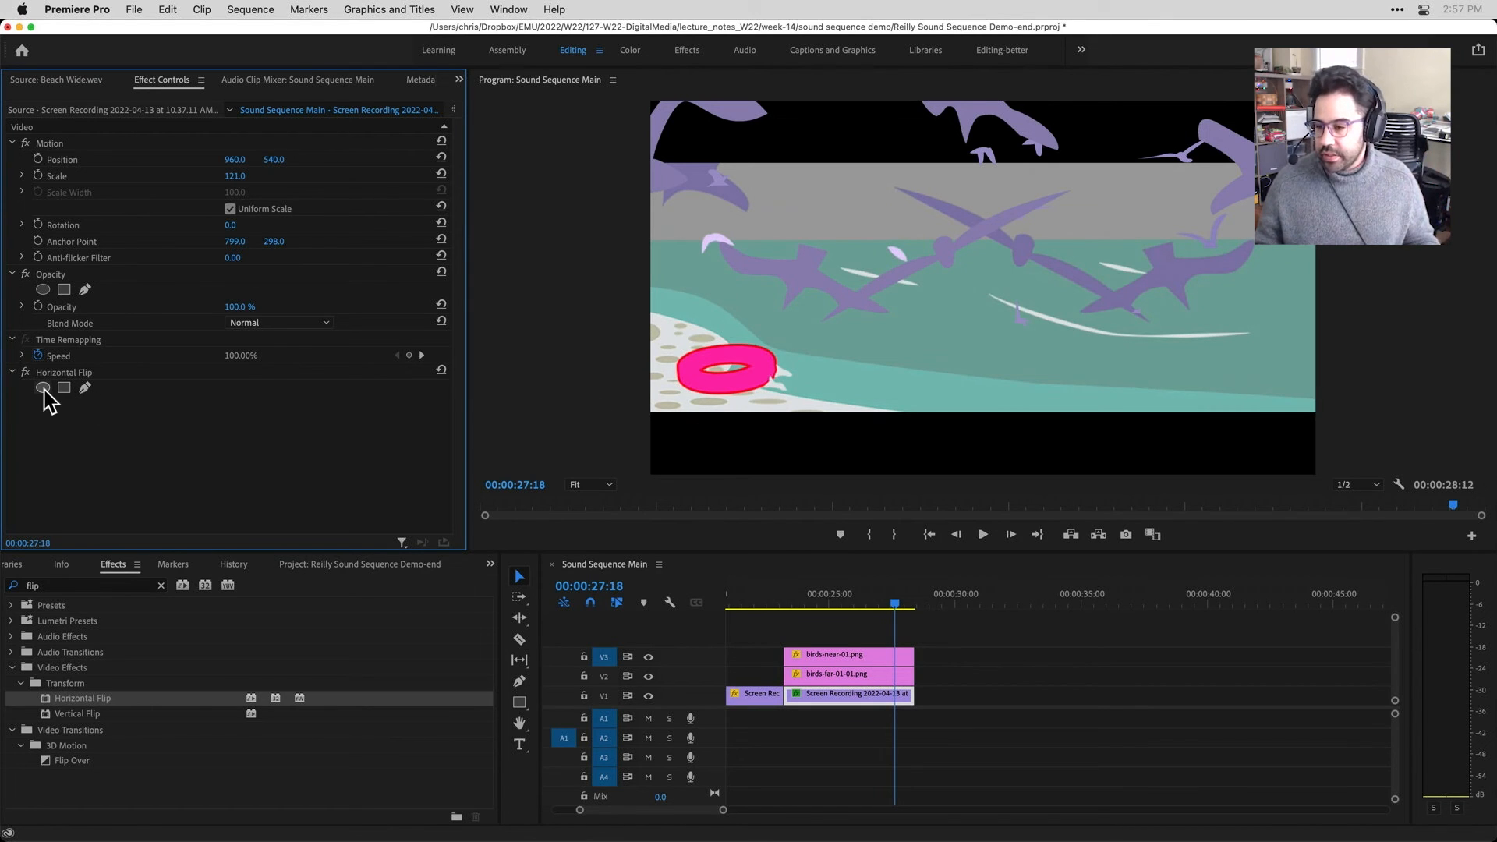
mouse_move(42, 386)
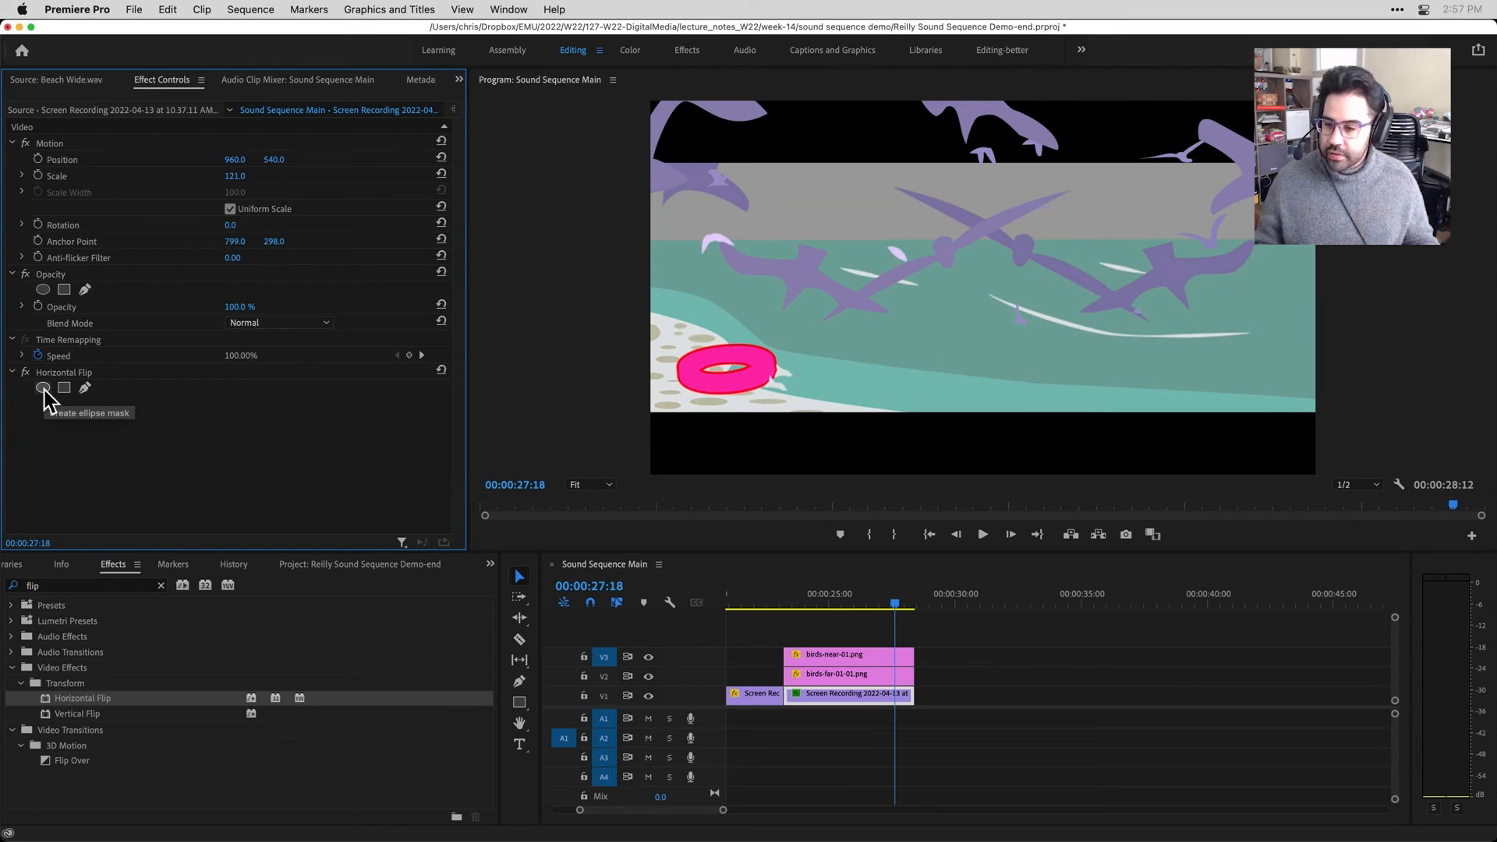
mouse_move(64, 388)
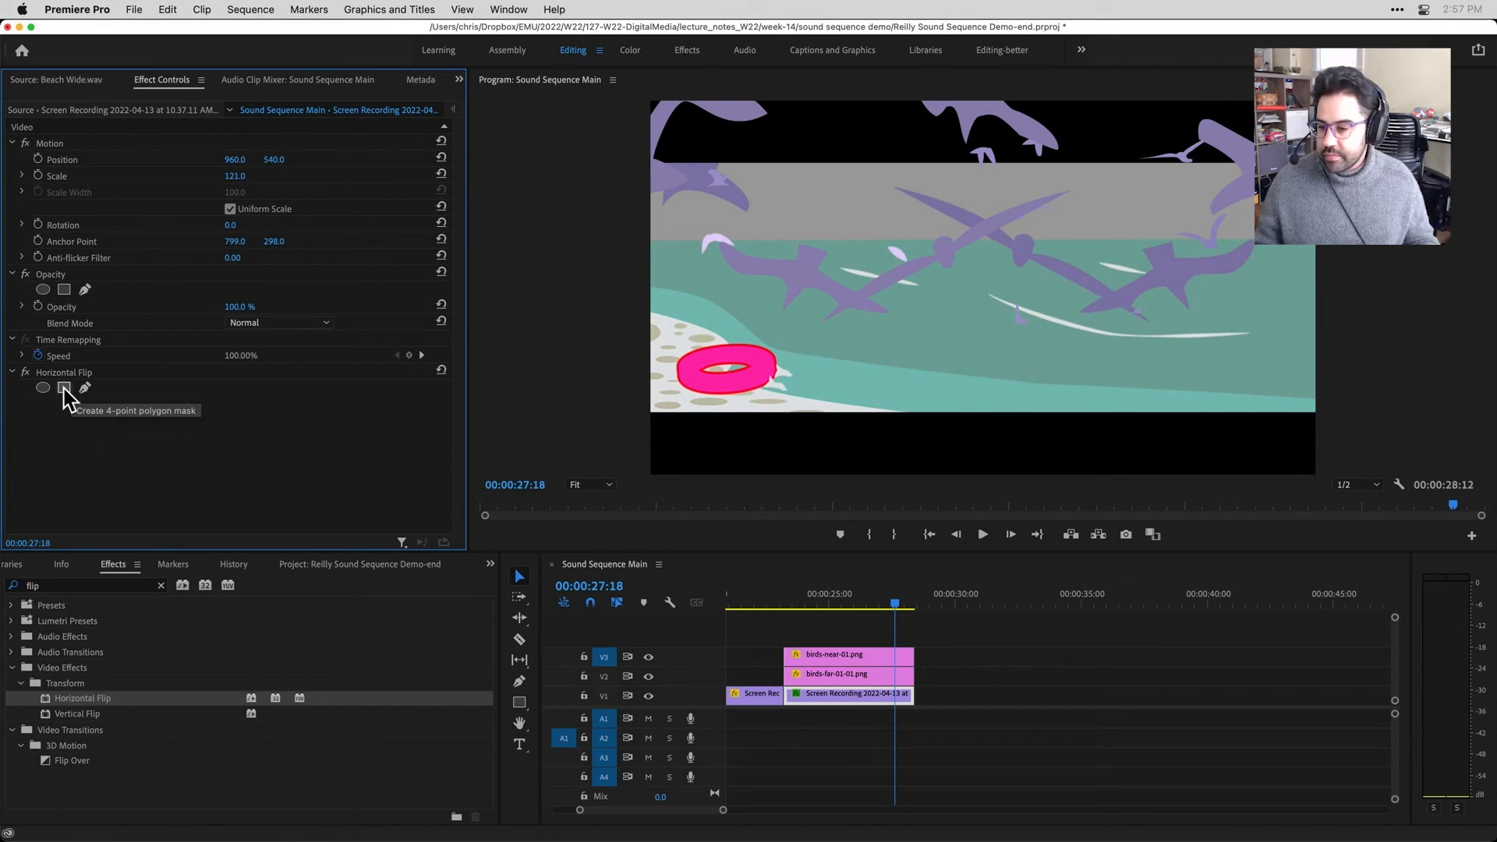
mouse_move(38, 396)
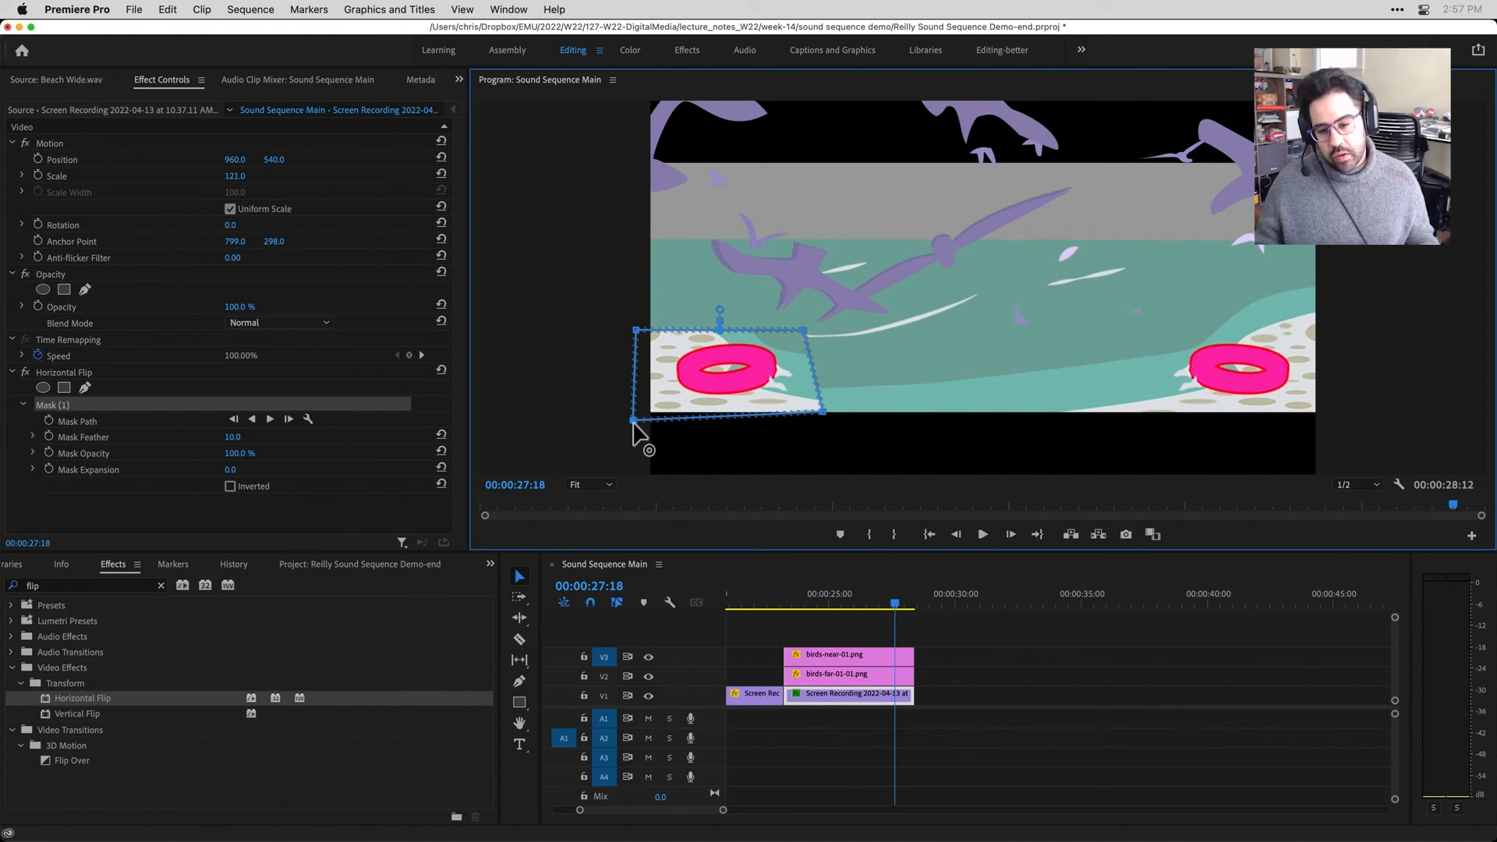
mouse_move(778, 362)
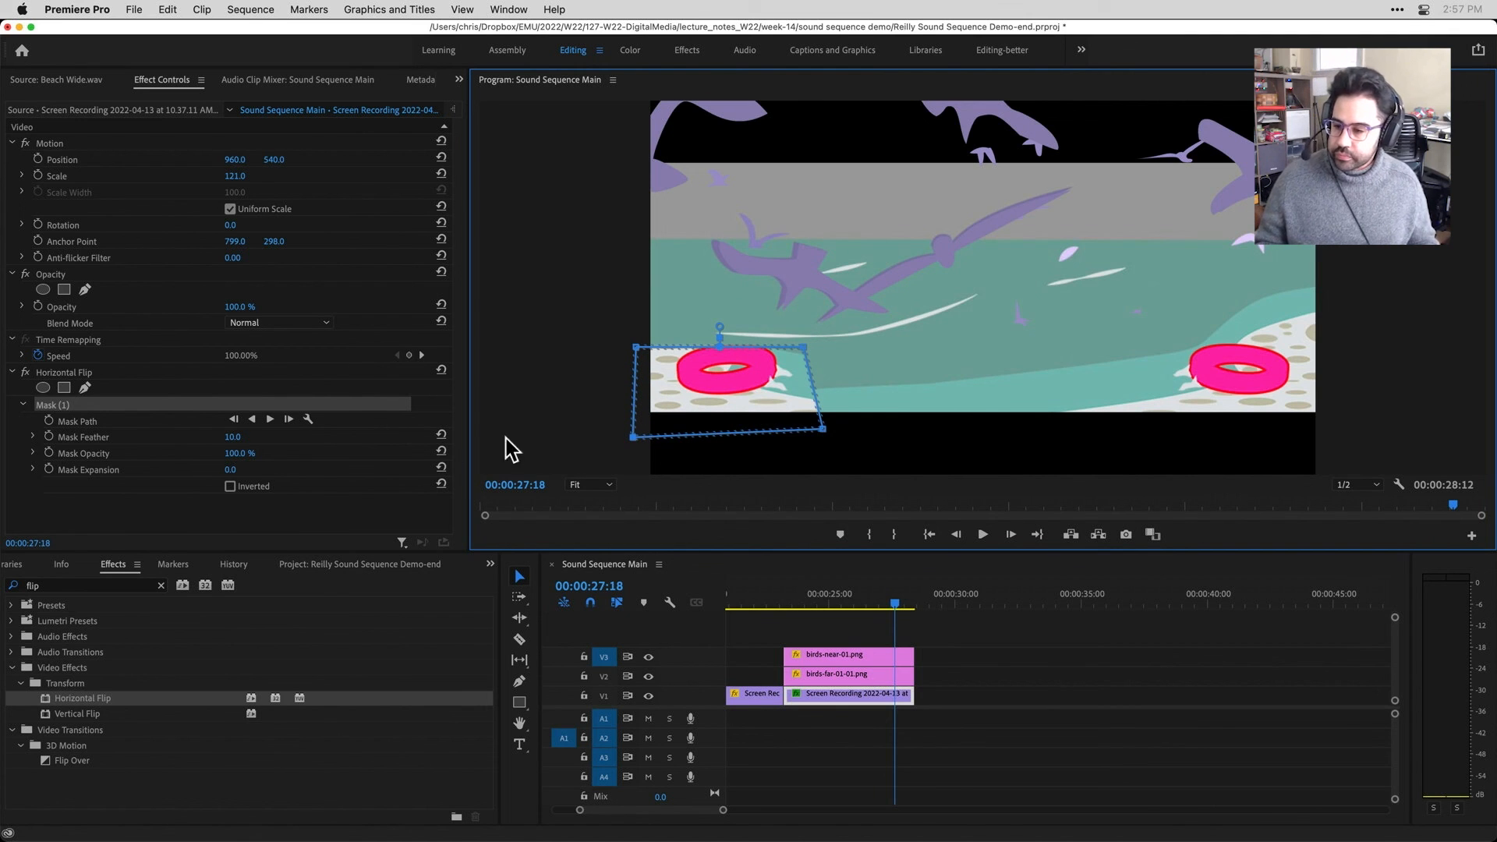
mouse_move(72, 410)
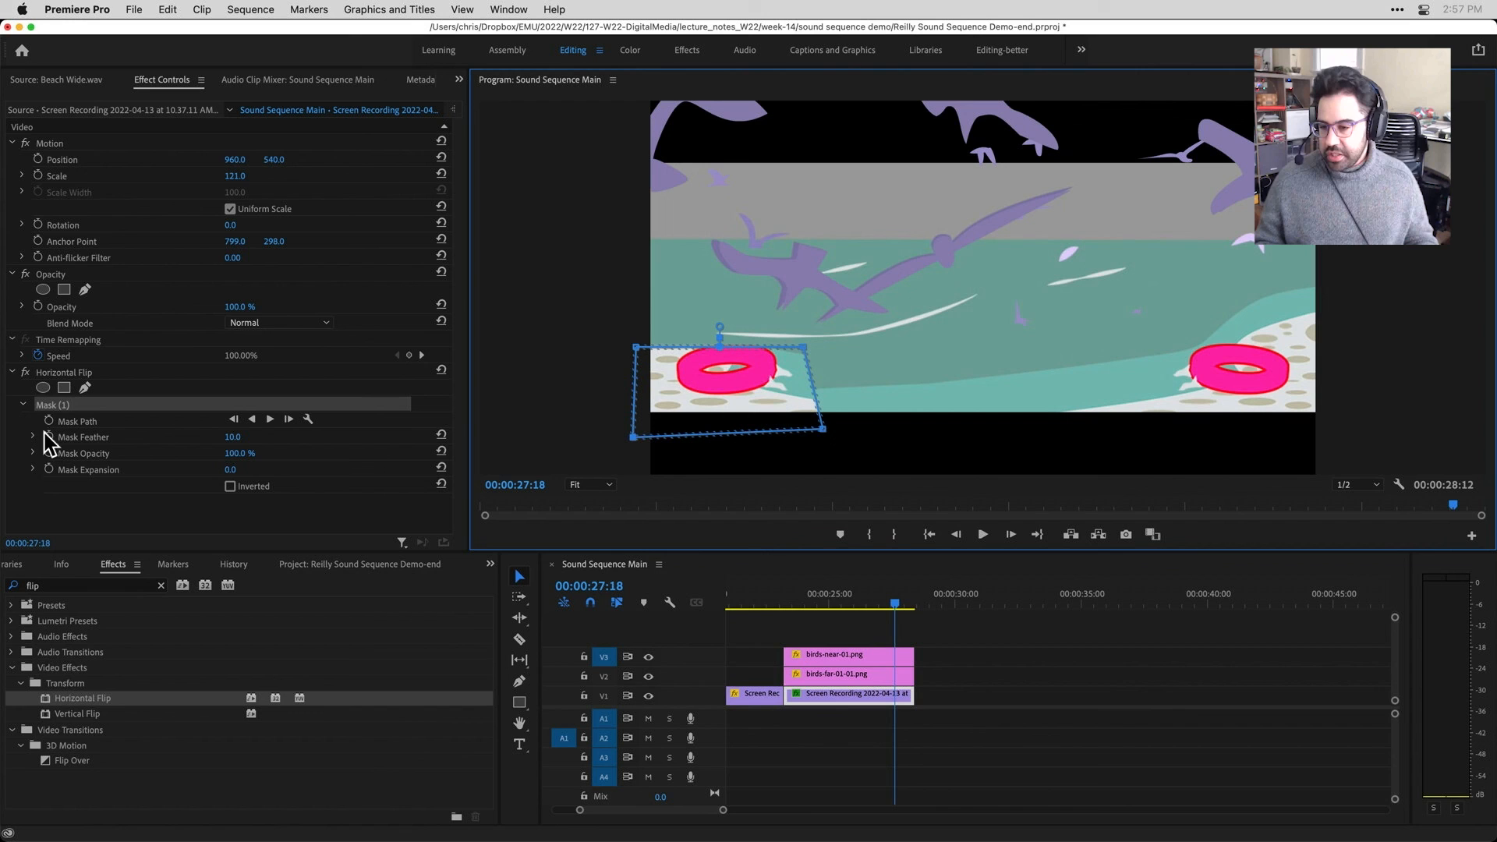
mouse_move(191, 482)
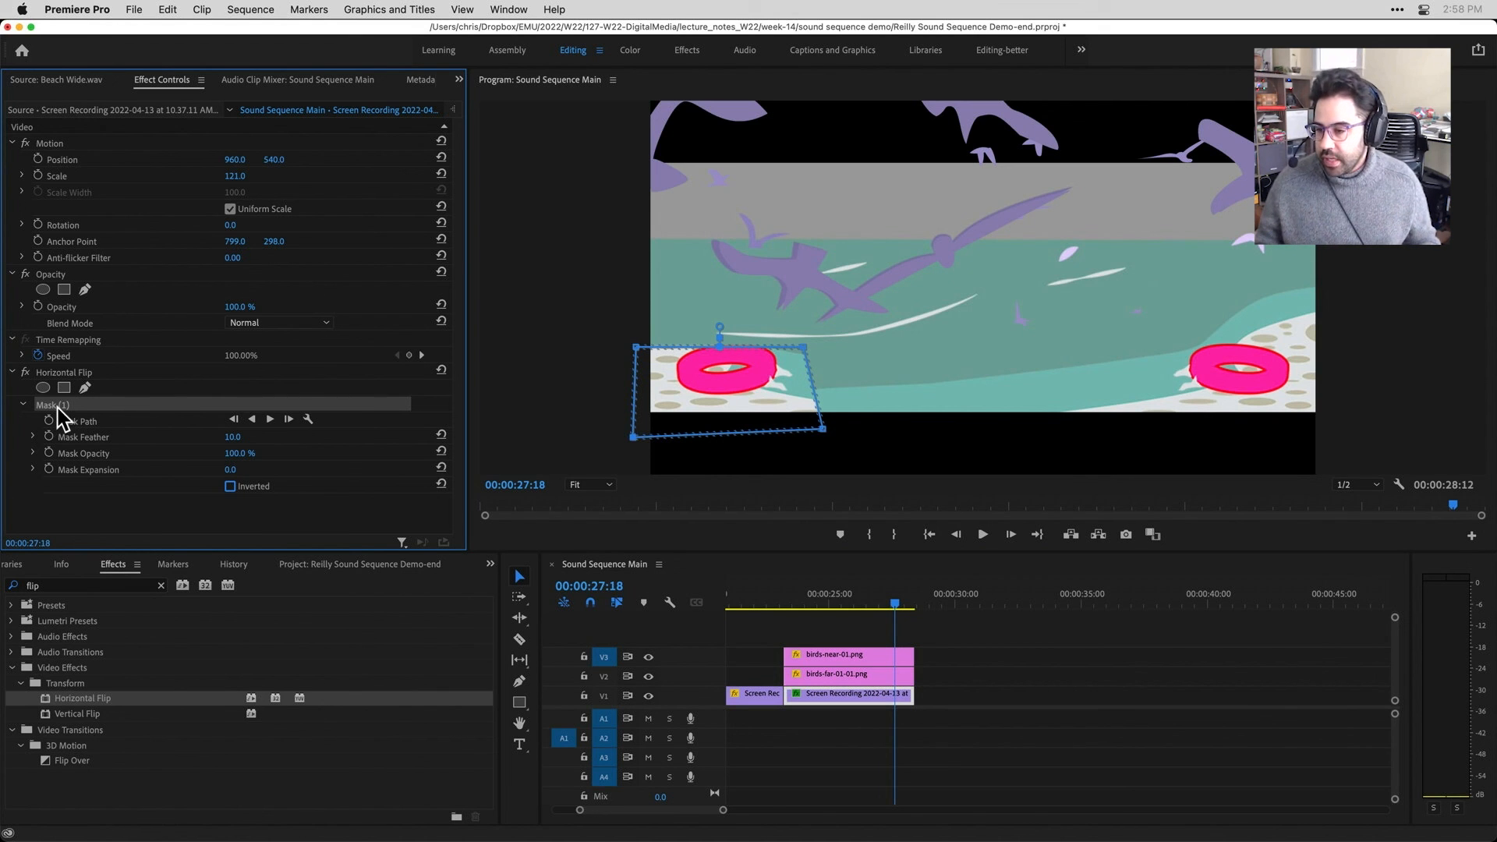
mouse_move(27, 386)
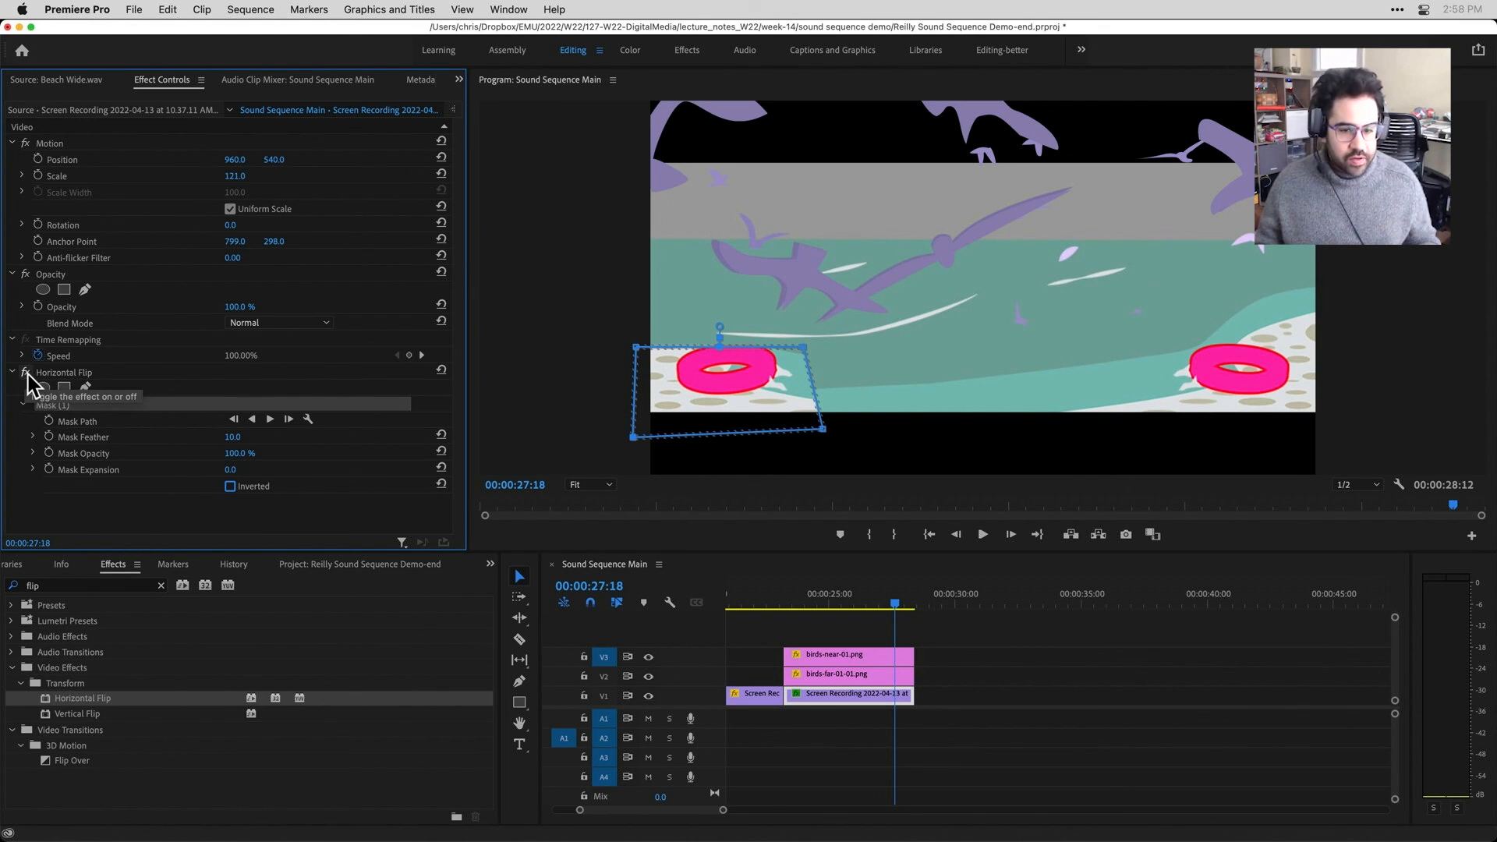
Disable the masked Horizontal Flip so only one pink tube remains
click(26, 373)
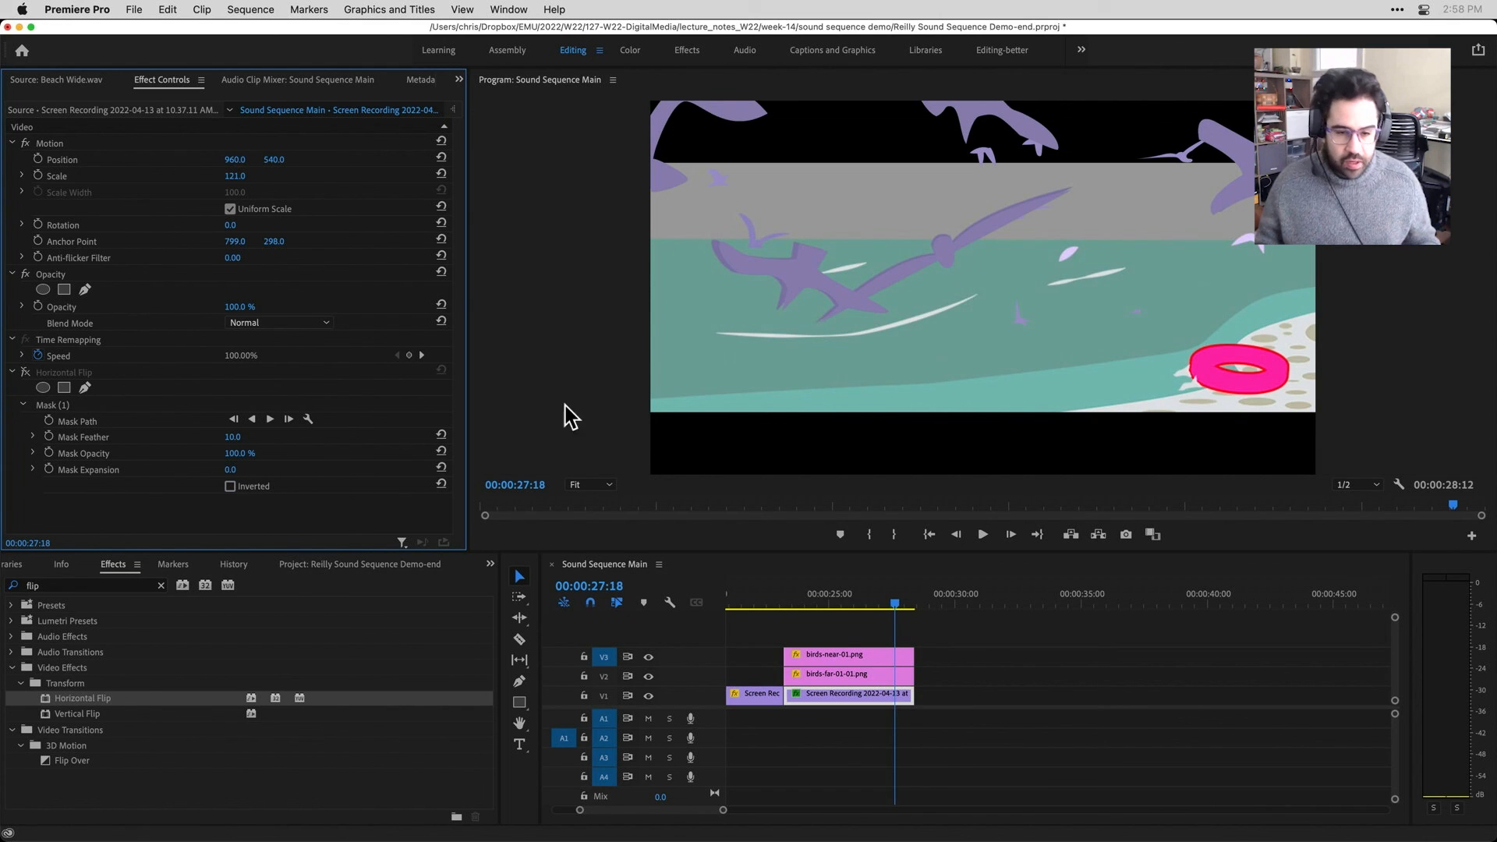
mouse_move(601, 335)
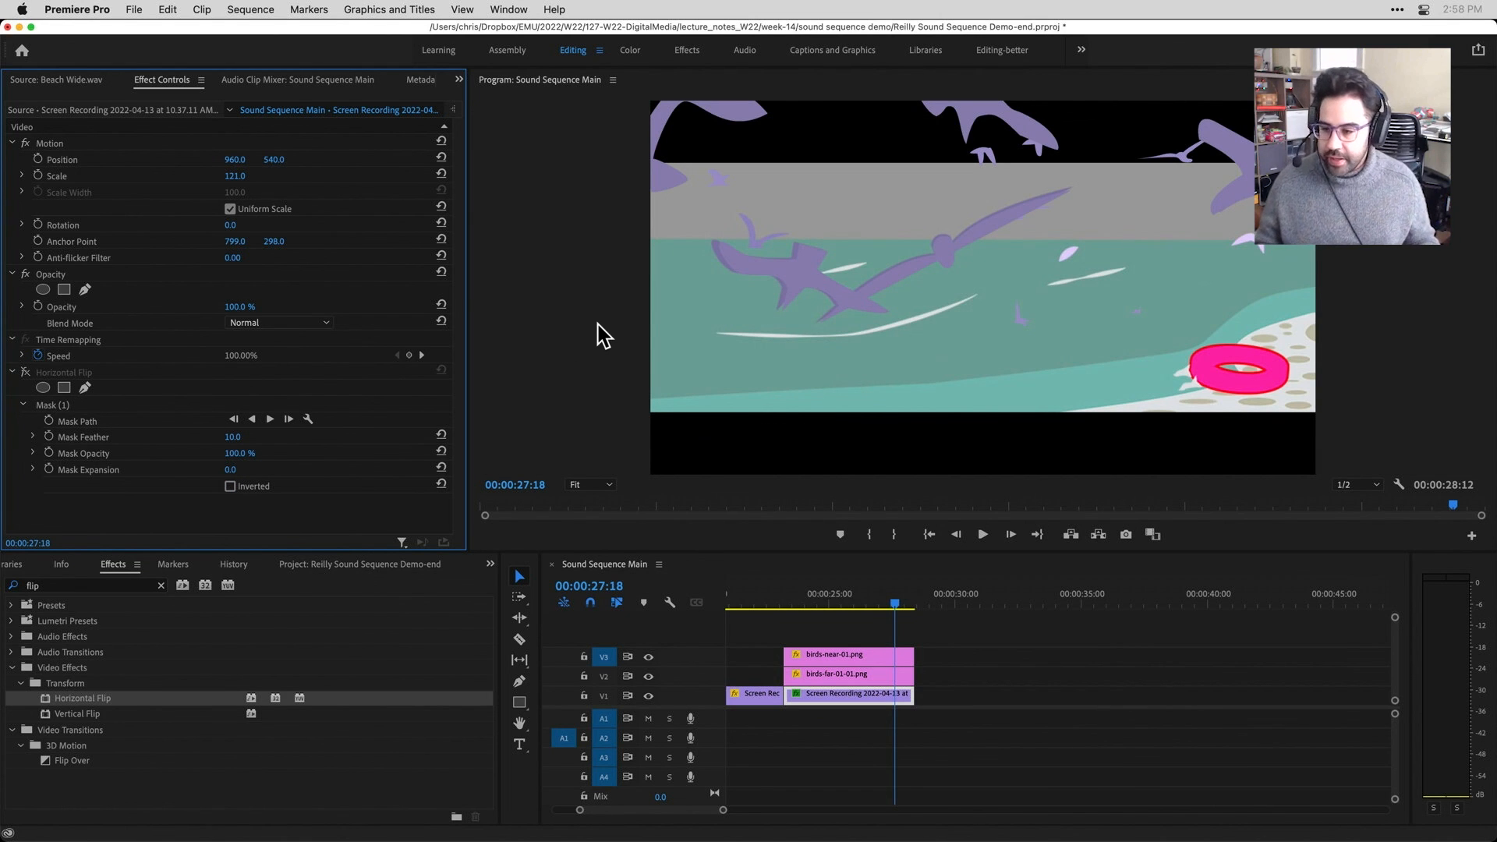
mouse_move(14, 382)
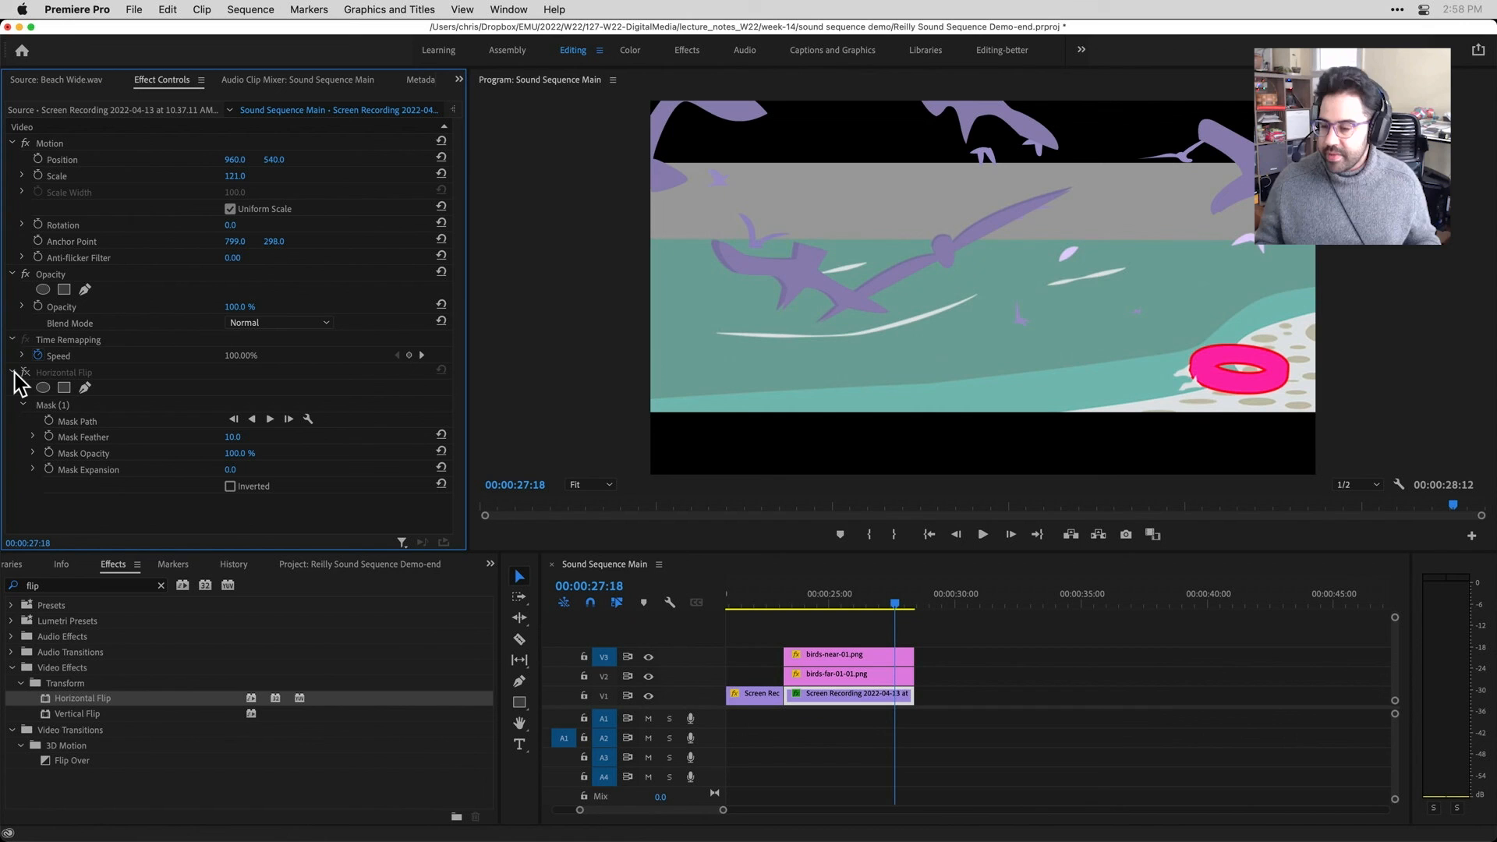